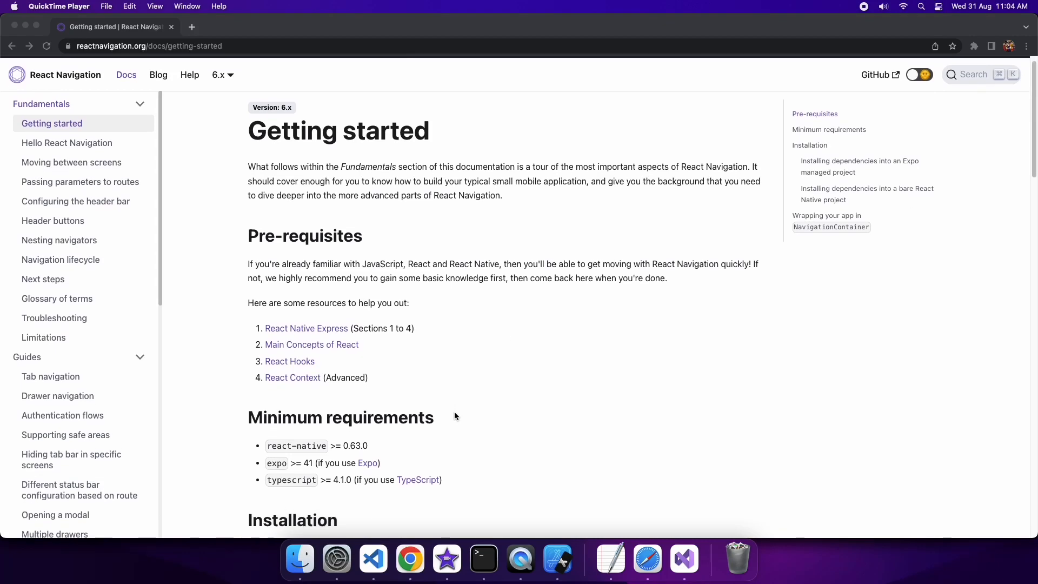
pyautogui.scroll(-3)
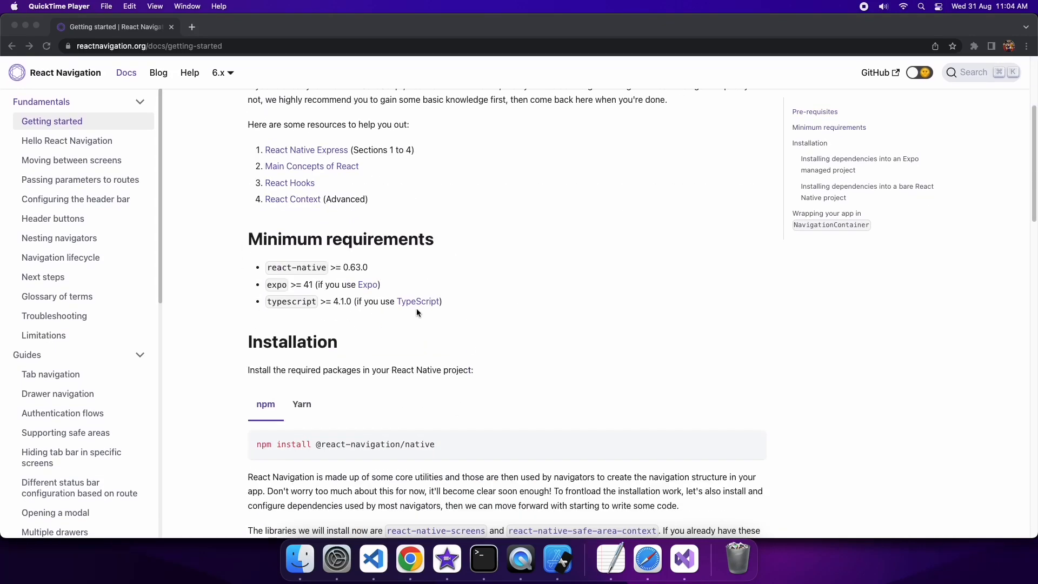
pyautogui.moveTo(269, 290)
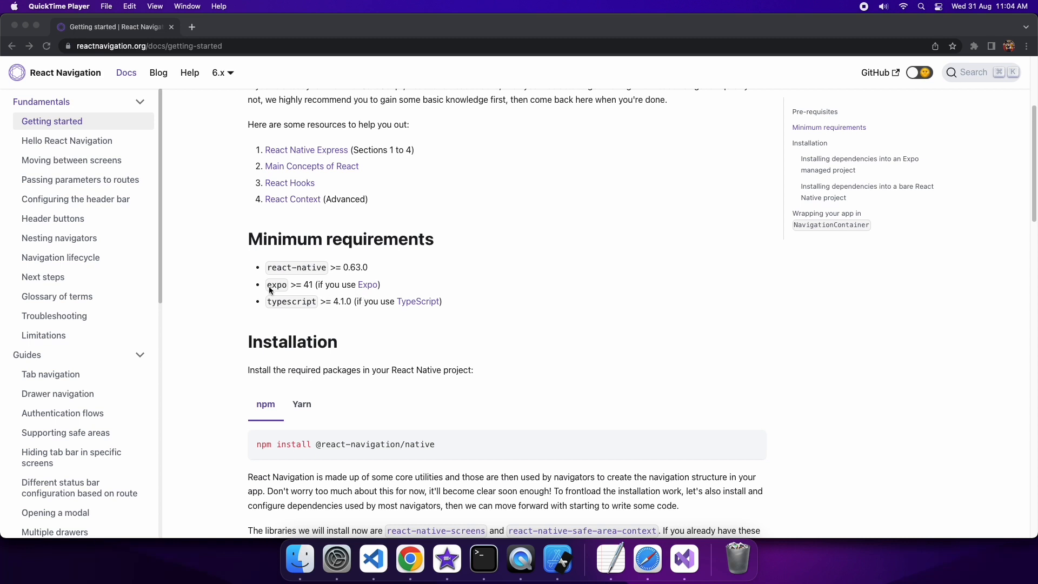
pyautogui.moveTo(408, 457)
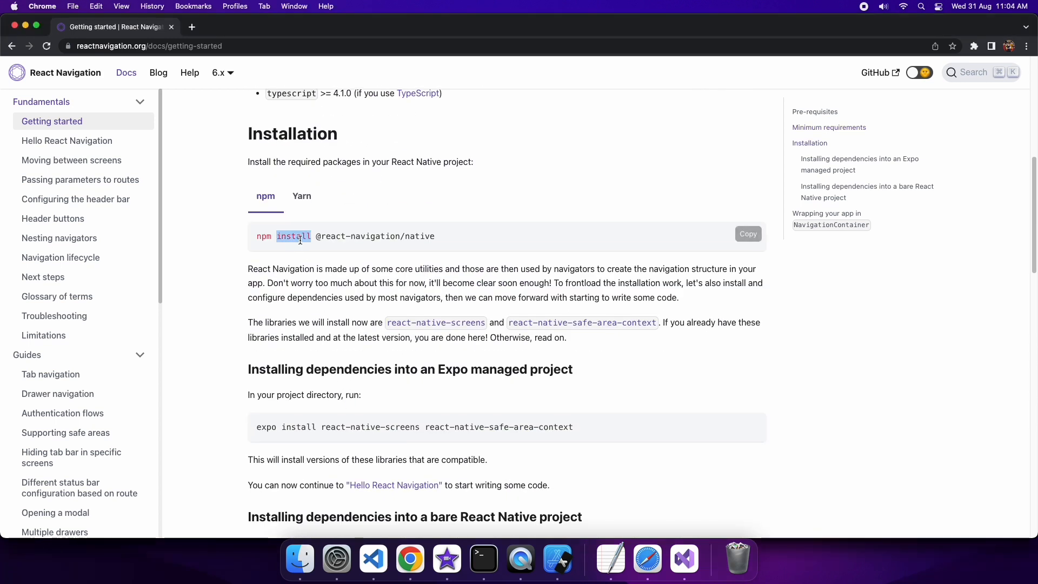
pyautogui.click(748, 233)
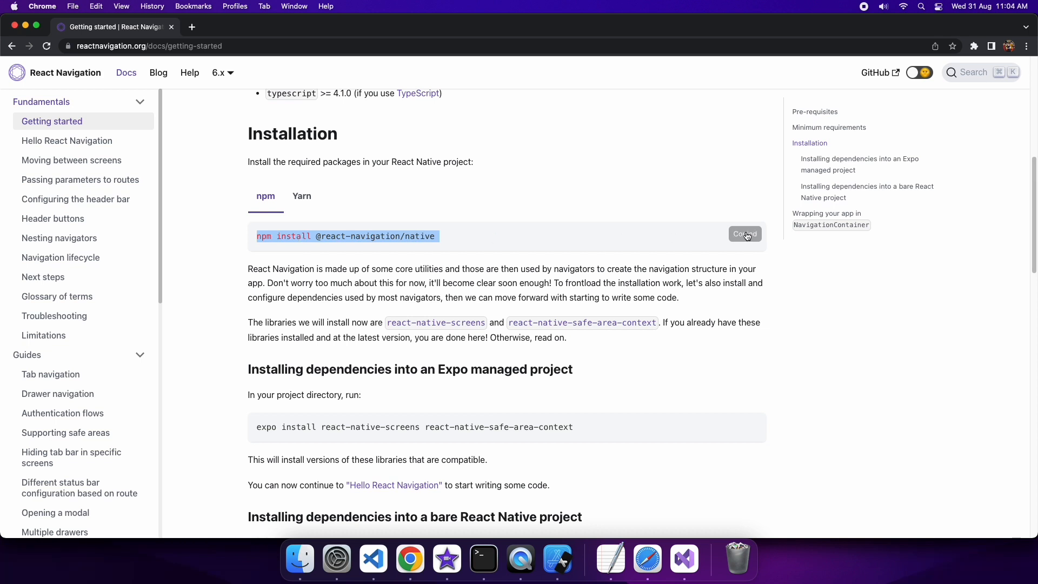
pyautogui.click(483, 558)
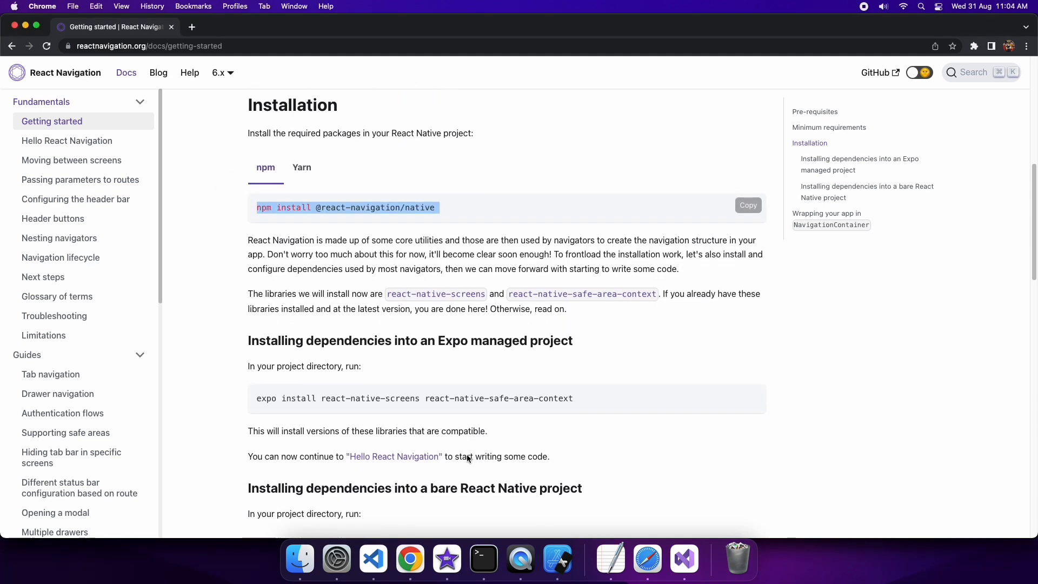
# Step: Copy the expo install command for react-native-screens and react-native-safe-area-context
pyautogui.scroll(-3)
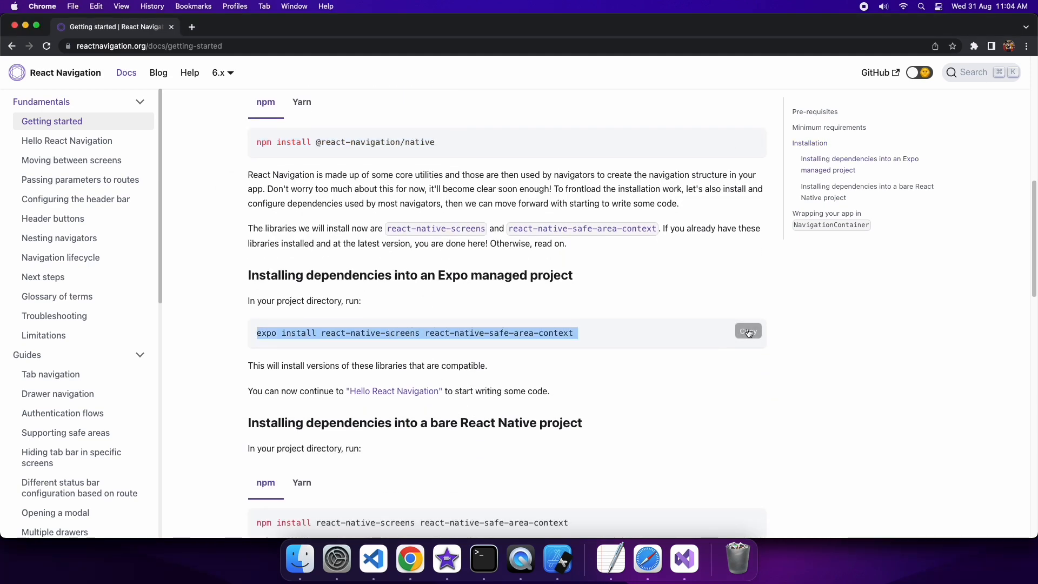
pyautogui.click(747, 331)
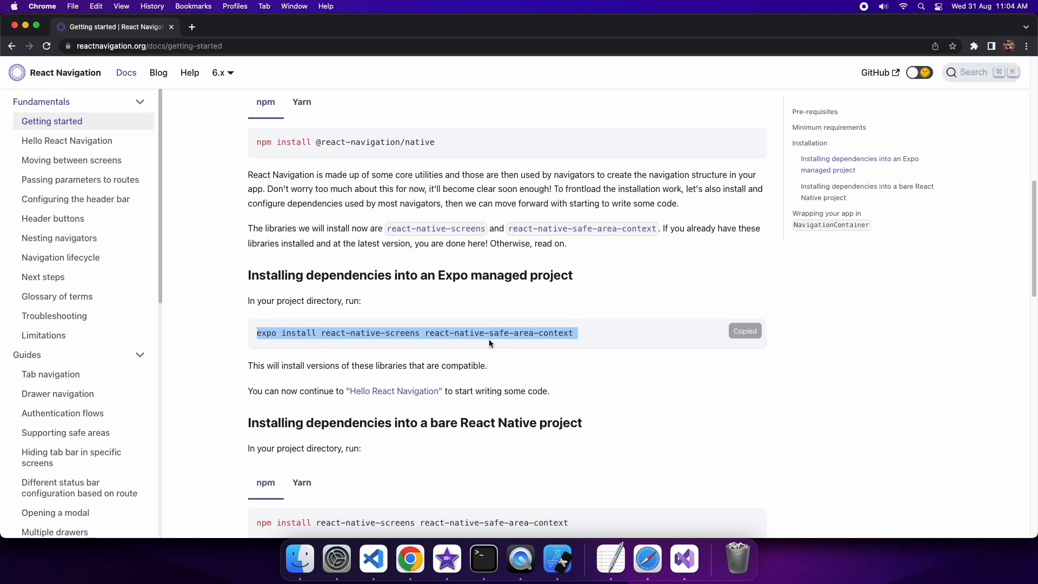
pyautogui.moveTo(419, 333)
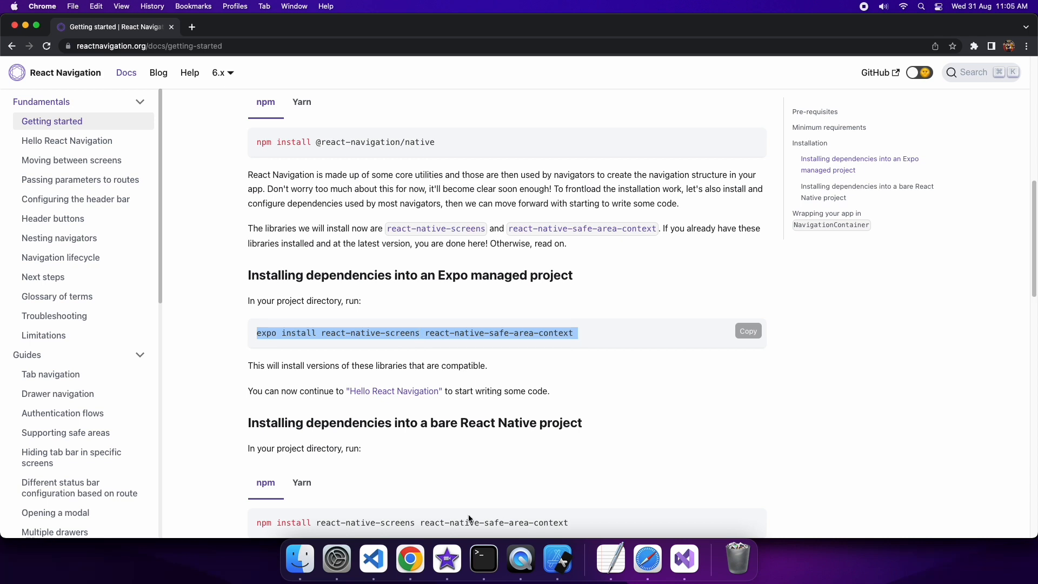
# Step: Run the pasted expo install command in Terminal, then return to the docs in Chrome
pyautogui.click(483, 558)
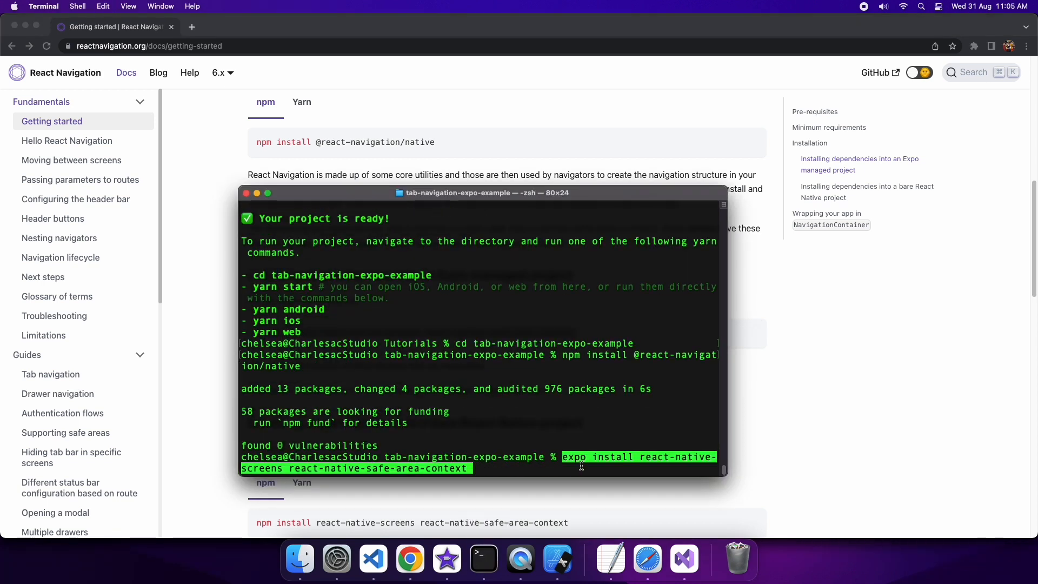
pyautogui.press('Return')
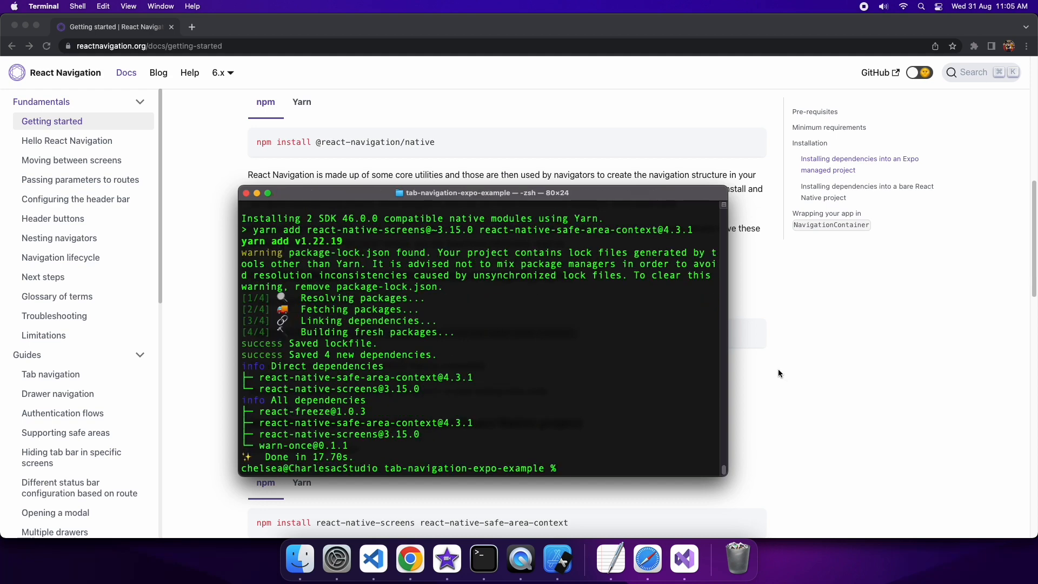
pyautogui.click(50, 390)
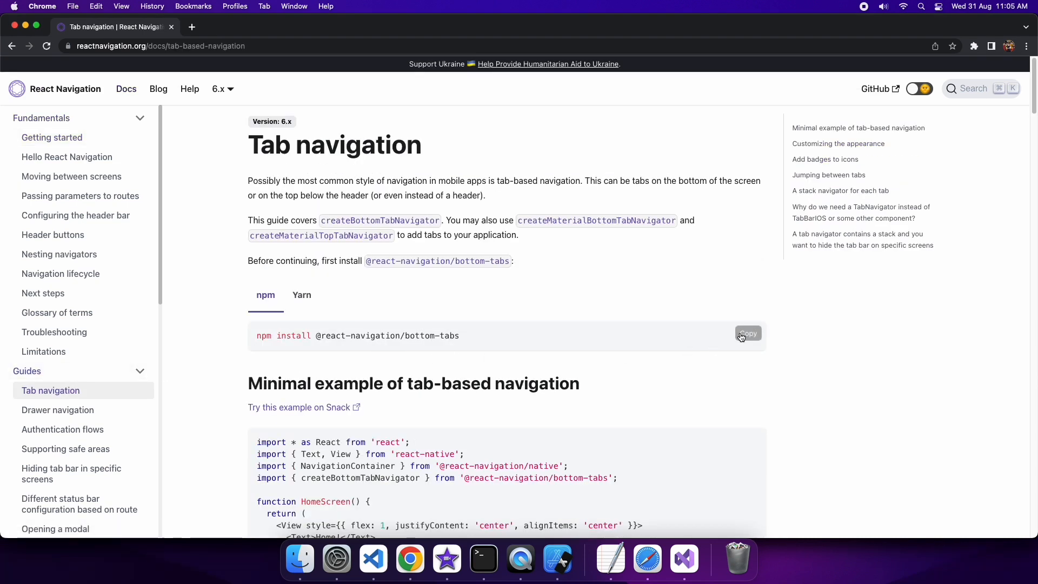
pyautogui.click(747, 333)
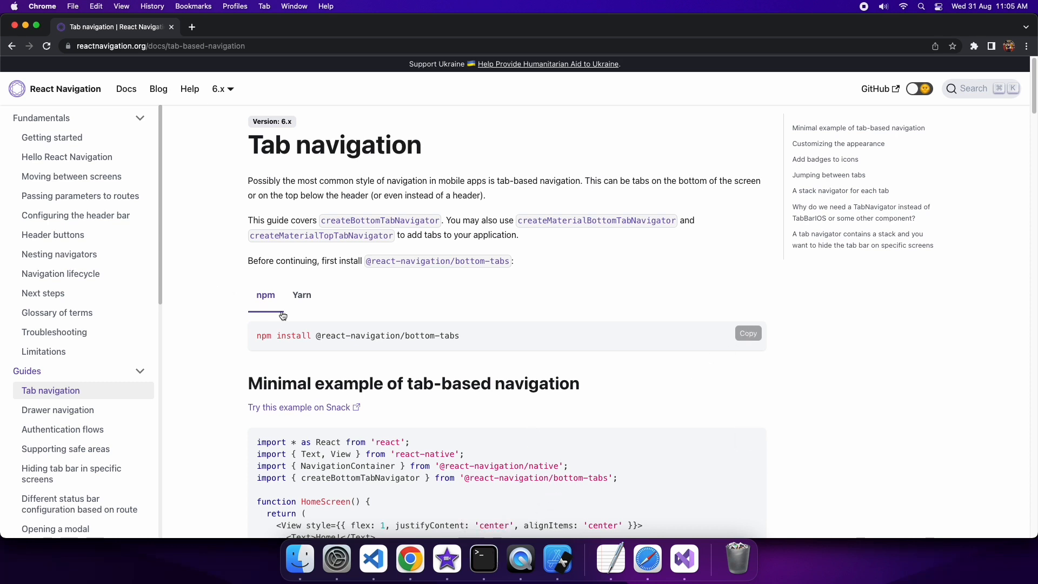
pyautogui.click(302, 294)
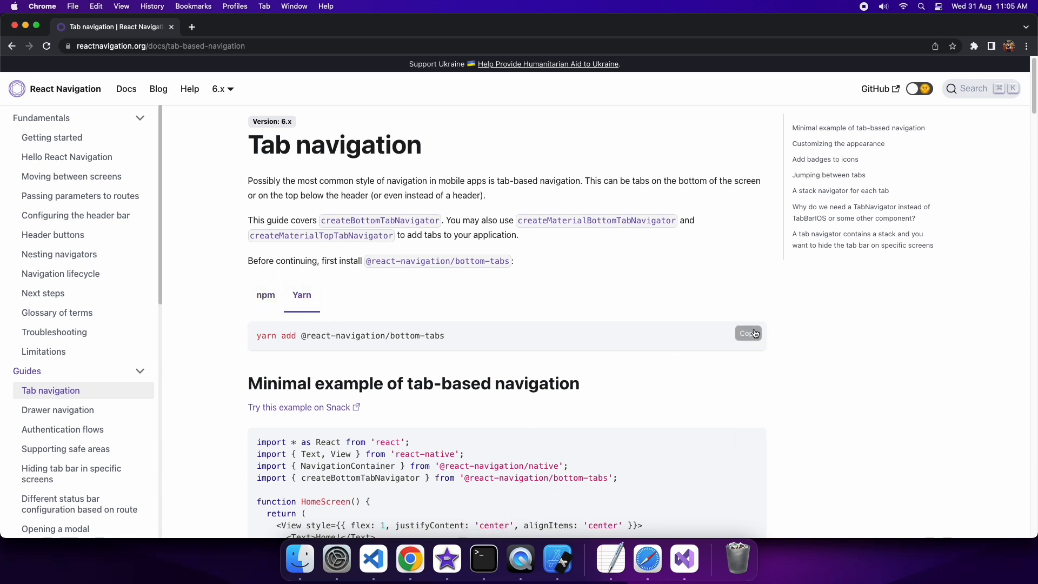
pyautogui.click(482, 559)
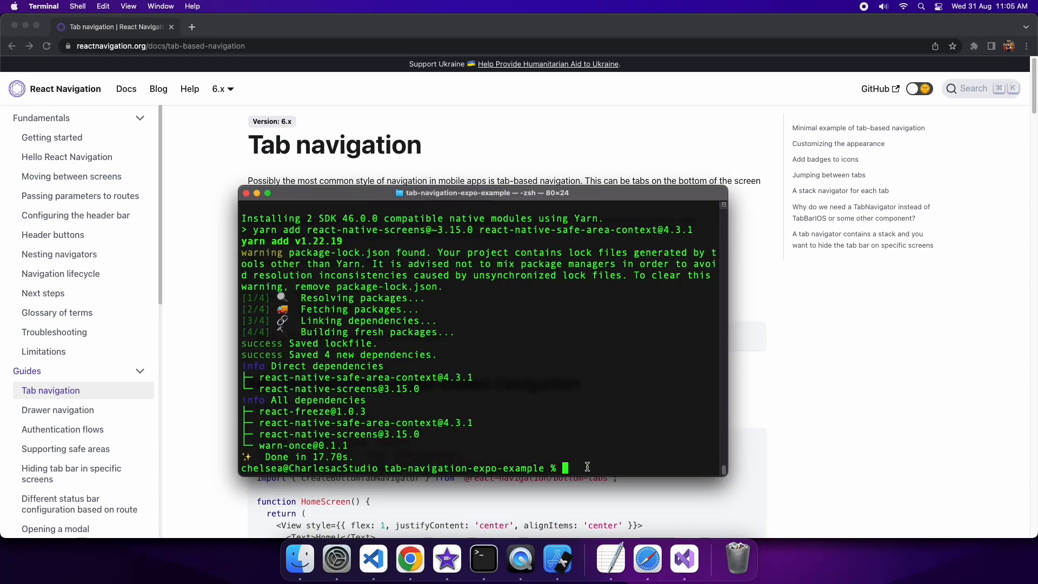
pyautogui.write('yarn add @react-navigation/bottom-tabs')
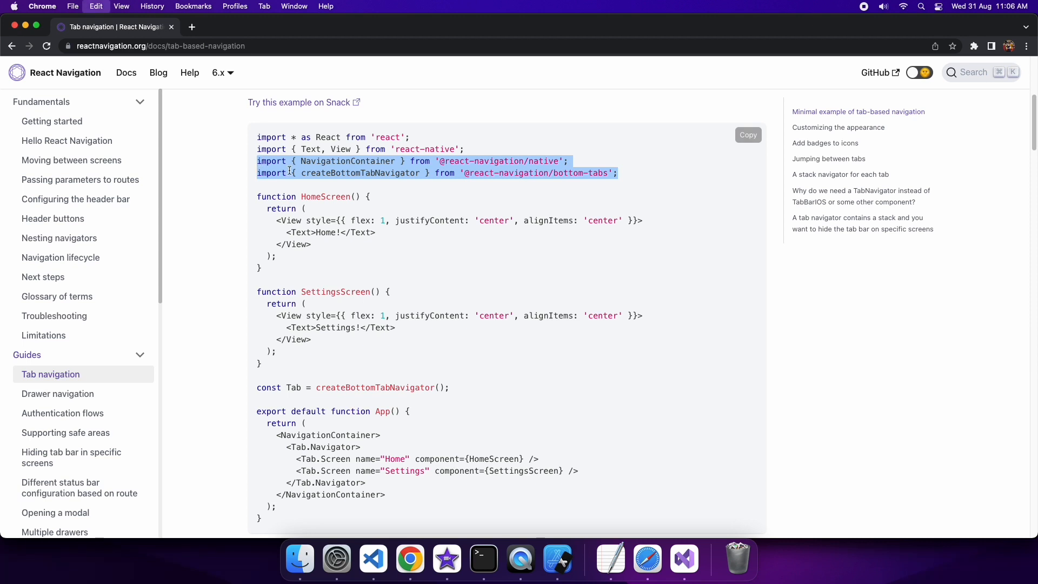
pyautogui.moveTo(447, 559)
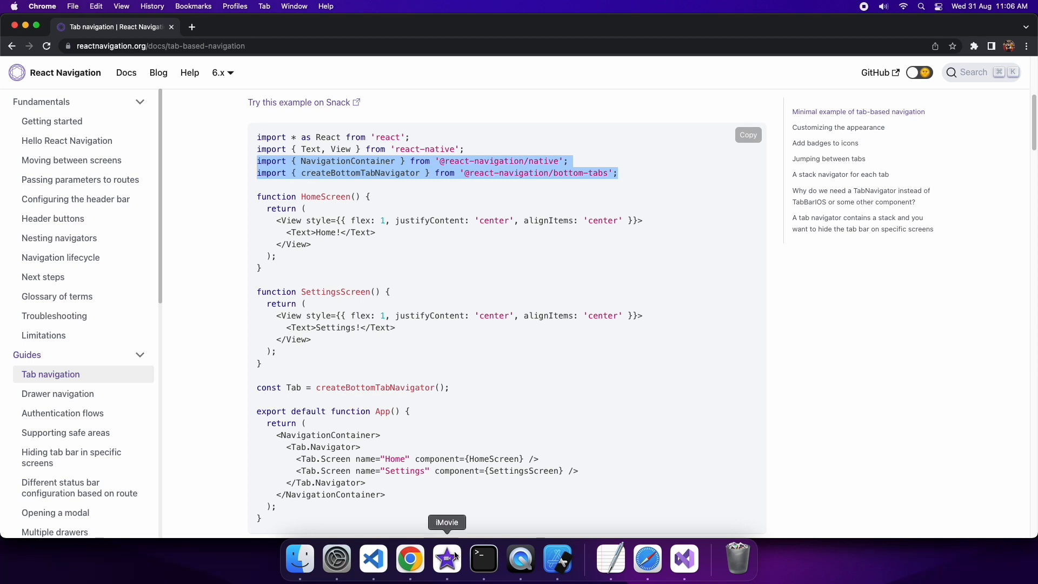
pyautogui.moveTo(373, 558)
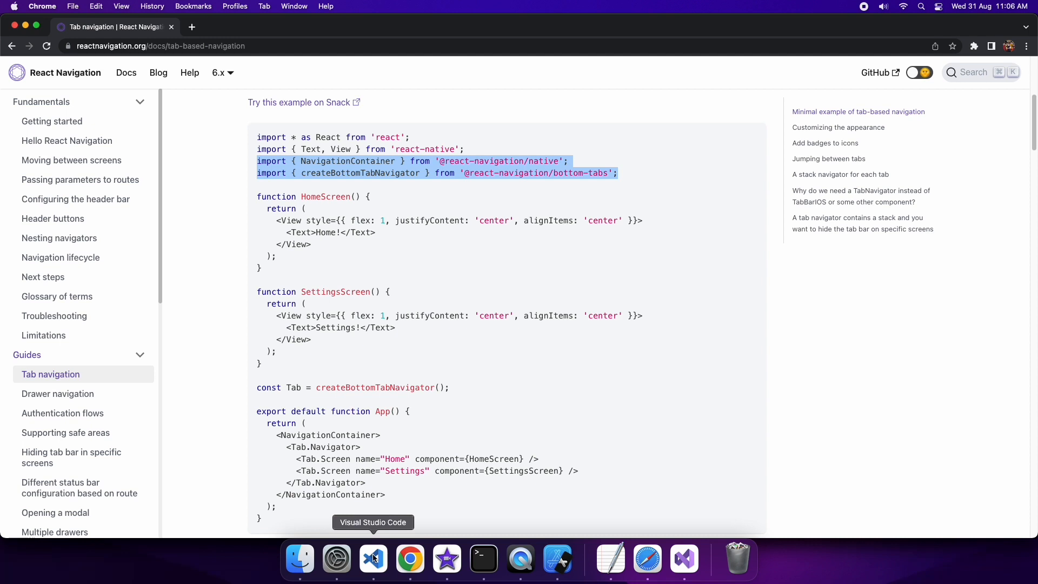
# Step: Add the navigation imports and 'const Tab = createBottomTabNavigator();' to App.js and save
pyautogui.click(372, 560)
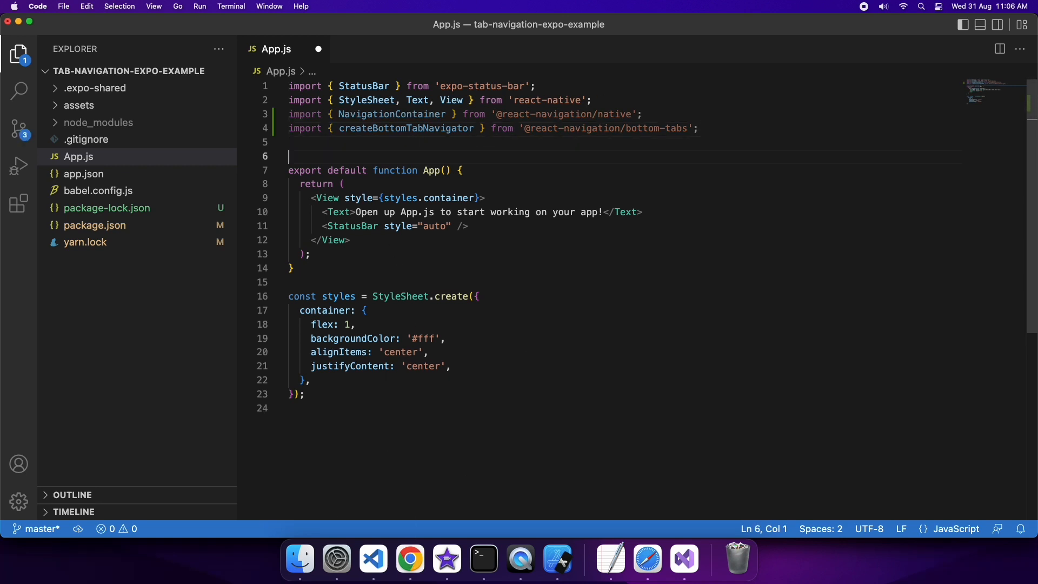
pyautogui.write('const Tab = createBottomTabNavigator();')
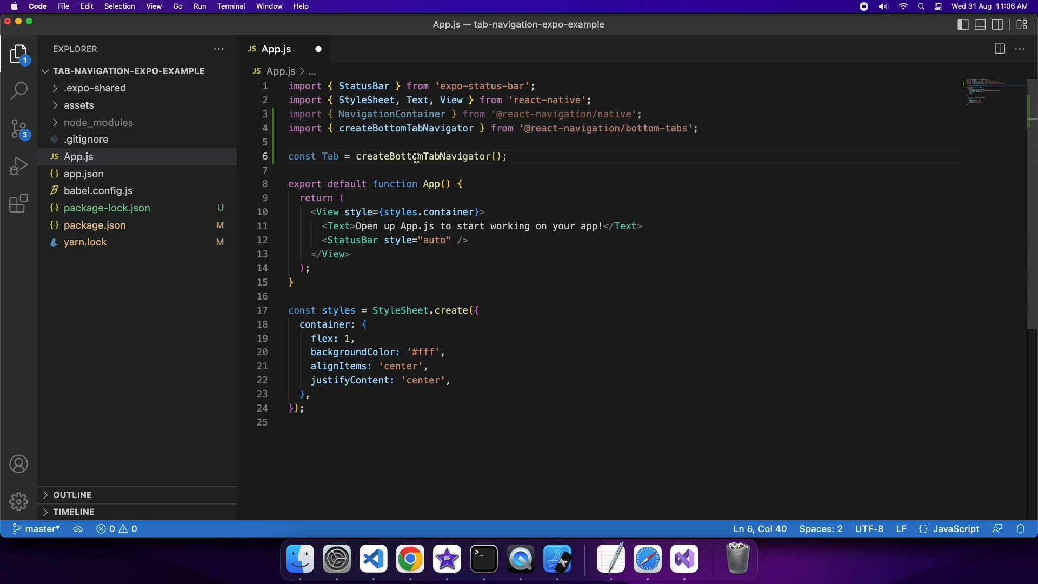
pyautogui.moveTo(432, 446)
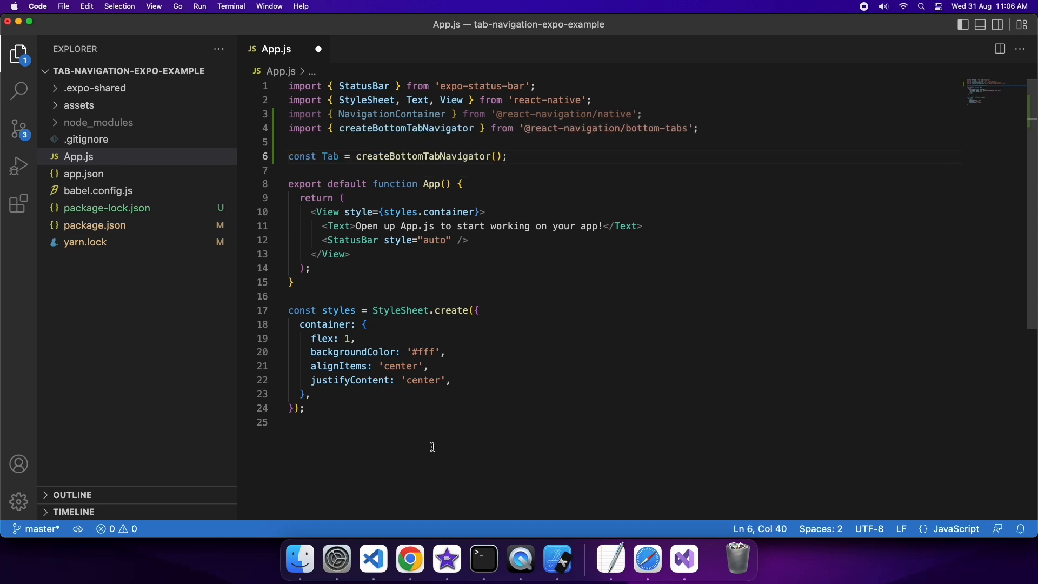
pyautogui.click(349, 254)
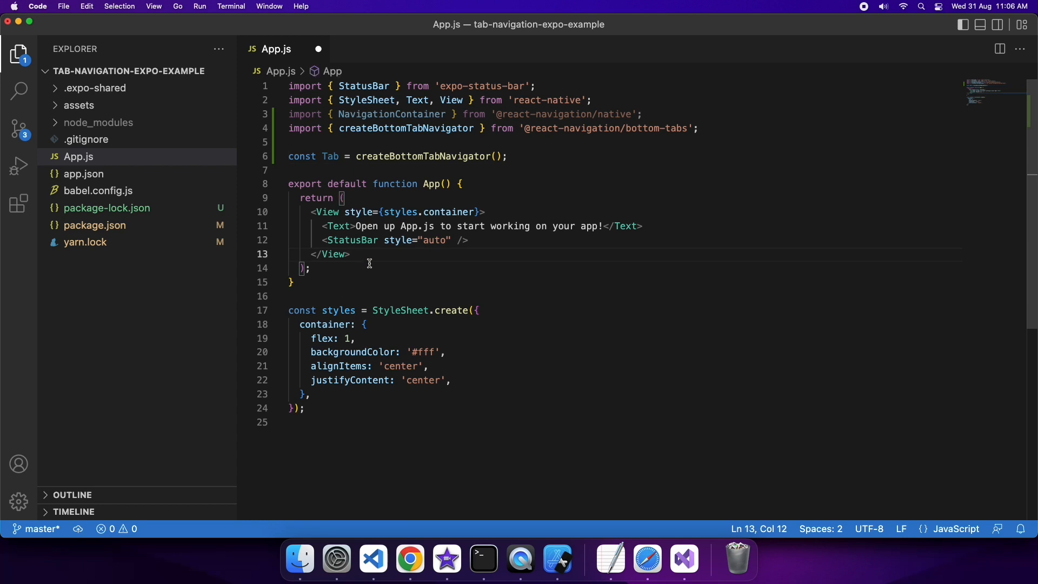
pyautogui.moveTo(201, 213)
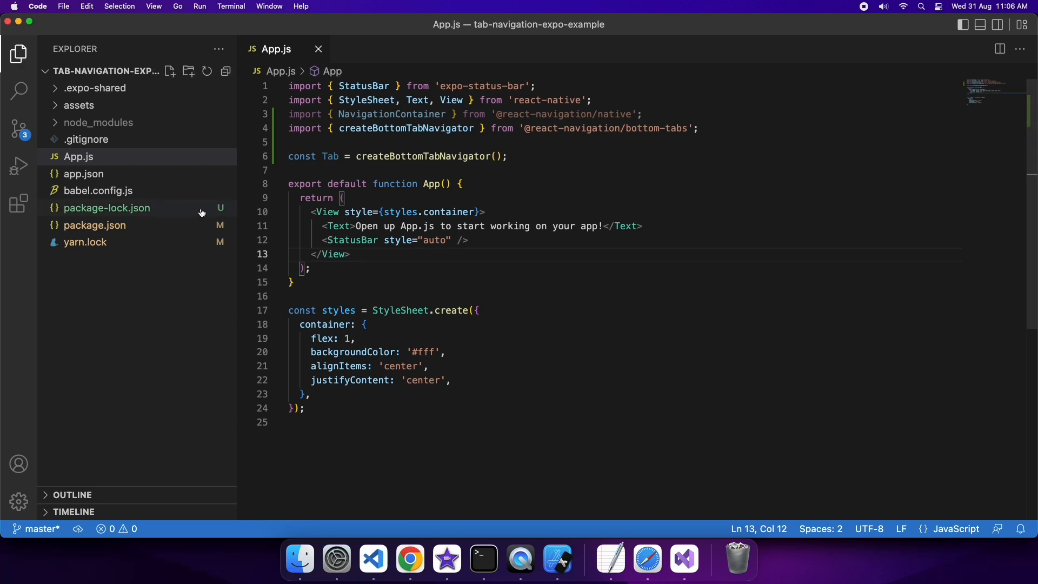
# Step: Create Home.js in the project and paste the App.js contents into it
pyautogui.click(170, 71)
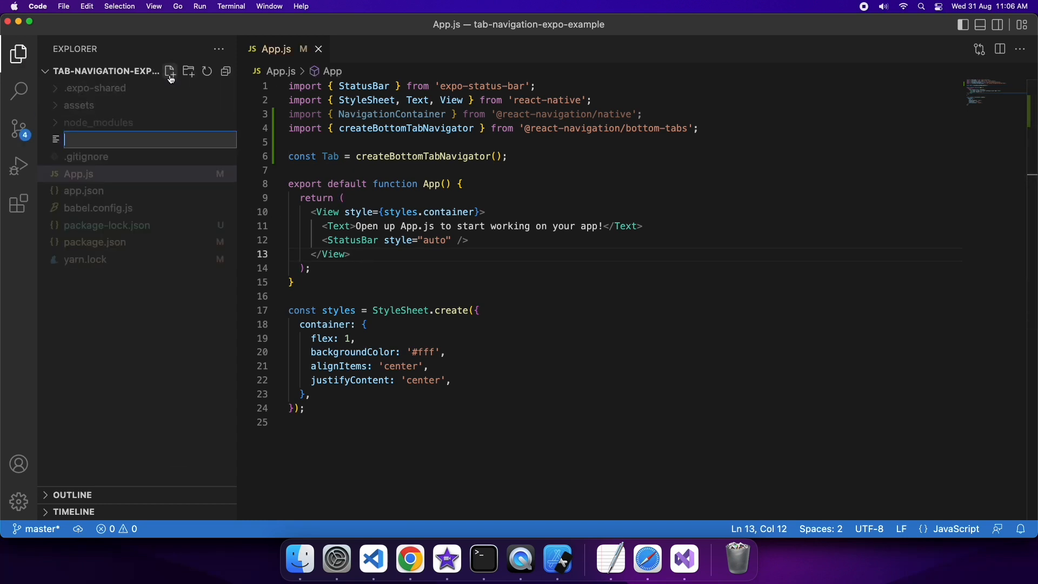
pyautogui.write('H')
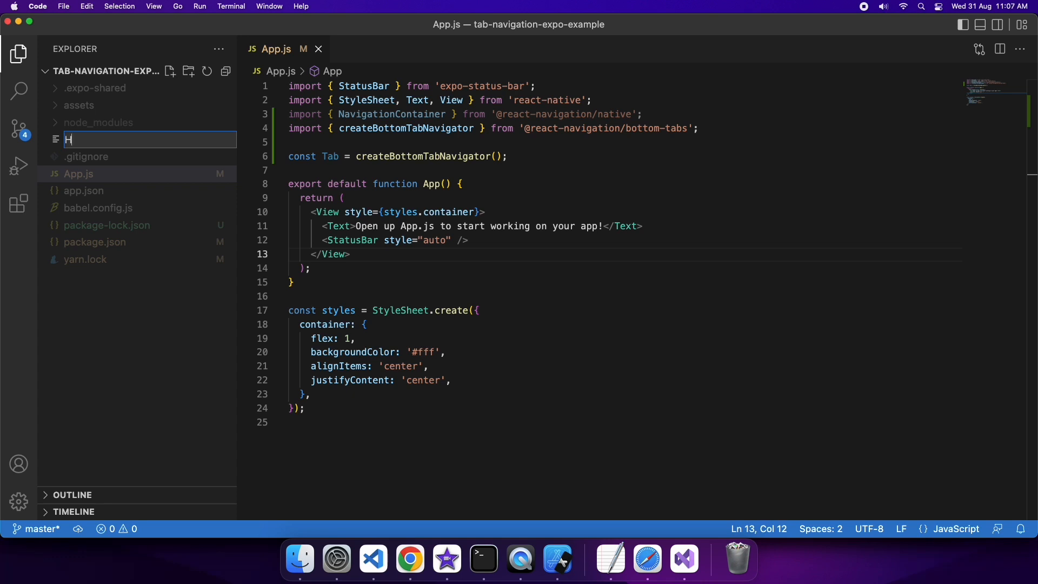
pyautogui.write('ome.js')
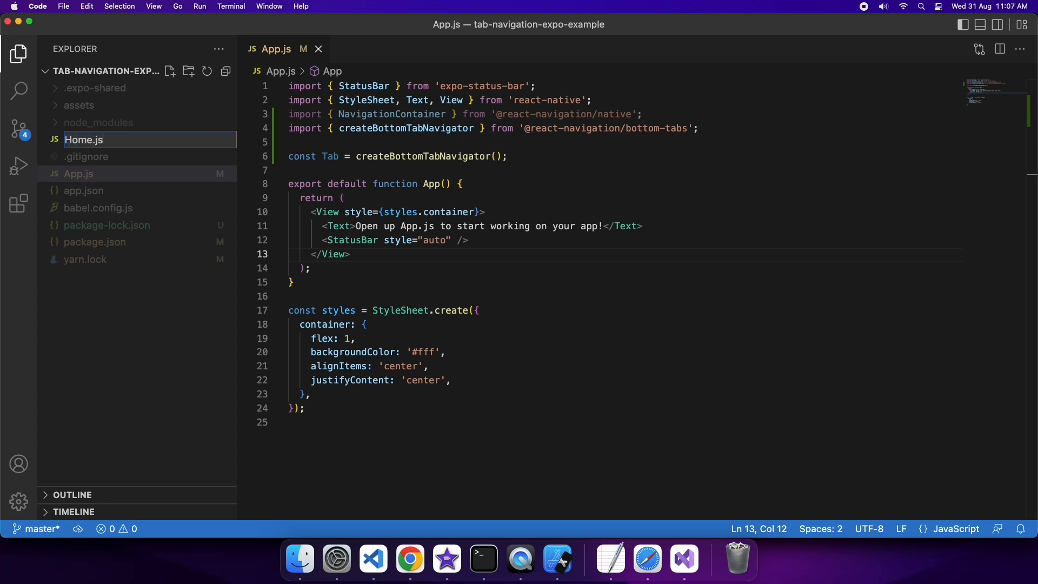
pyautogui.press('Return')
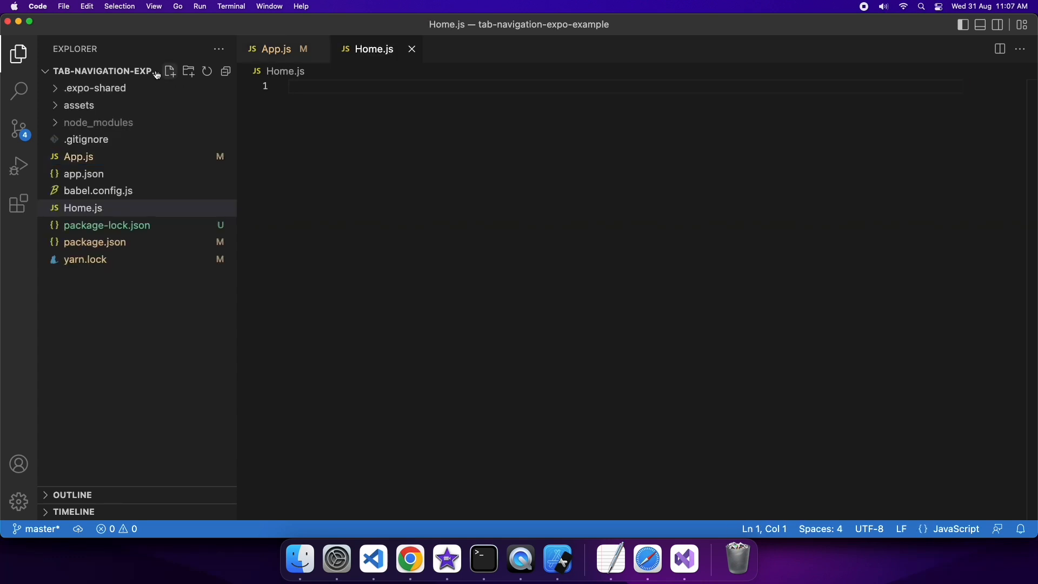
pyautogui.click(276, 49)
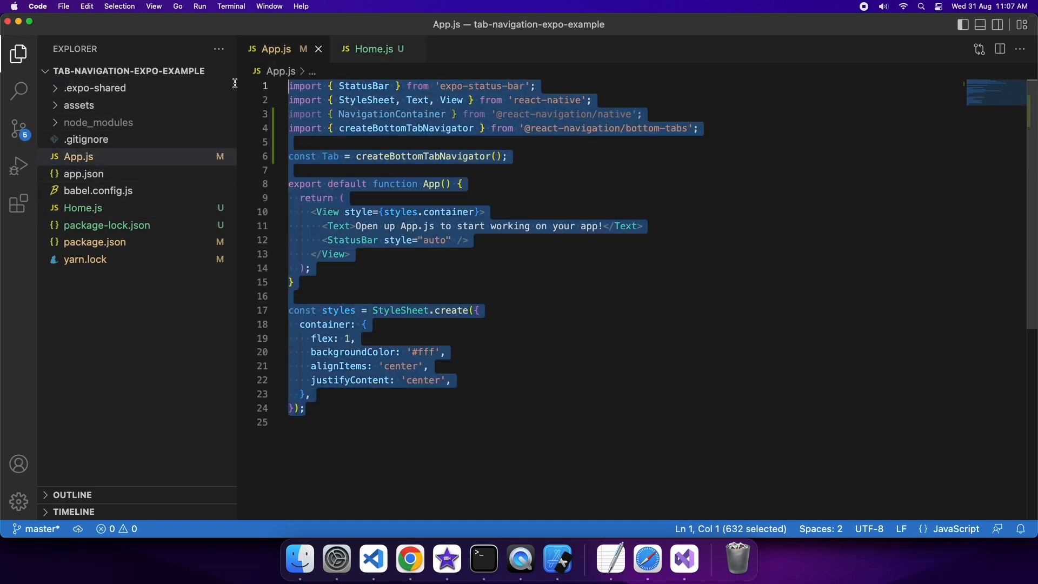
pyautogui.moveTo(153, 188)
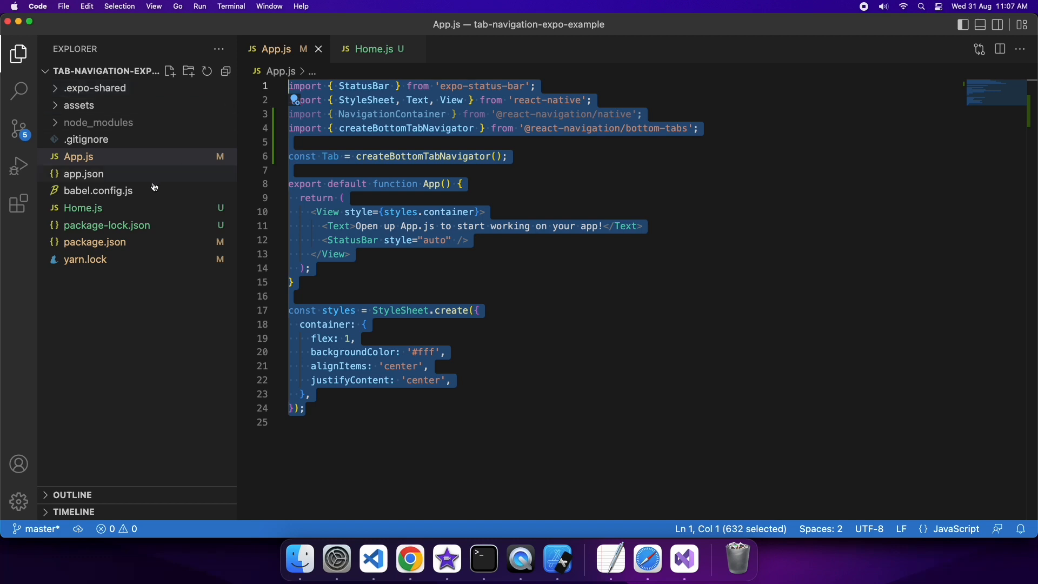
pyautogui.moveTo(78, 156)
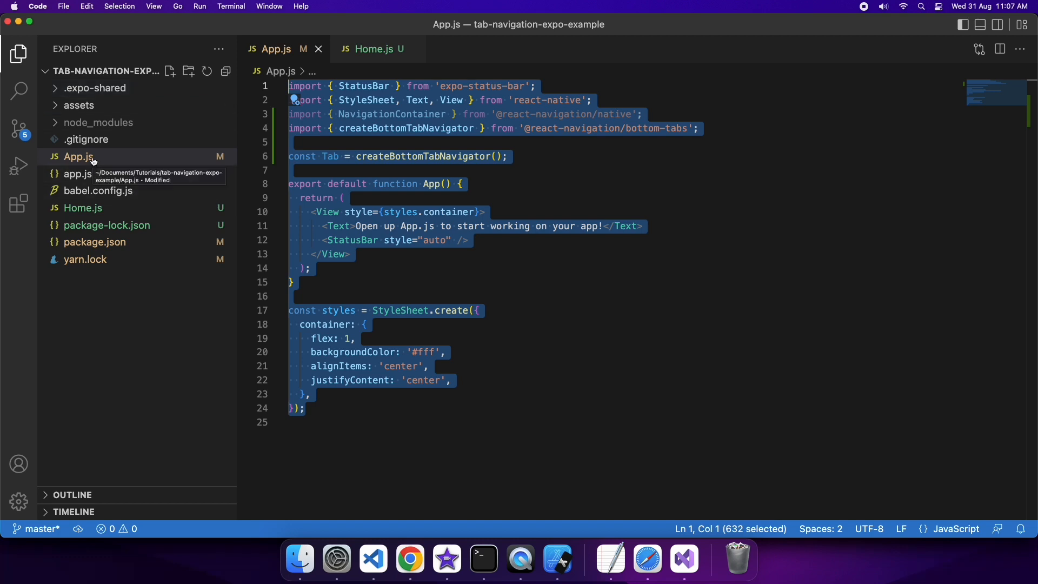
pyautogui.click(83, 208)
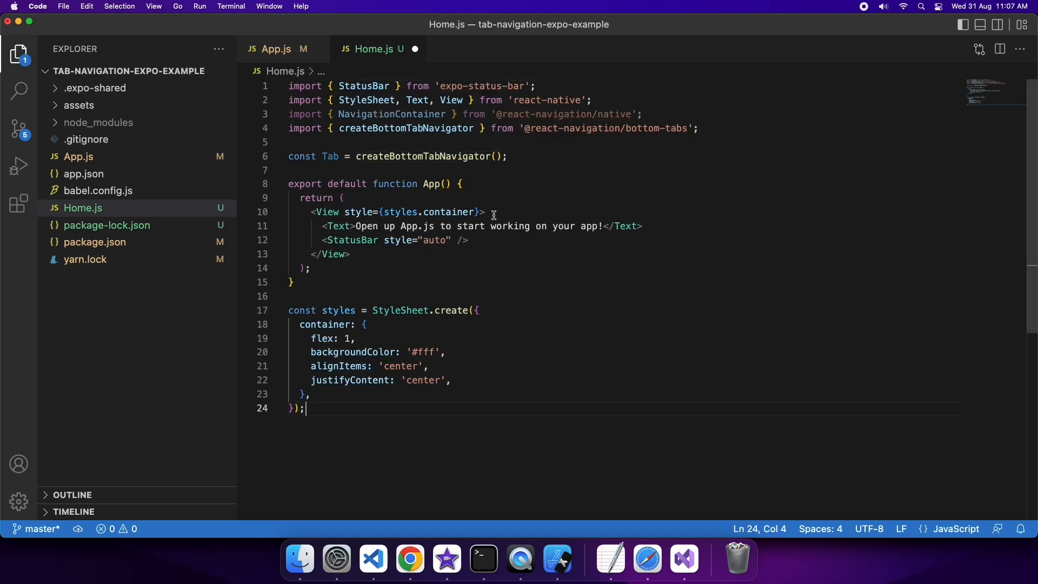
# Step: Remove the navigation code, set the text to 'Our home page!' and rename the component Home
pyautogui.click(426, 114)
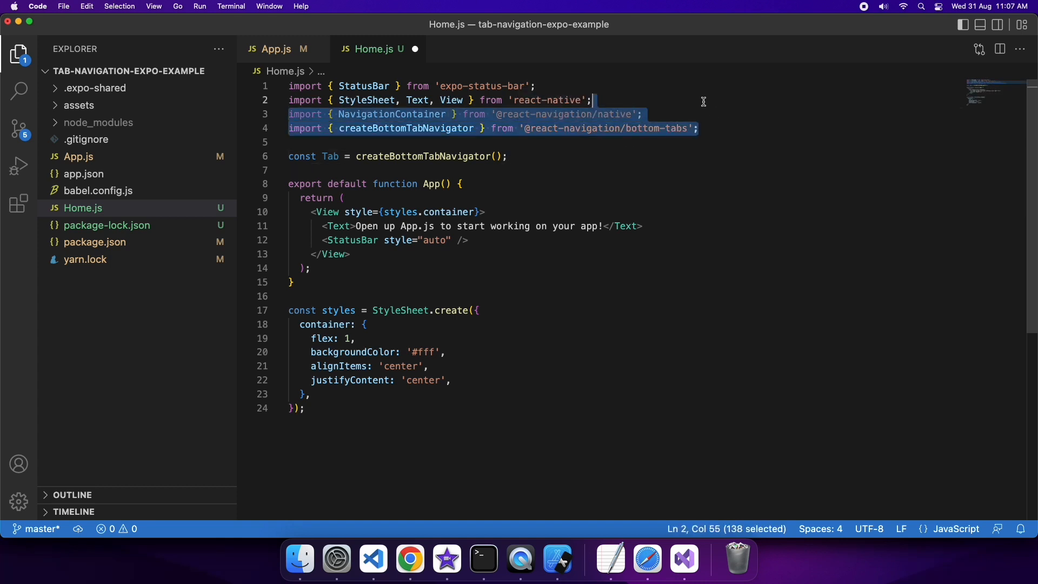
pyautogui.press('Delete')
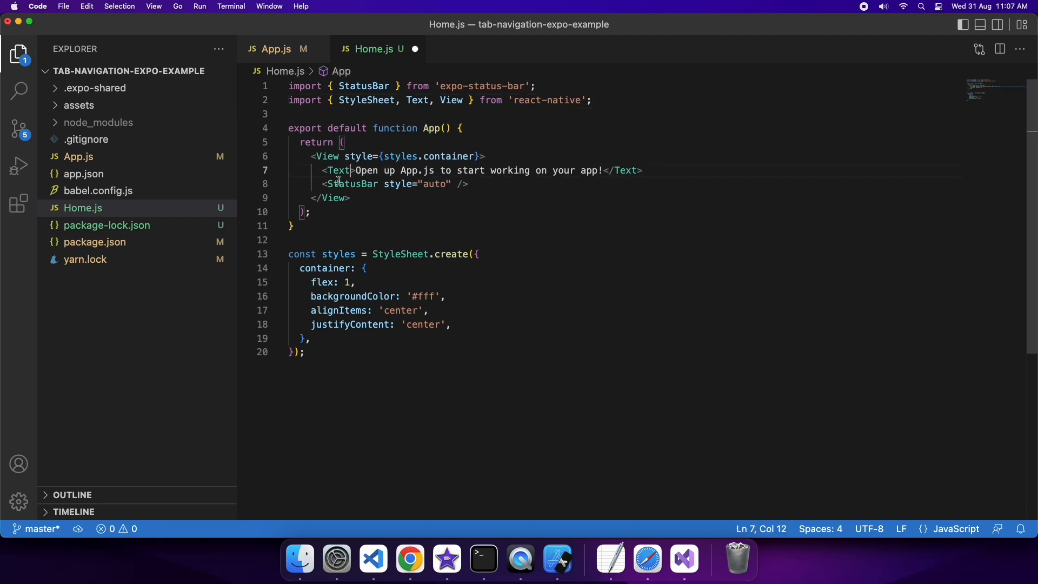
pyautogui.moveTo(356, 170); pyautogui.dragTo(448, 170)
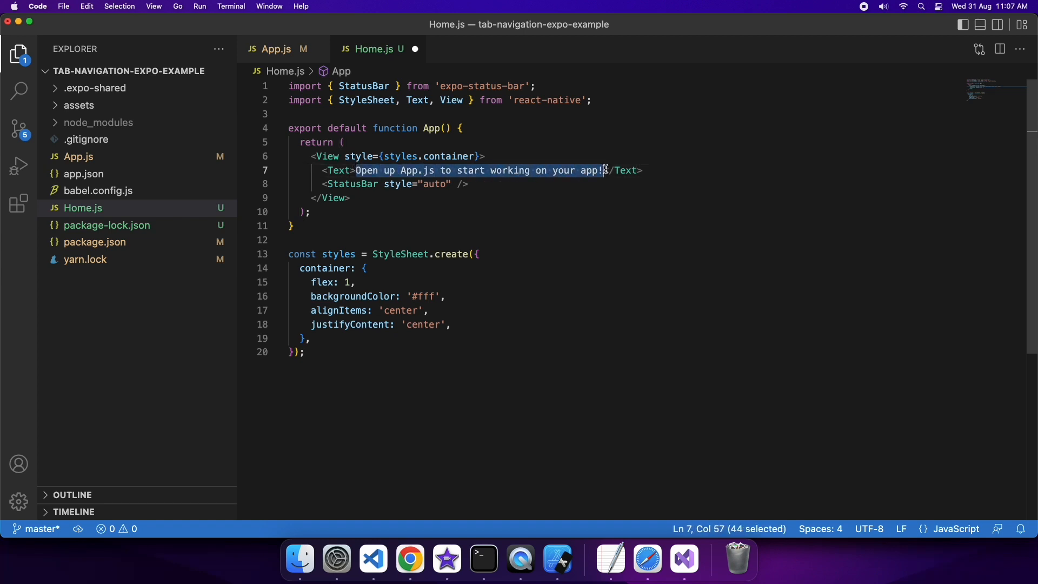
pyautogui.write('Our home</Text>')
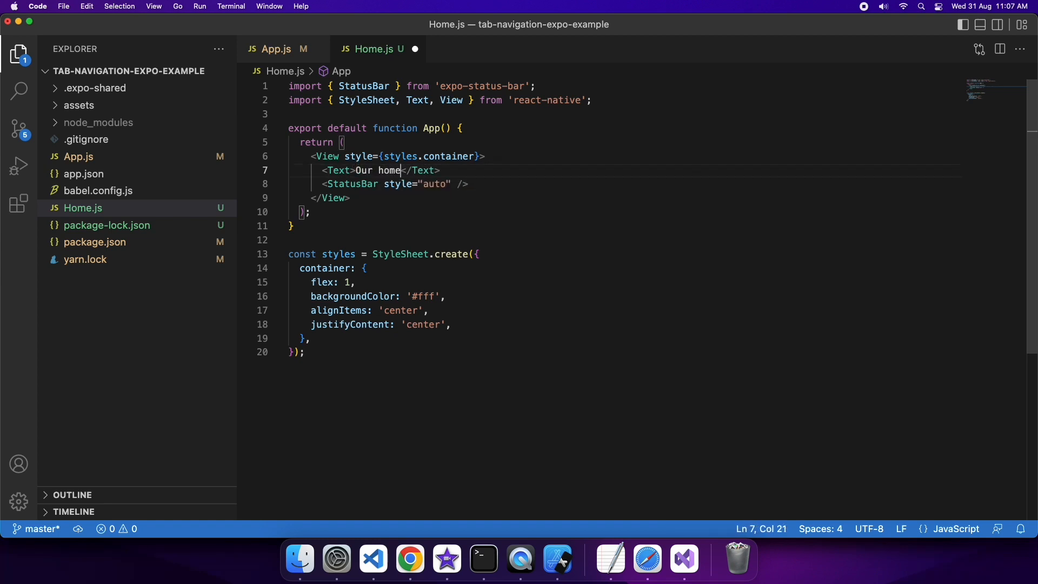
pyautogui.write('pa')
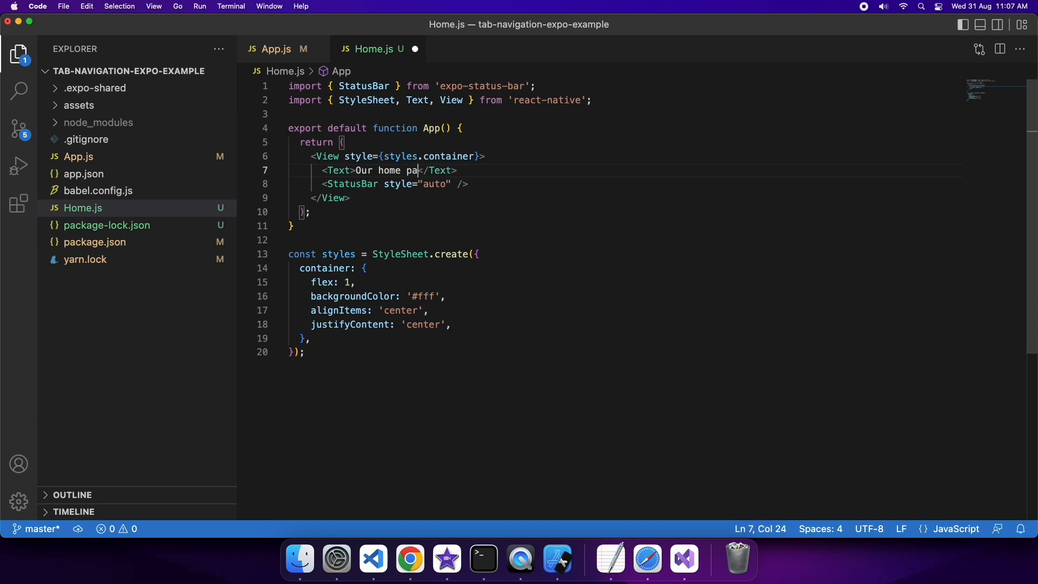
pyautogui.write('ge!')
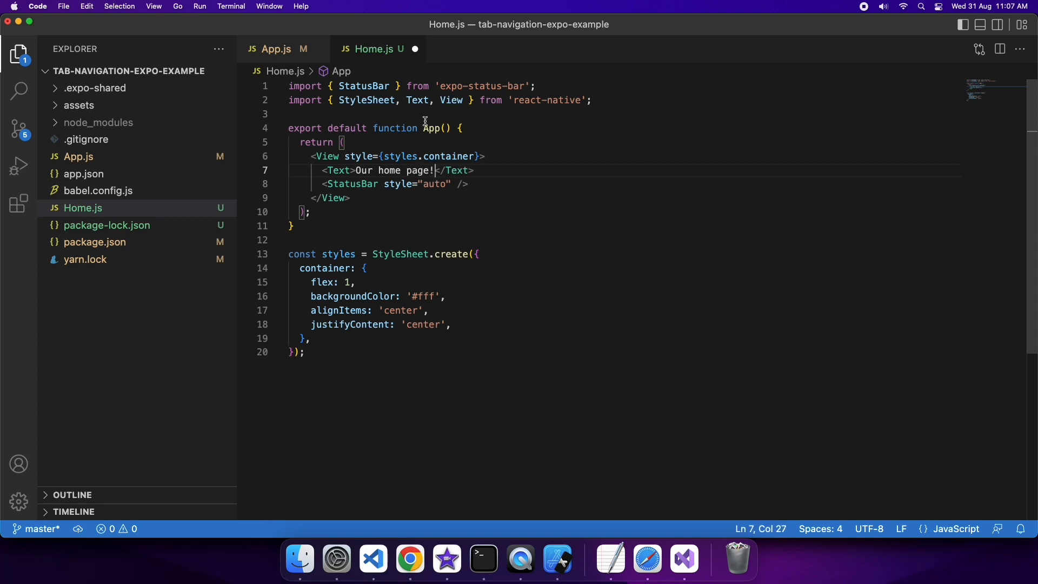
pyautogui.write('H')
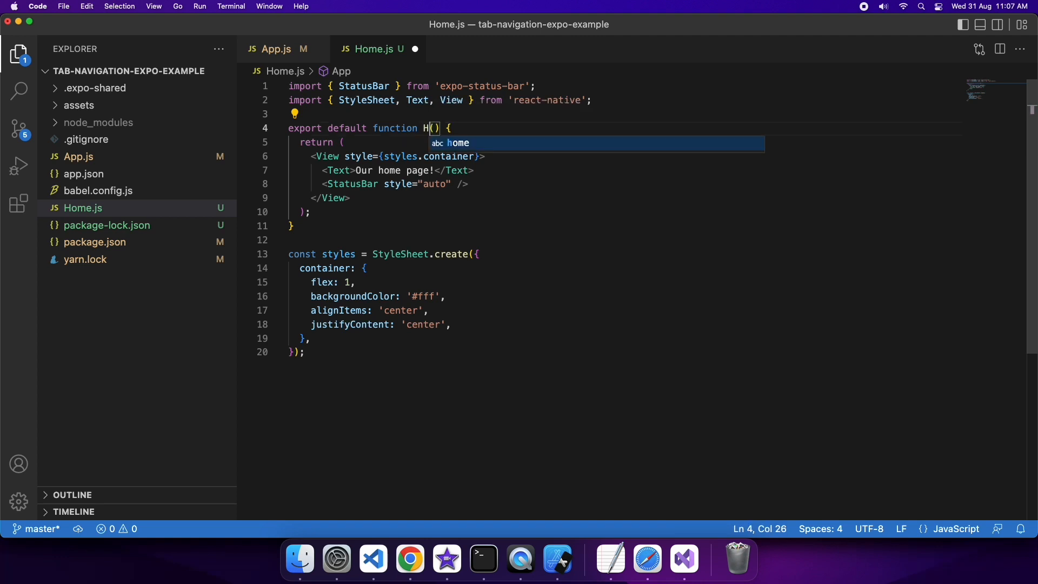
pyautogui.write('ome')
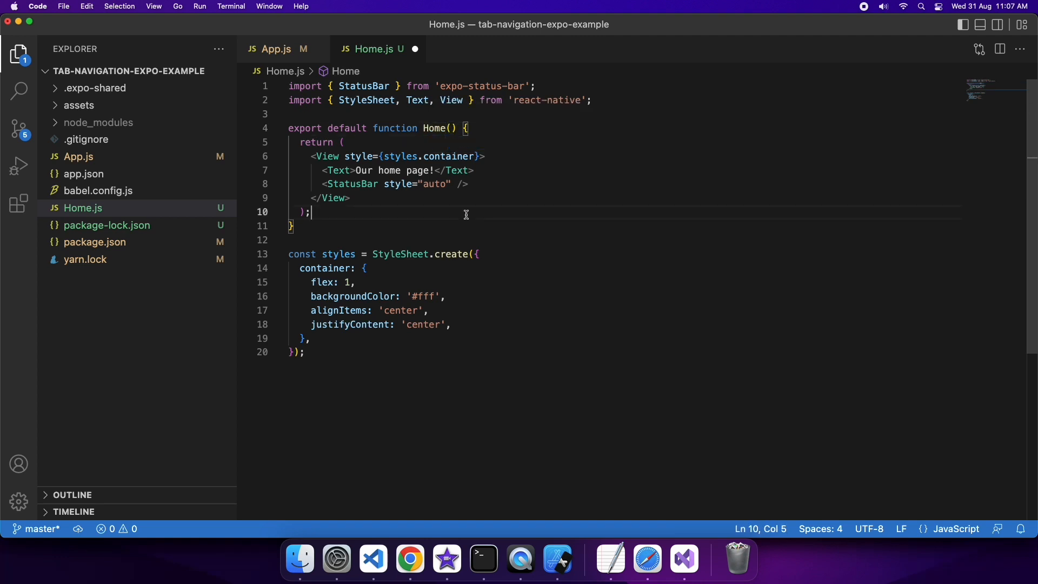
pyautogui.moveTo(83, 208)
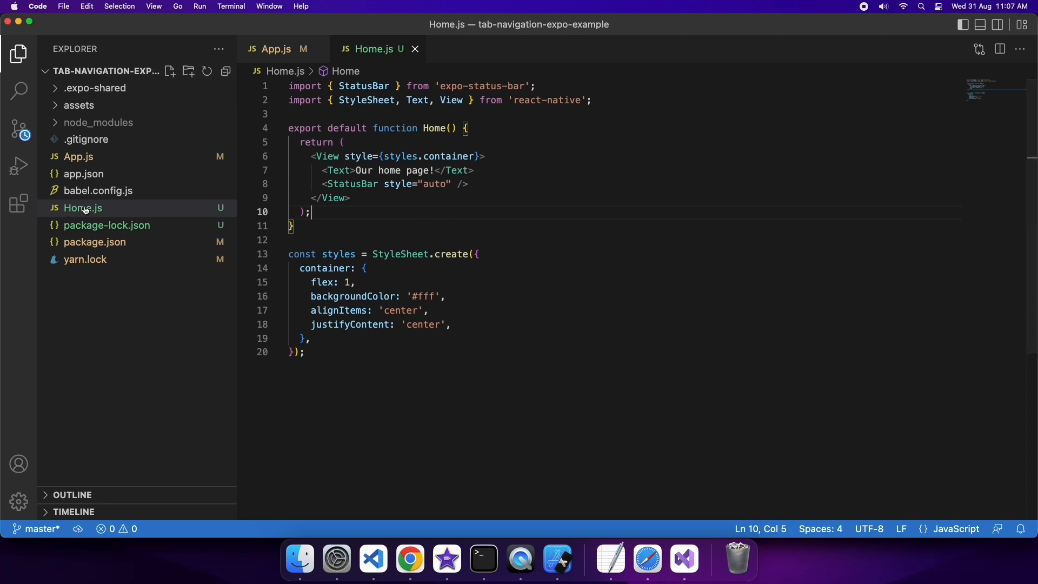
# Step: Duplicate Home.js as Settings.js with a Settings component reading 'Our settings page!'
pyautogui.rightClick(82, 207)
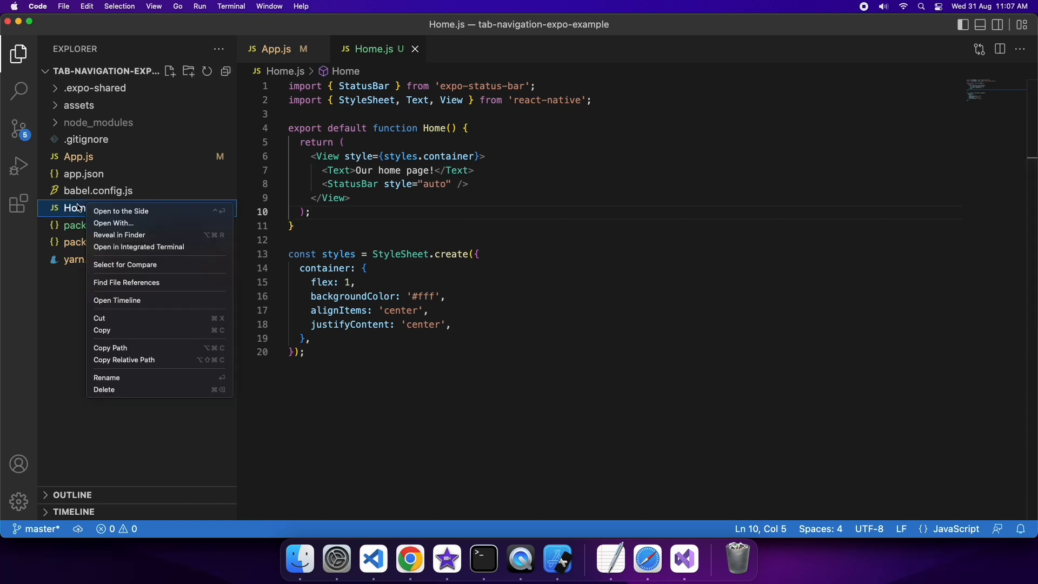
pyautogui.moveTo(69, 219)
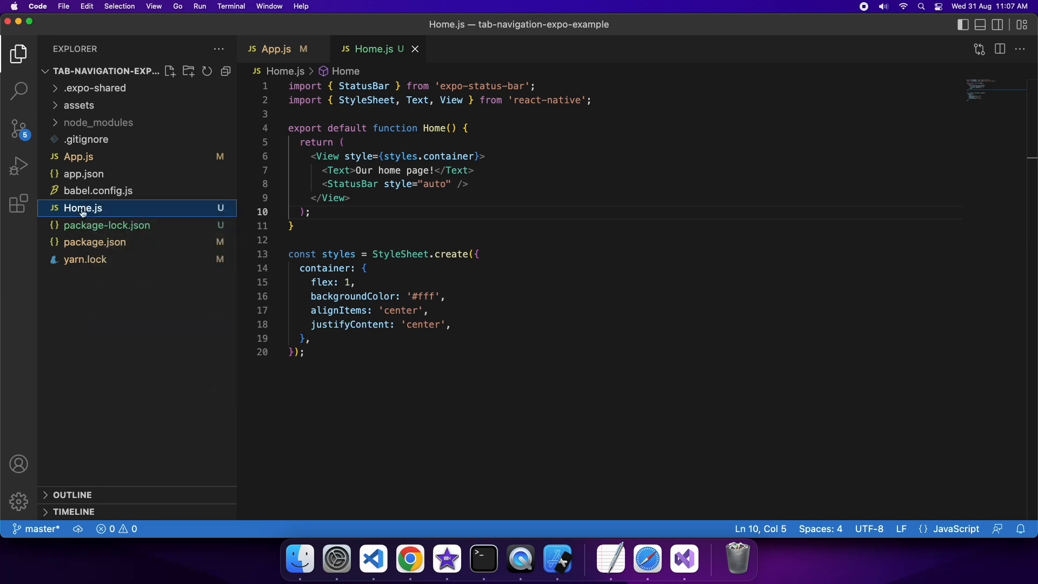
pyautogui.rightClick(83, 208)
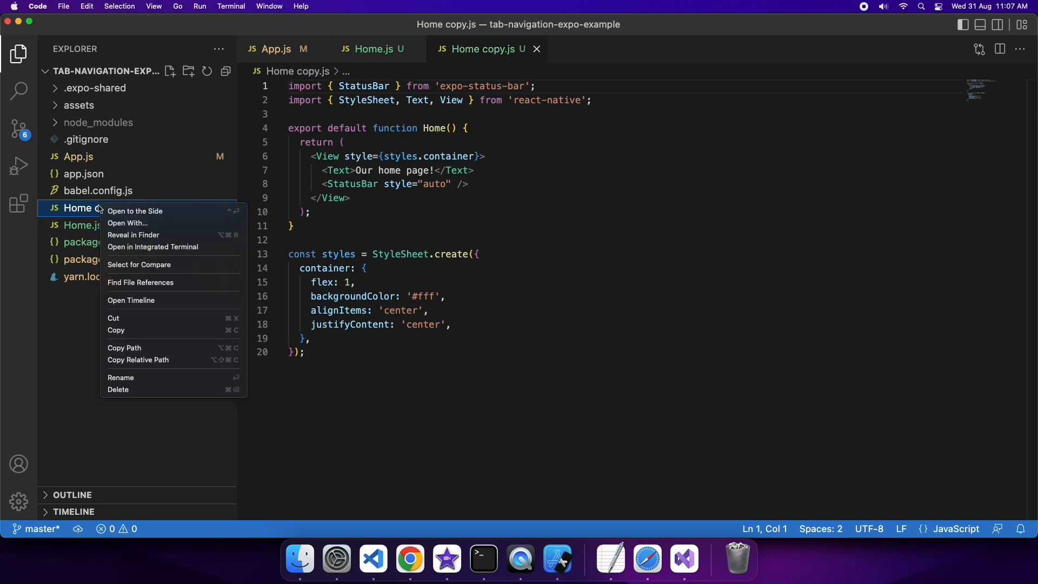
pyautogui.click(122, 377)
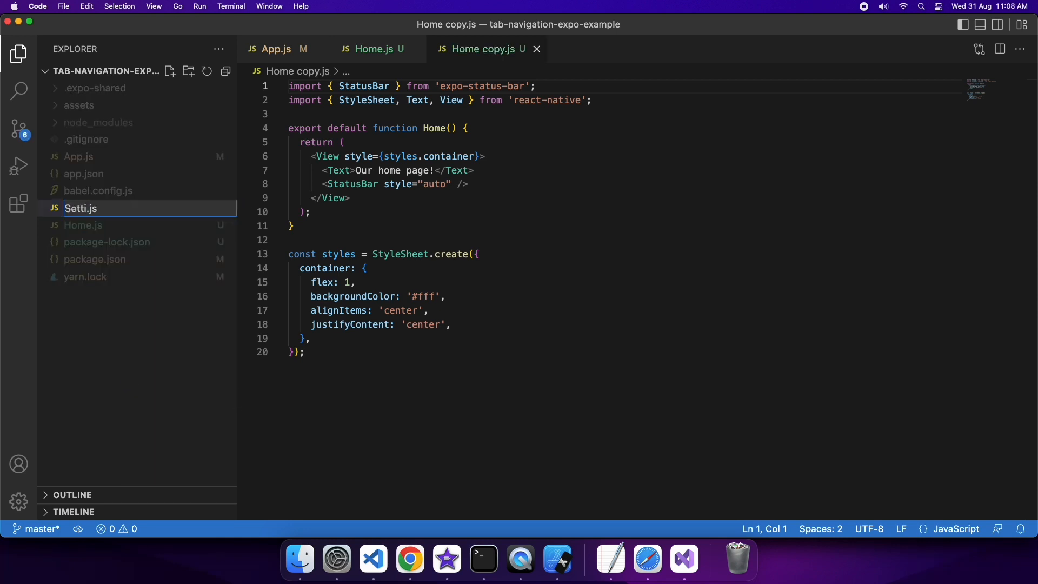
pyautogui.press('Return')
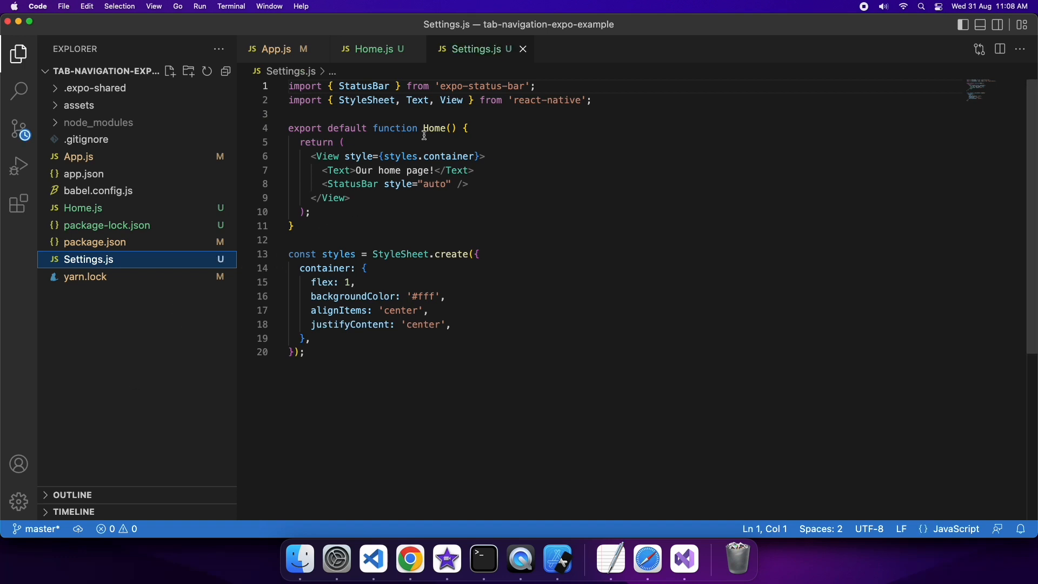
pyautogui.write('Setting')
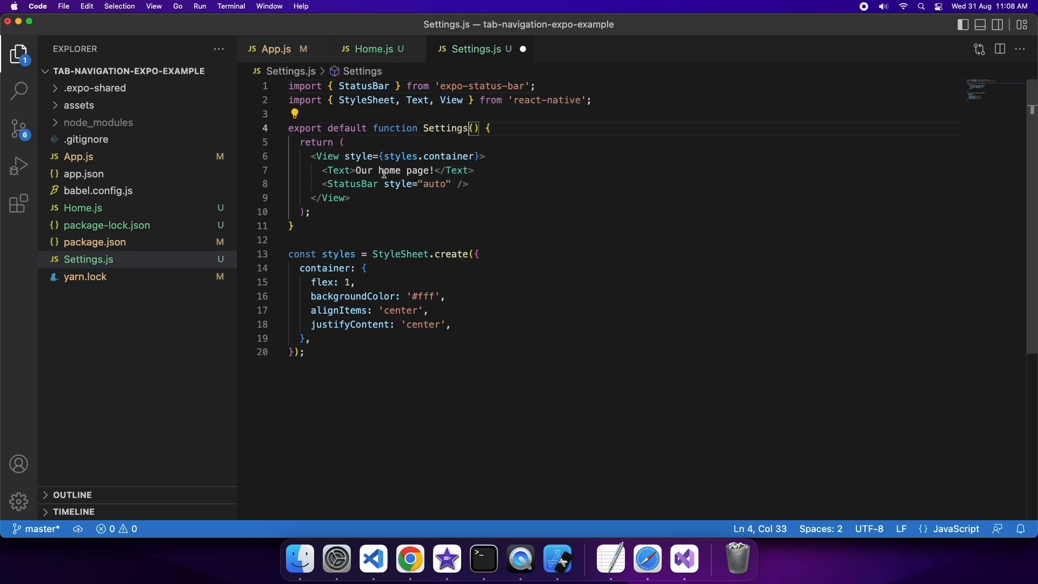
pyautogui.write('settings')
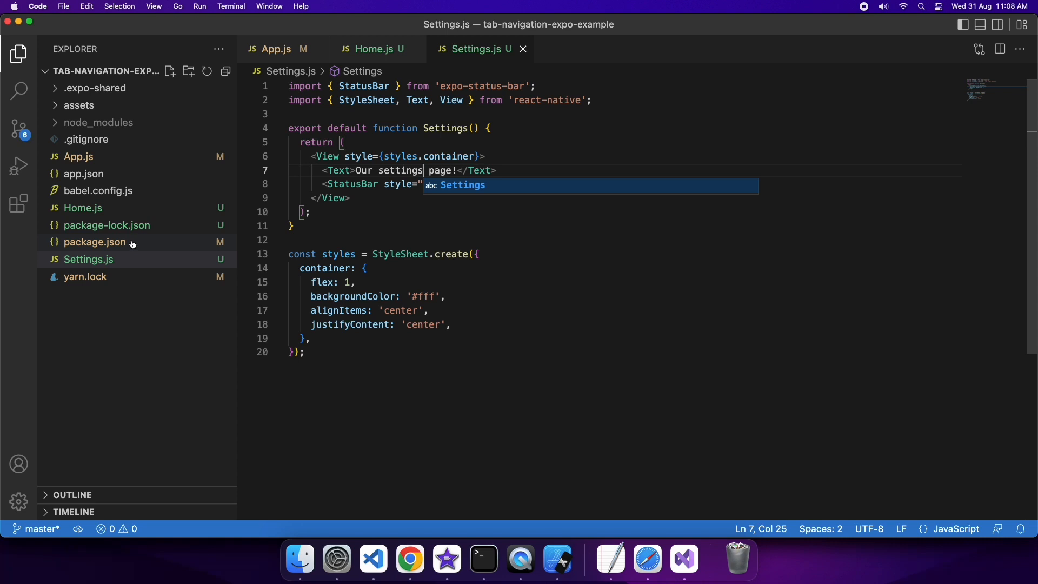
pyautogui.moveTo(107, 173)
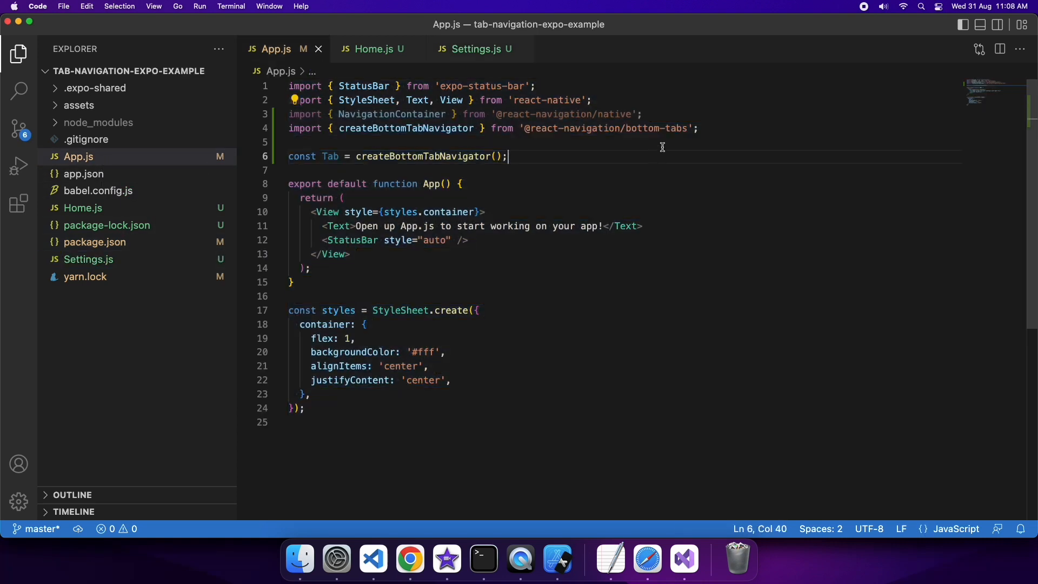
# Step: Add import Home from './Home' and import Settings from './Settings' to App.js
pyautogui.write('i')
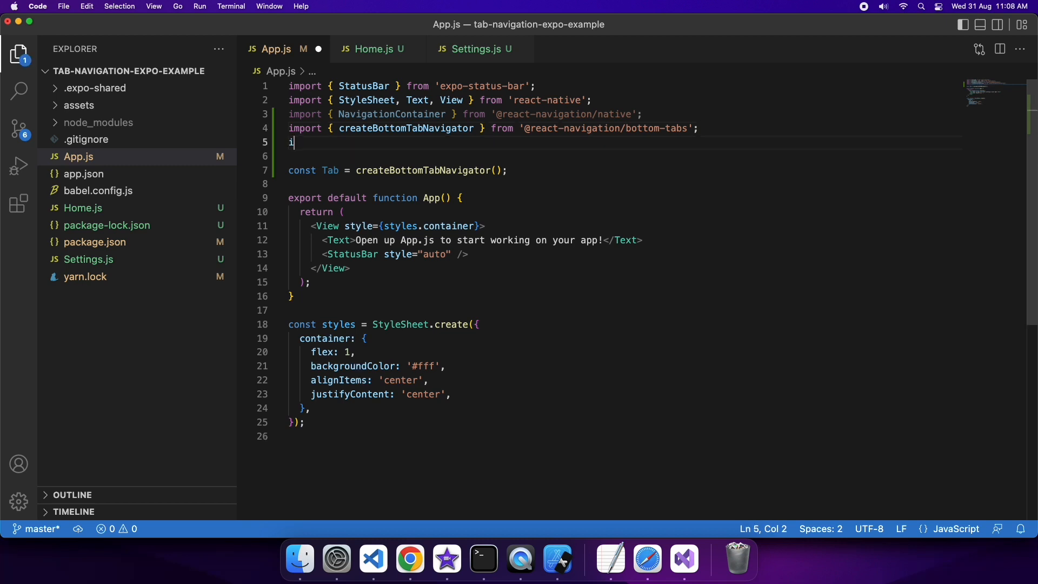
pyautogui.write('mport Home')
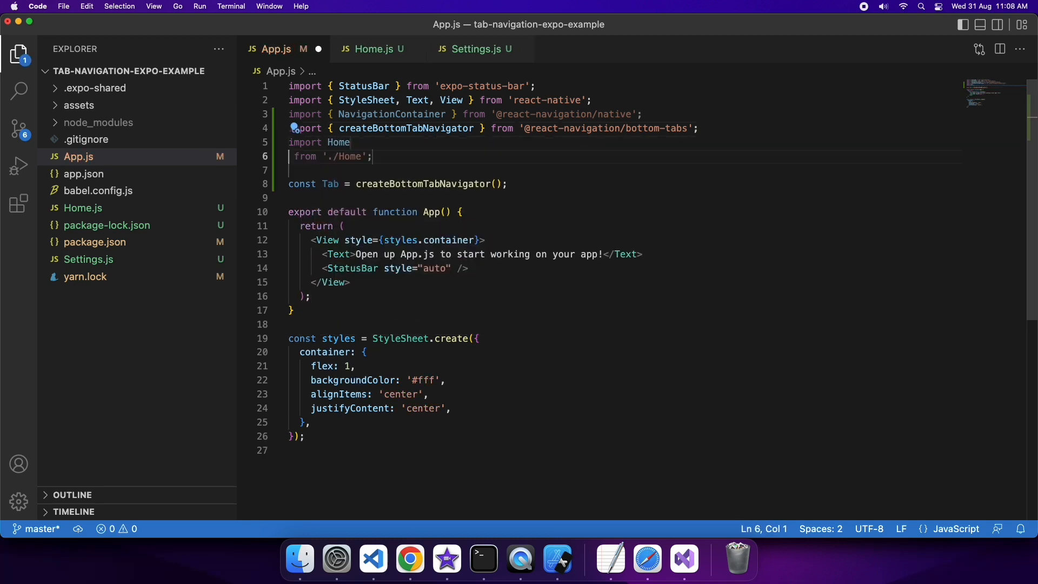
pyautogui.press('Backspace')
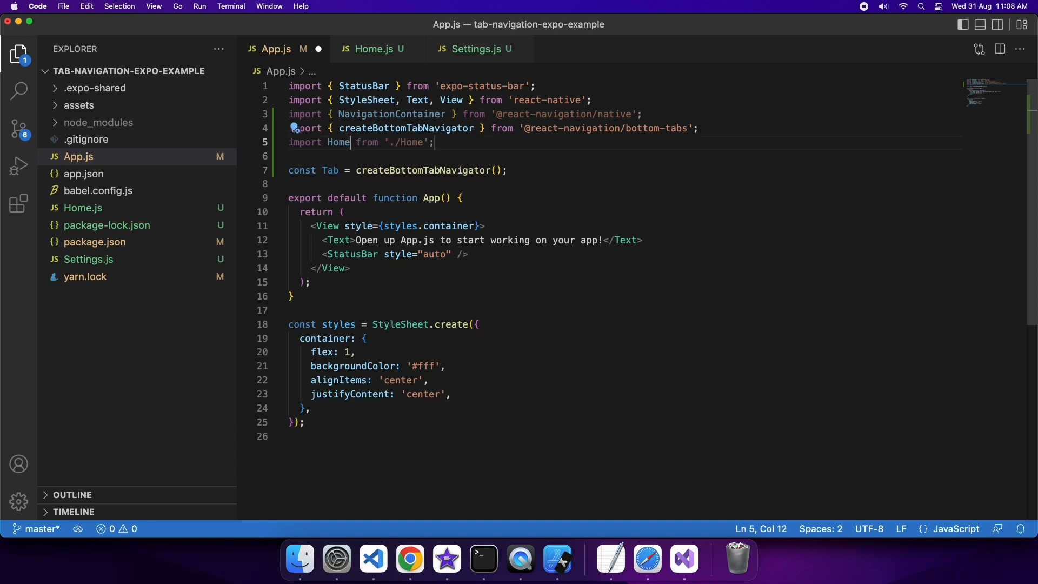
pyautogui.press('Return')
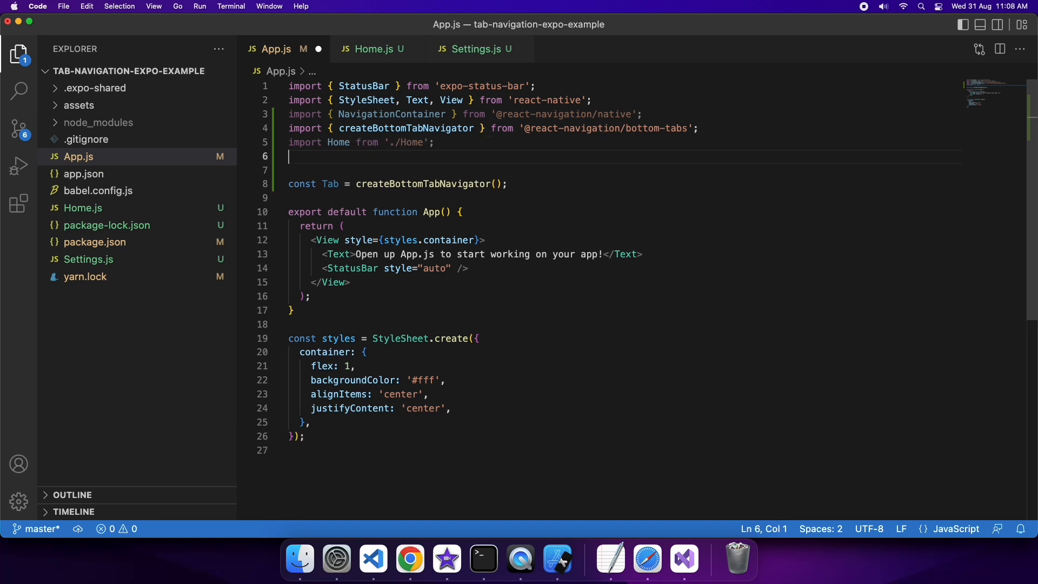
pyautogui.write("import Settings from './Settings';")
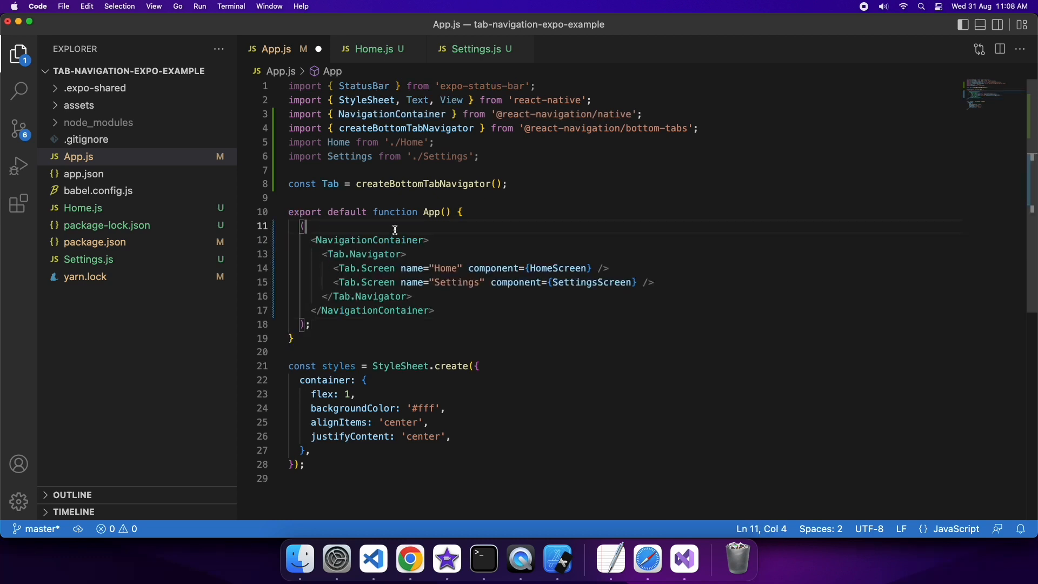
# Step: Return the NavigationContainer and point the Tab.Screen components to Home and Settings
pyautogui.write('retuyrn')
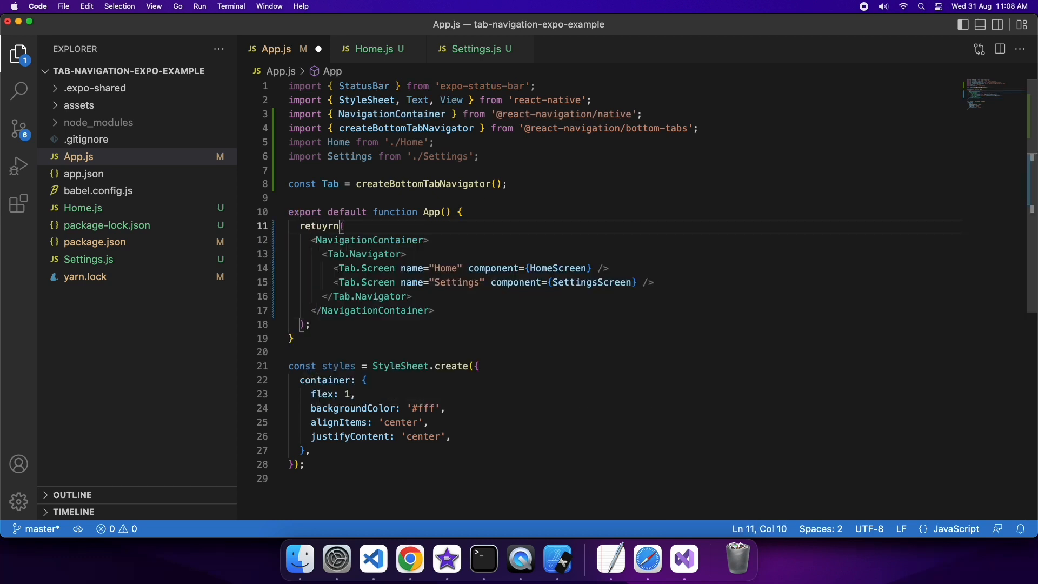
pyautogui.write('return')
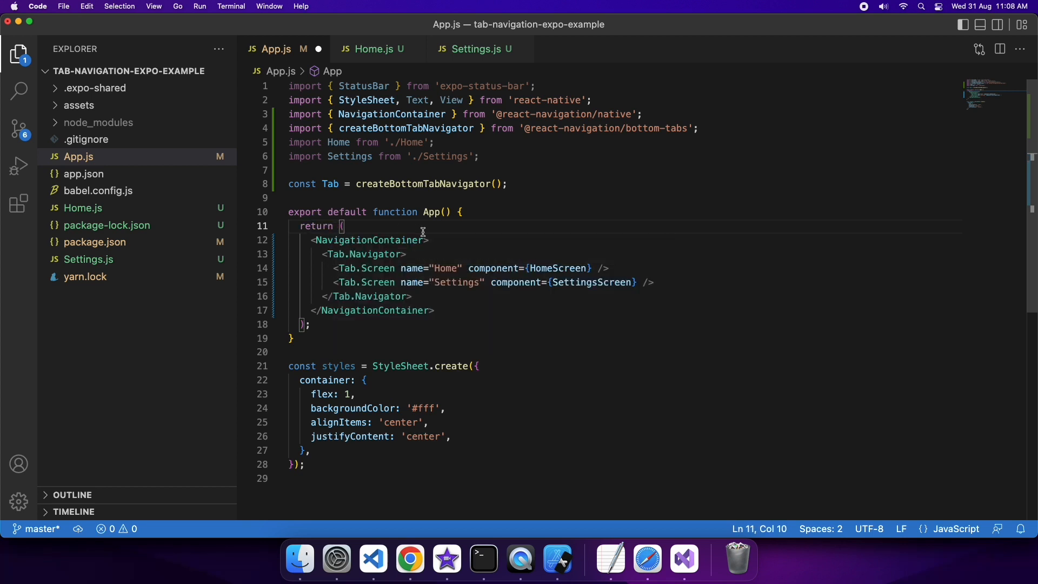
pyautogui.click(527, 268)
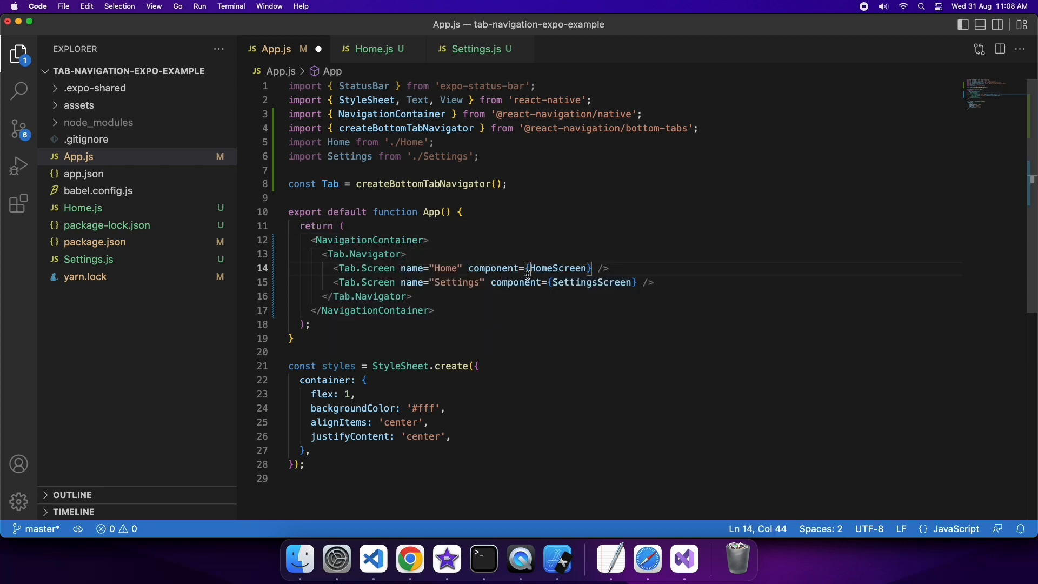
pyautogui.doubleClick(563, 268)
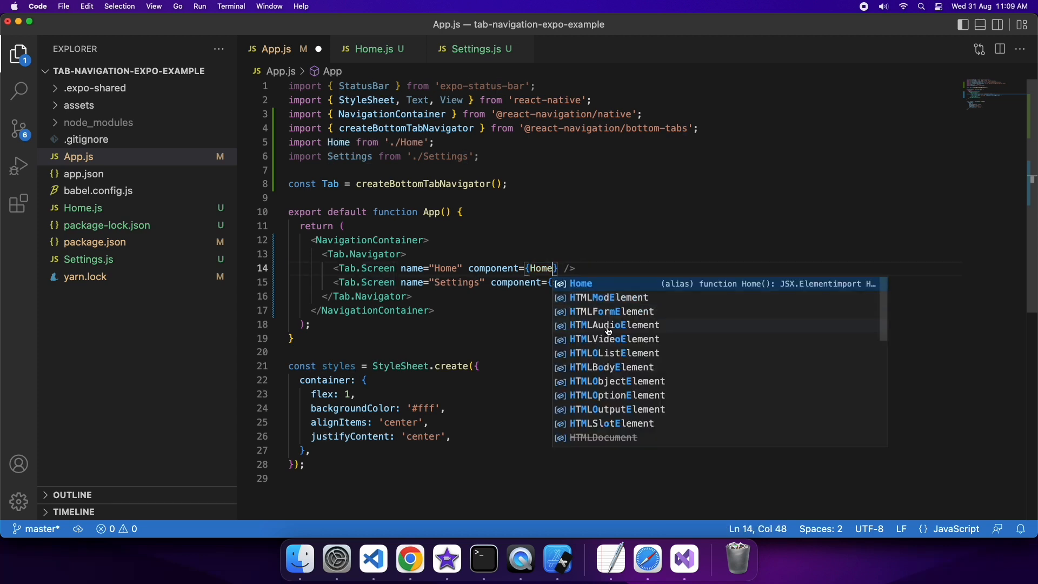
pyautogui.press('Escape')
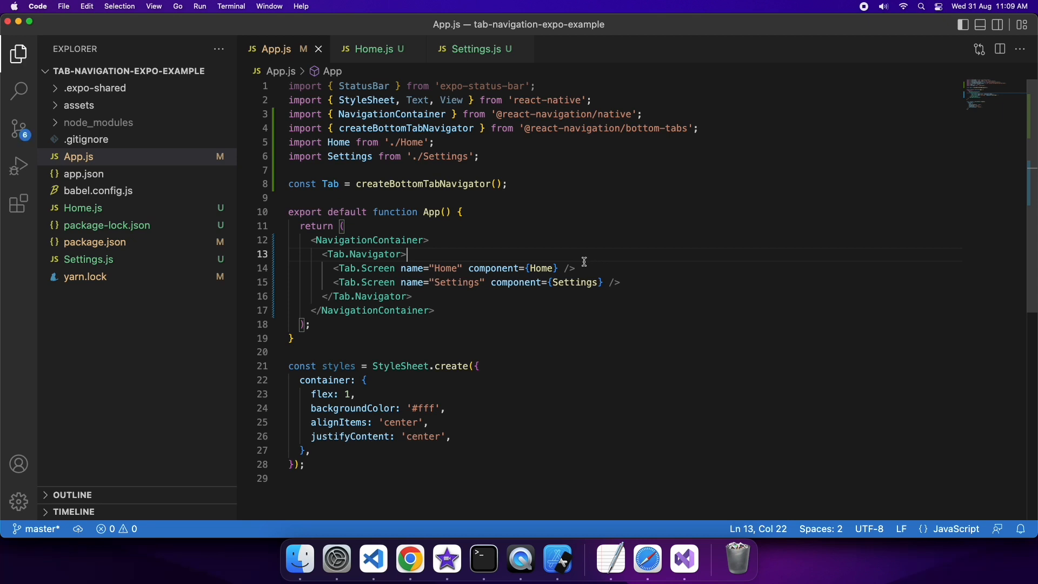
pyautogui.moveTo(352, 361)
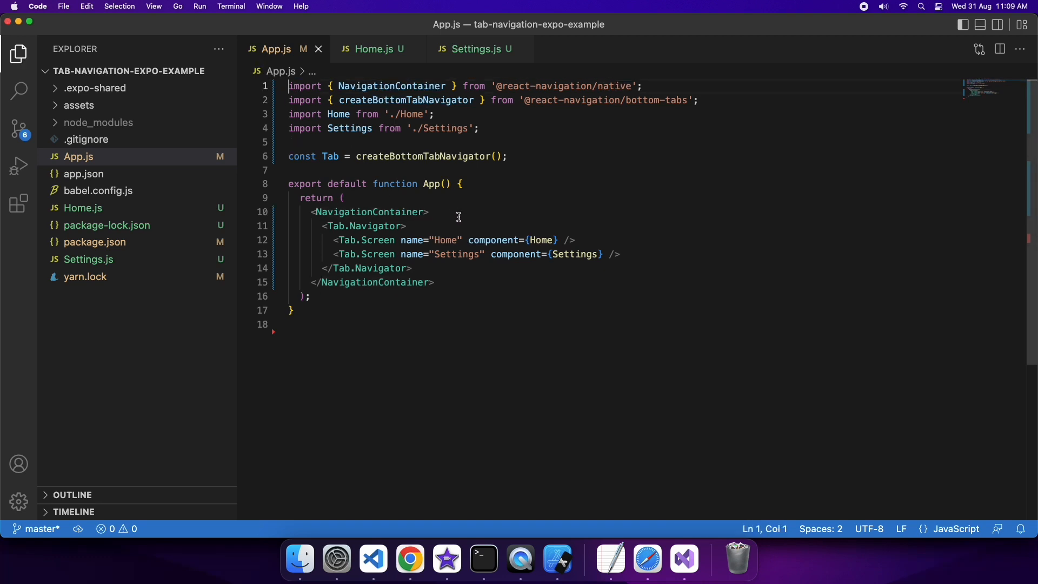
pyautogui.moveTo(482, 559)
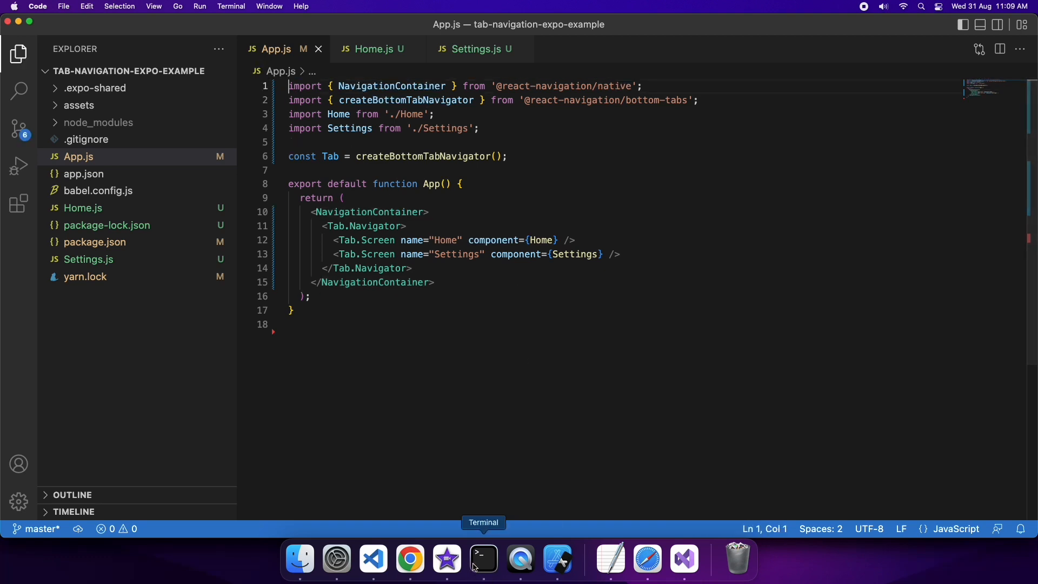
# Step: Run expo start in Terminal and try the Settings and Home tabs in the iOS Simulator
pyautogui.click(482, 559)
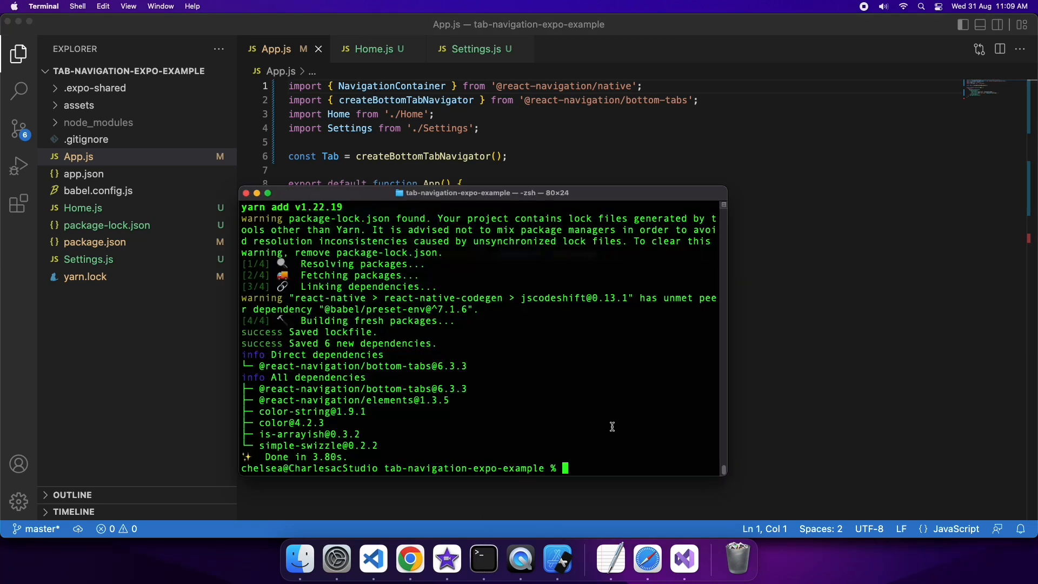
pyautogui.write('expo start')
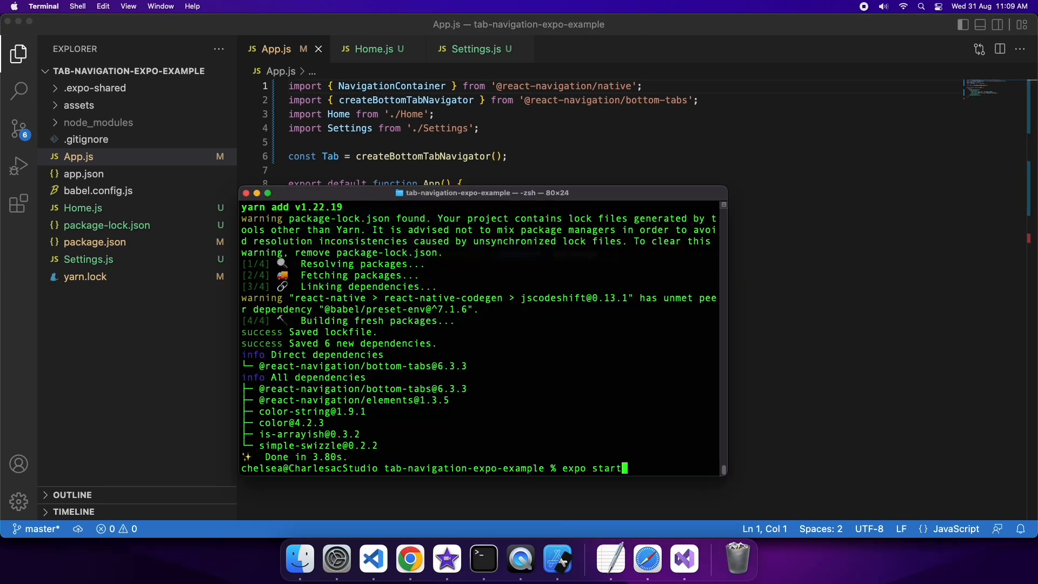
pyautogui.press('Return')
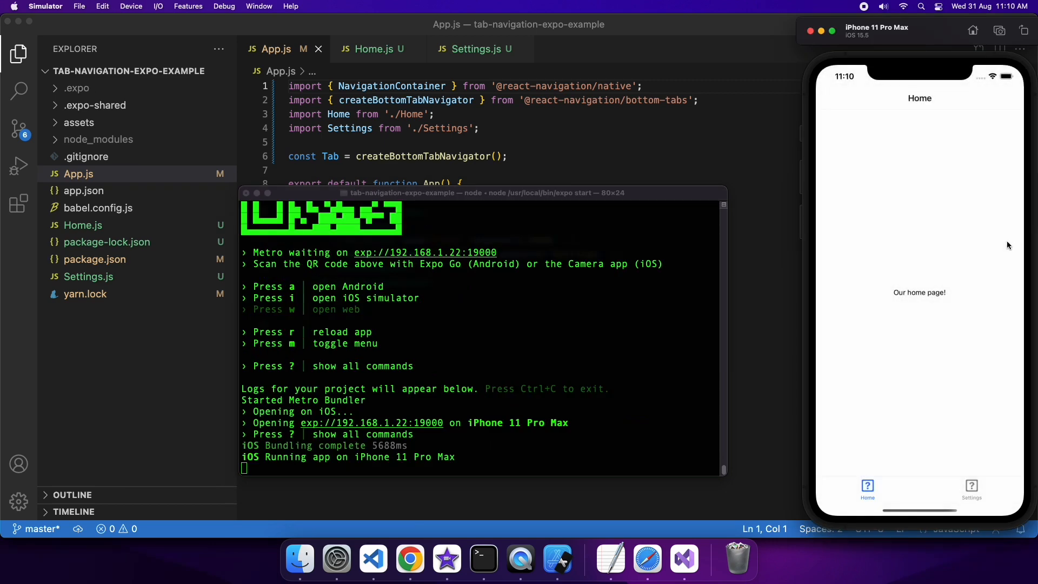
pyautogui.click(972, 489)
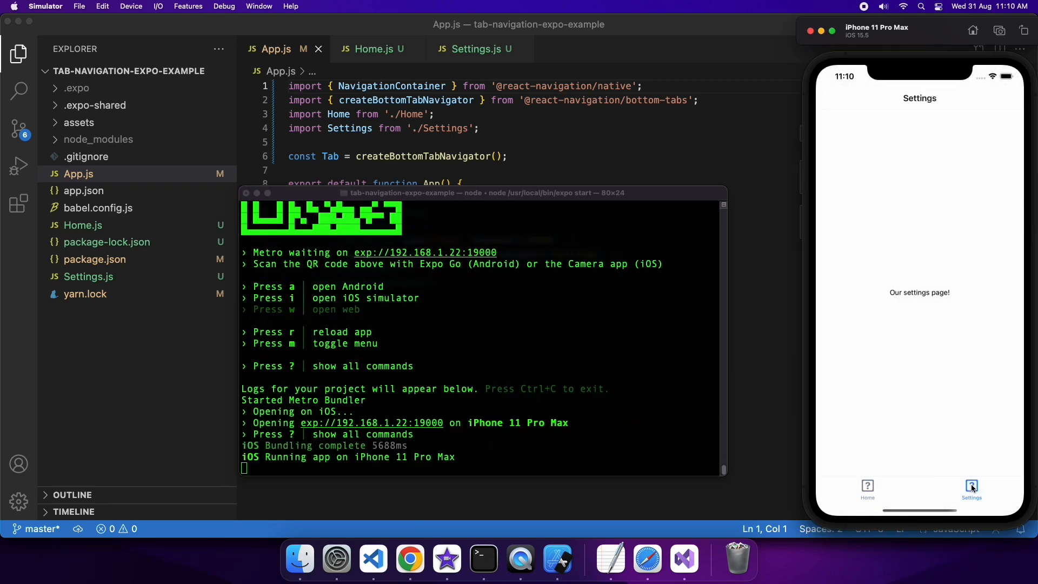
pyautogui.click(867, 488)
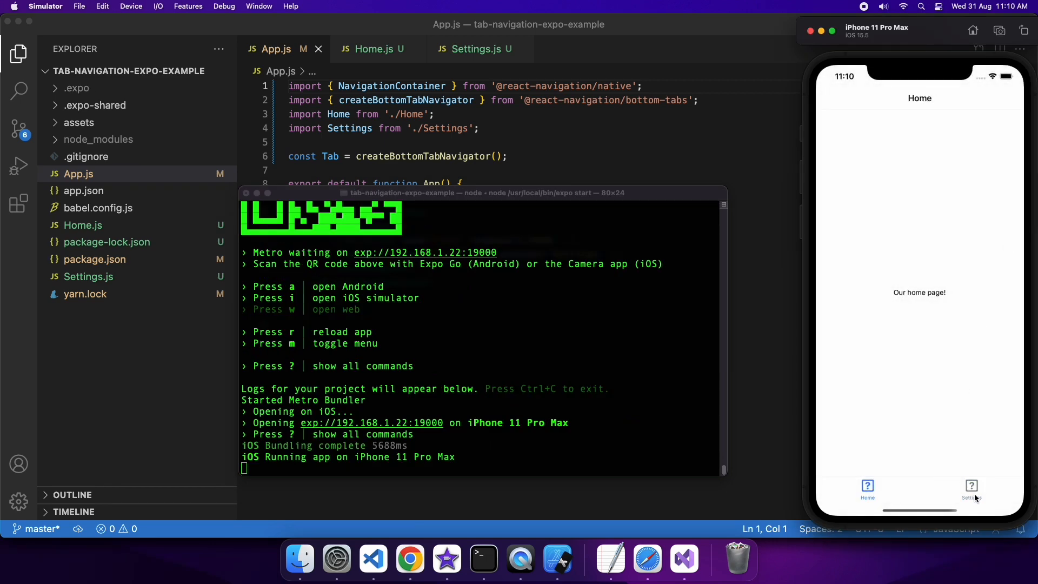
pyautogui.moveTo(745, 408)
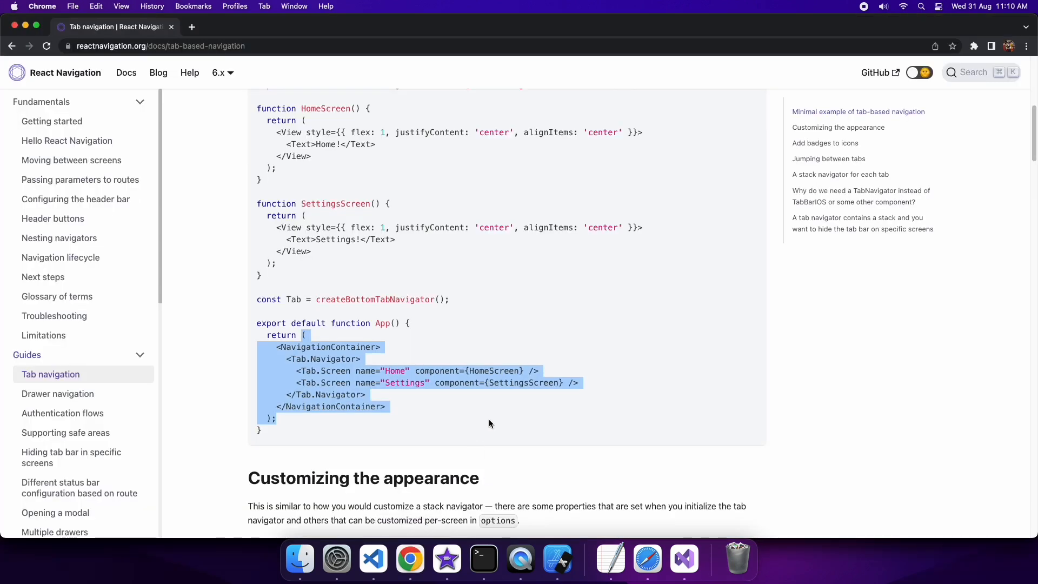
# Step: Copy the Customizing the appearance tabBarIcon sample from the Tab navigation docs
pyautogui.scroll(-3)
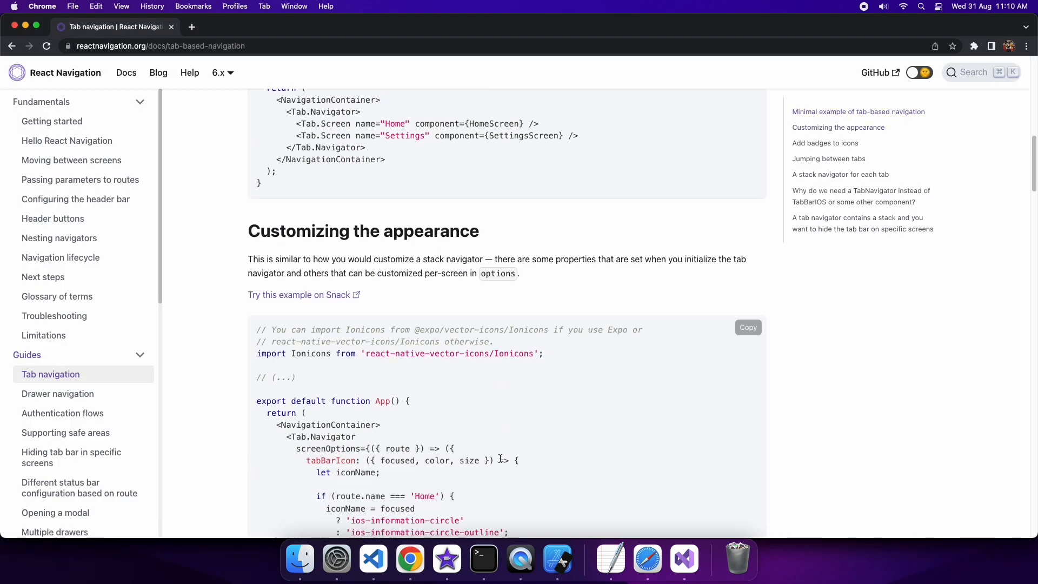
pyautogui.scroll(-3)
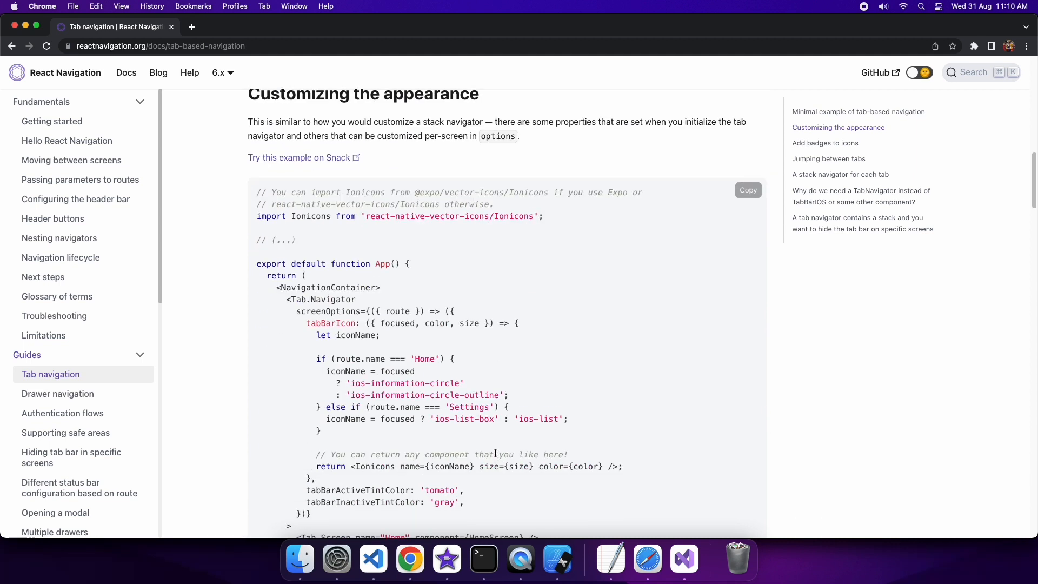
pyautogui.moveTo(460, 440)
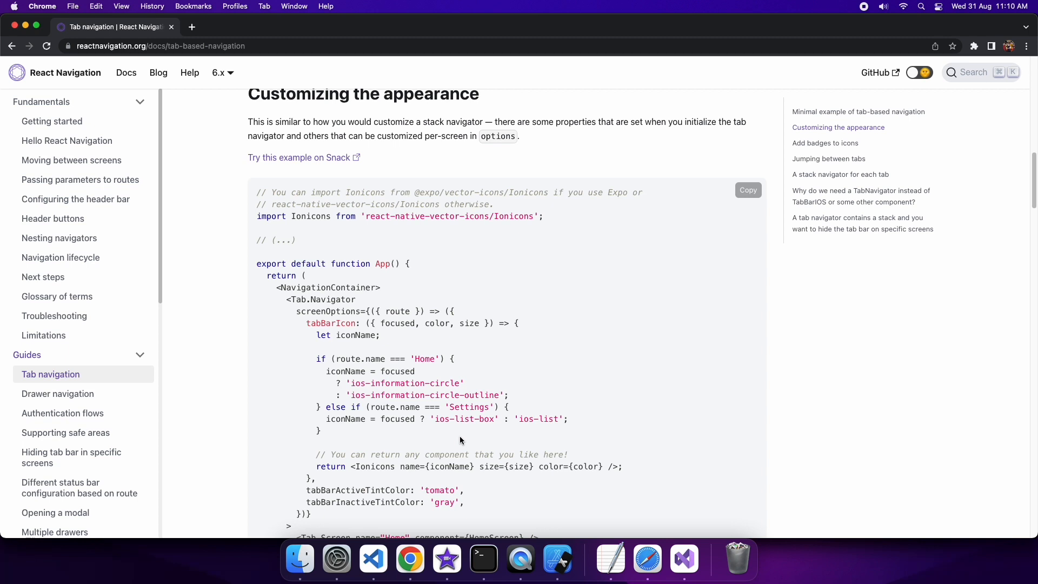
pyautogui.click(374, 559)
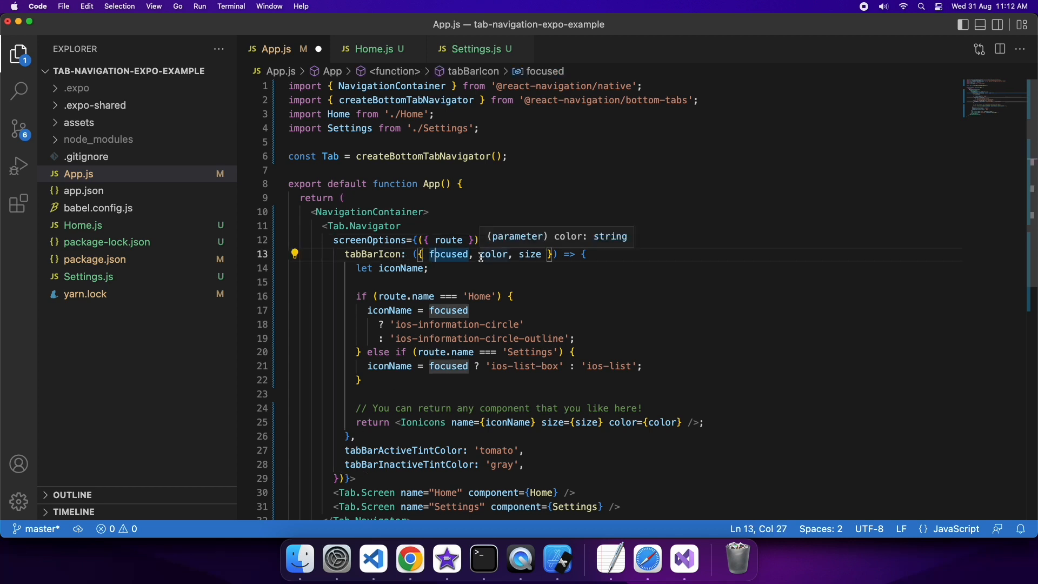
pyautogui.moveTo(364, 310)
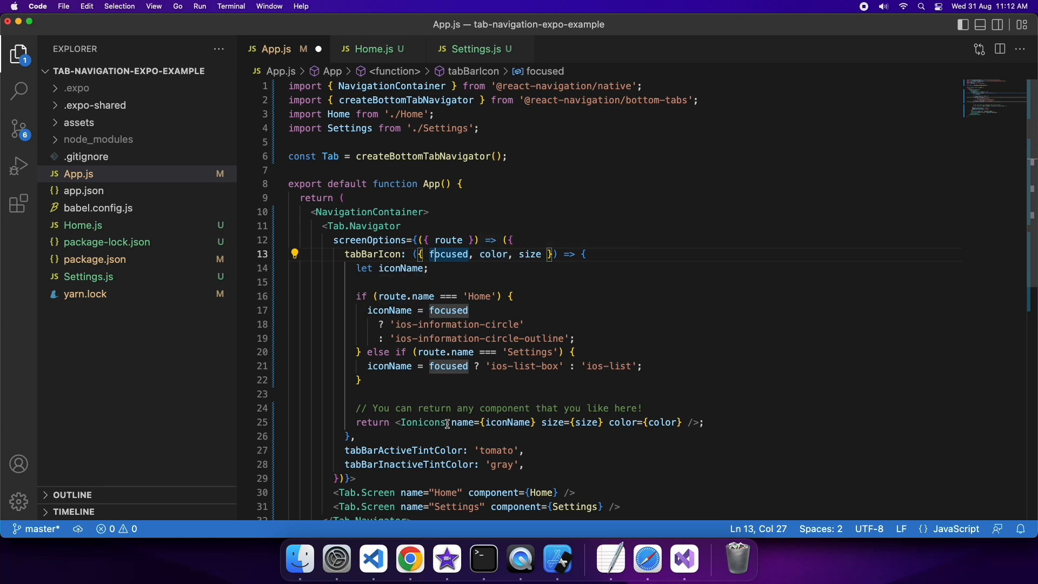
pyautogui.moveTo(482, 451)
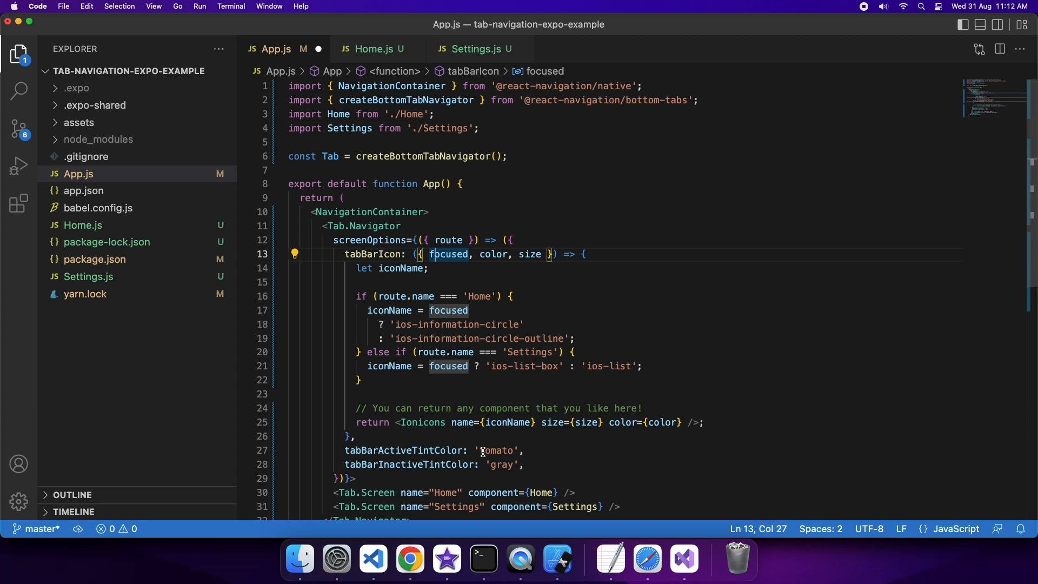
# Step: Replace the 'tomato' and 'gray' tint colours with '#00ff00' for active and '#ff0000' for inactive tabs
pyautogui.doubleClick(498, 450)
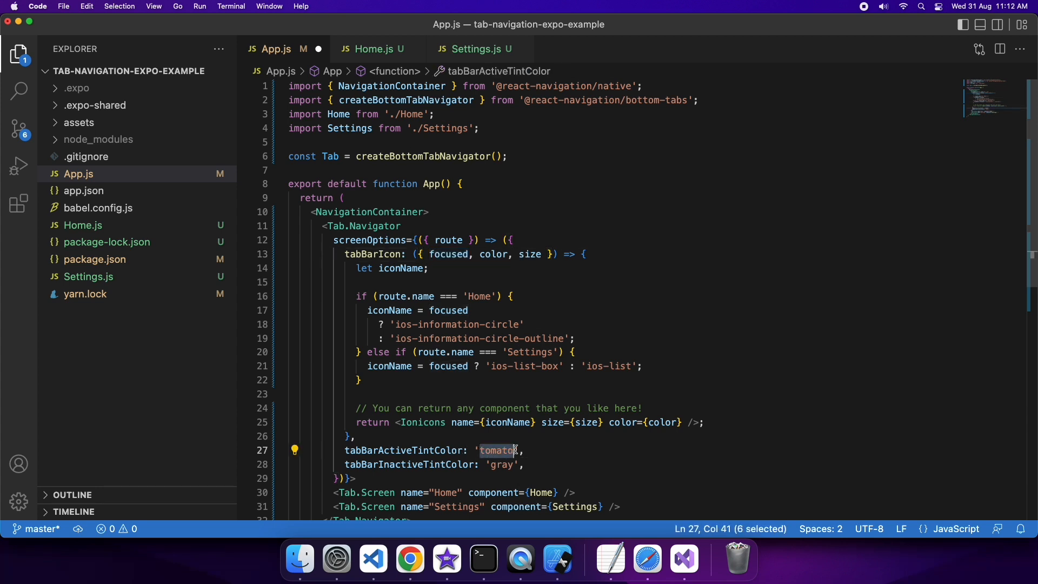
pyautogui.write('#')
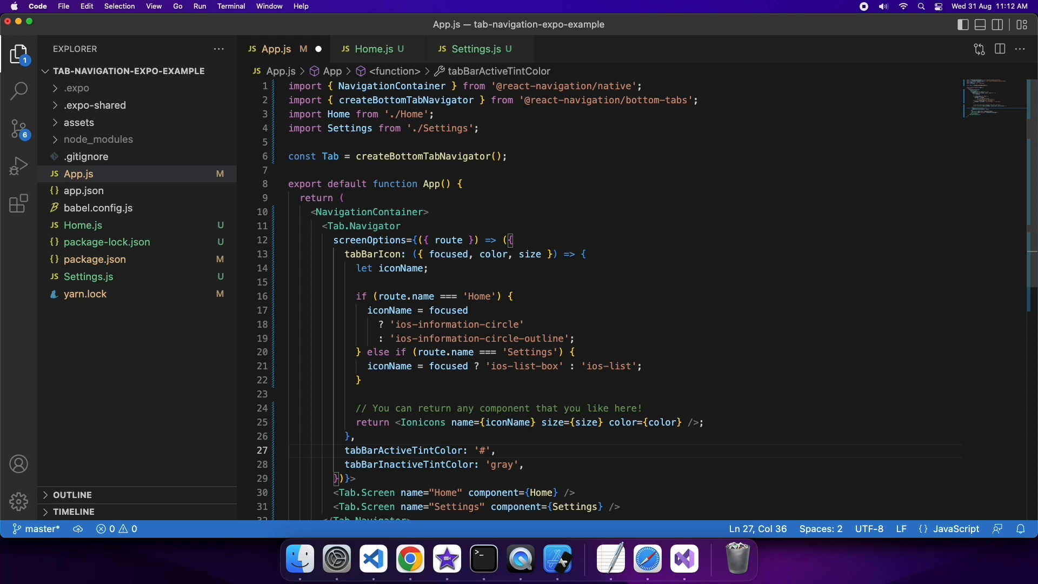
pyautogui.write('ff000')
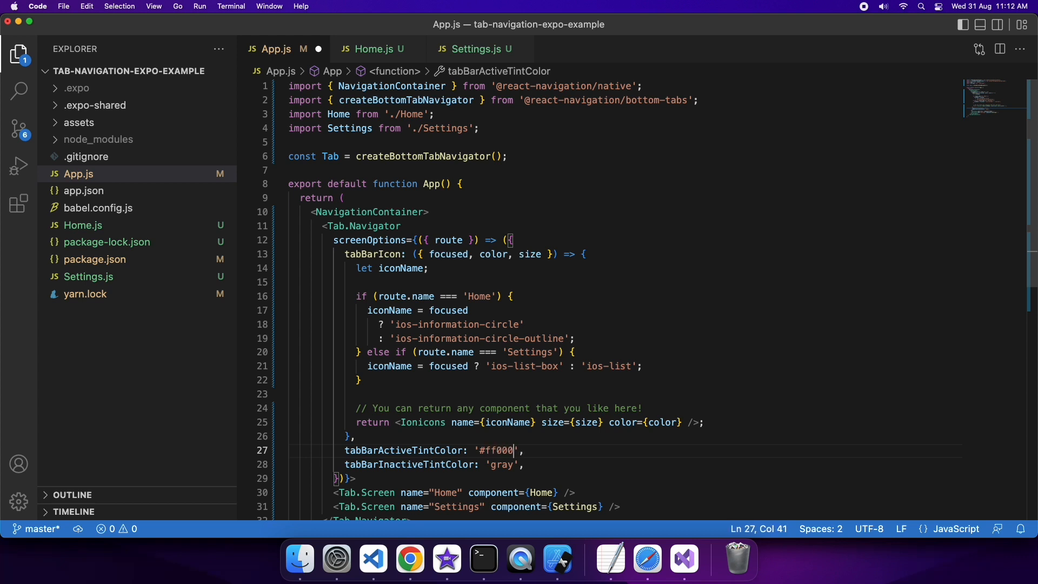
pyautogui.doubleClick(506, 464)
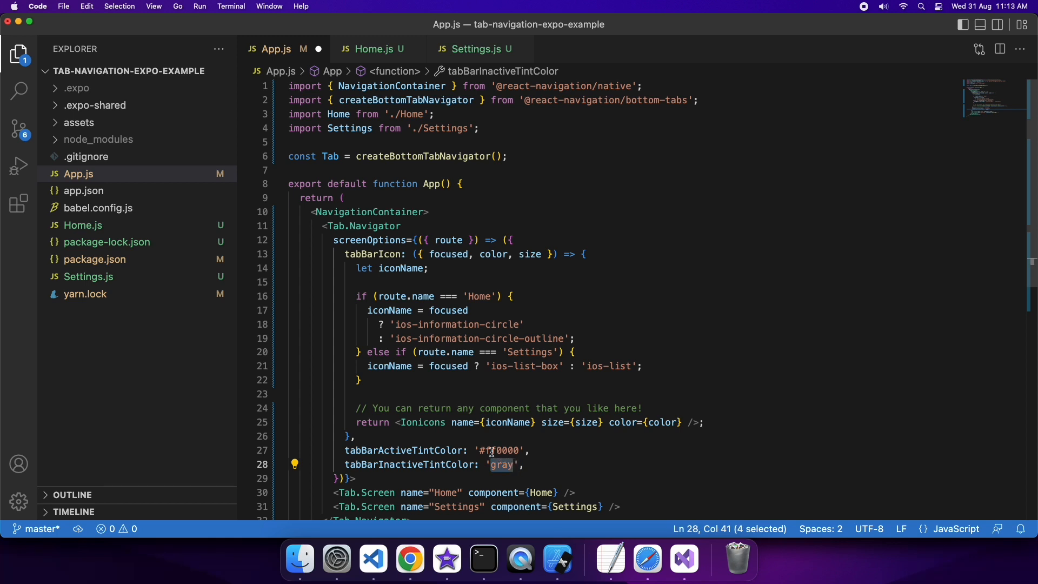
pyautogui.click(498, 451)
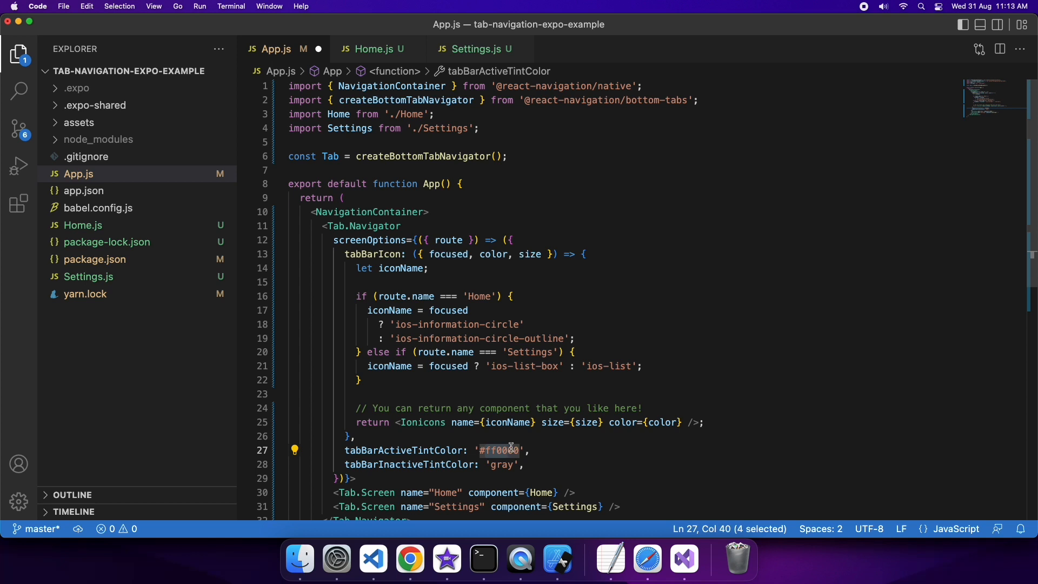
pyautogui.write('#00ff00')
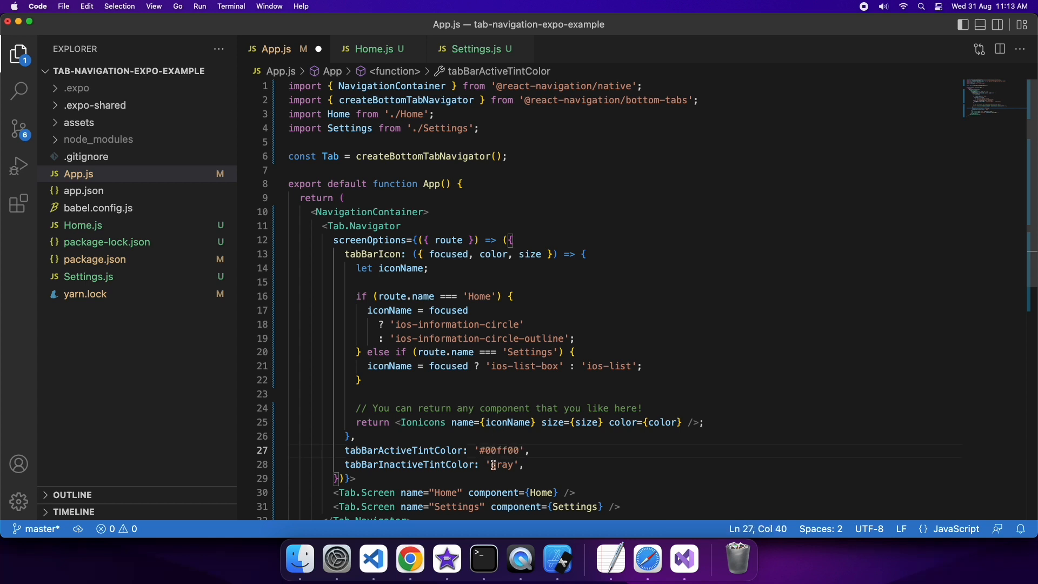
pyautogui.write('#')
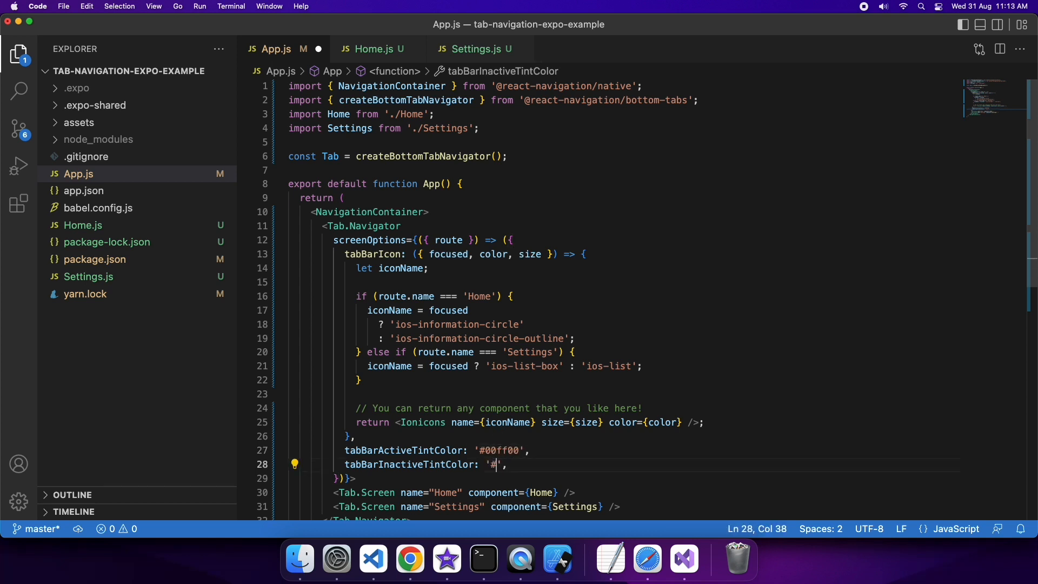
pyautogui.write('f')
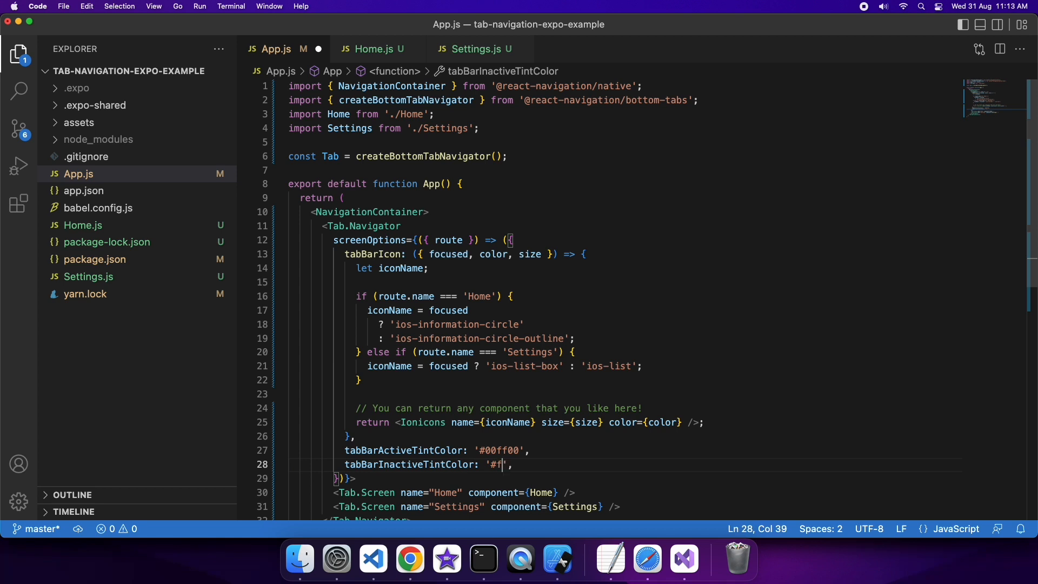
pyautogui.write('f0000')
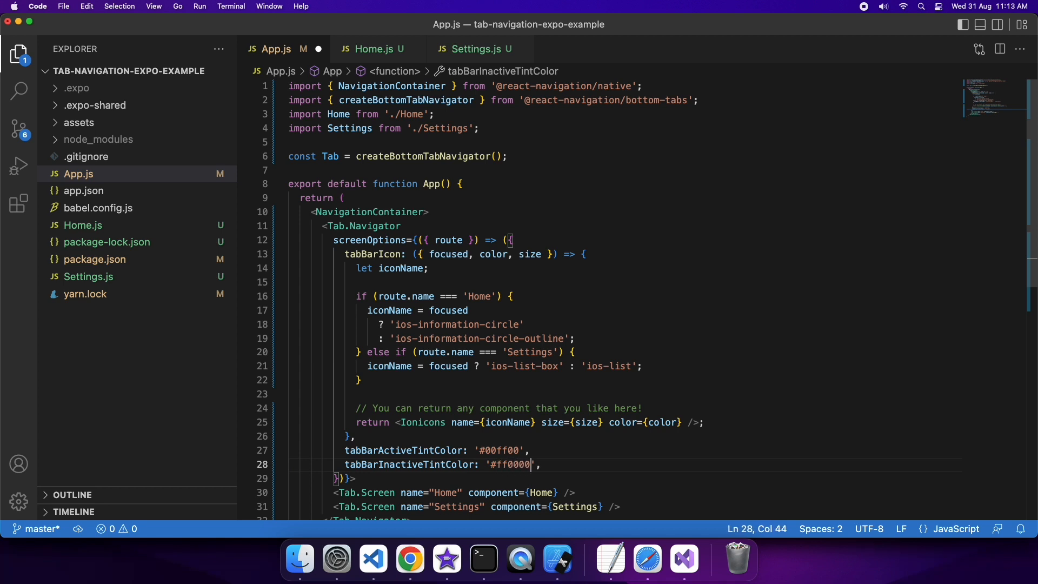
pyautogui.moveTo(482, 561)
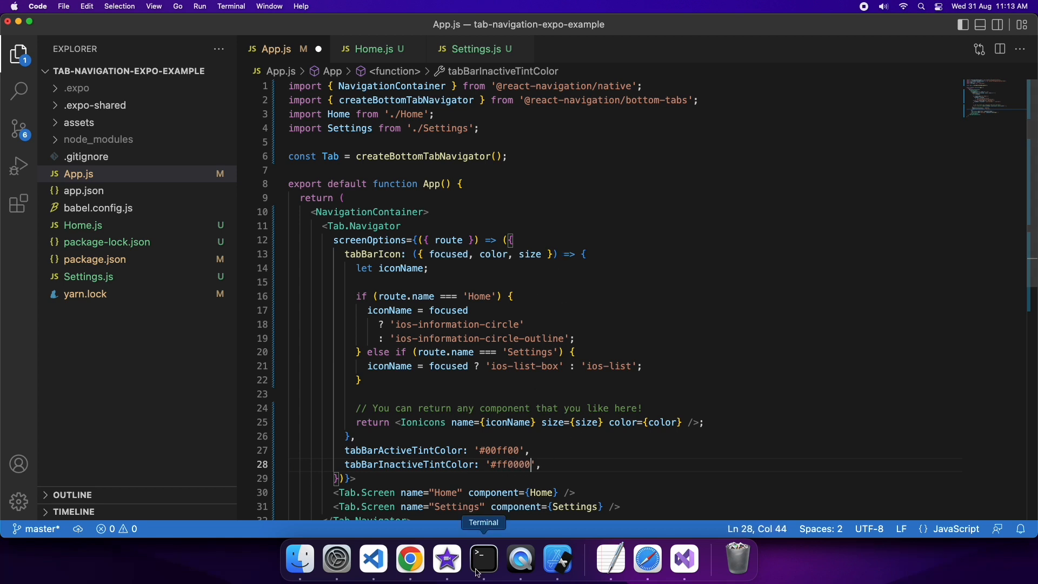
# Step: Add import Ionicons from 'react-native-vector-icons/Ionicons'; at the top of App.js
pyautogui.write("import Ionicons from 'react-native-vector-icons/Ionicons';")
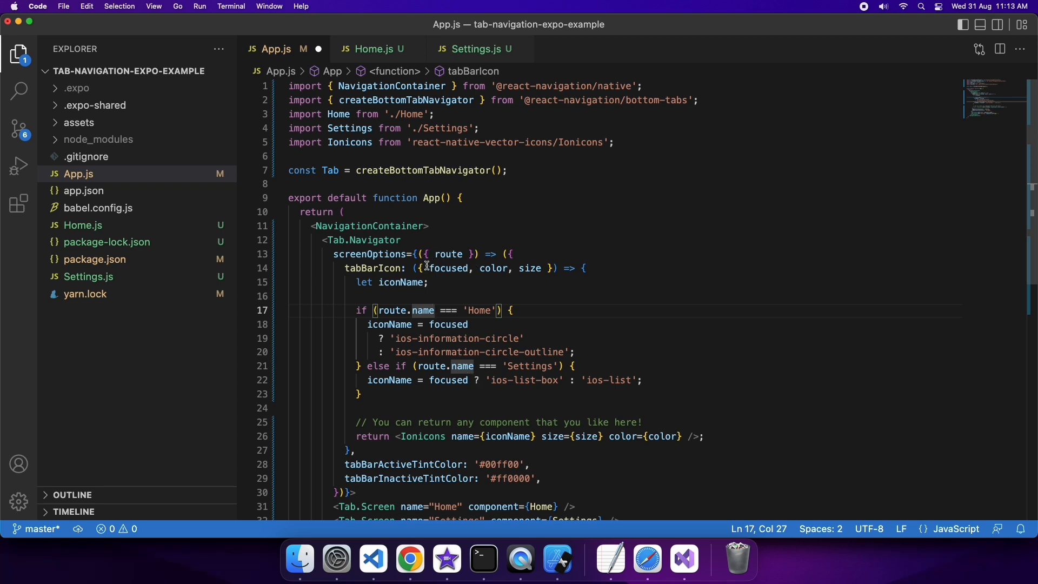
pyautogui.moveTo(448, 268)
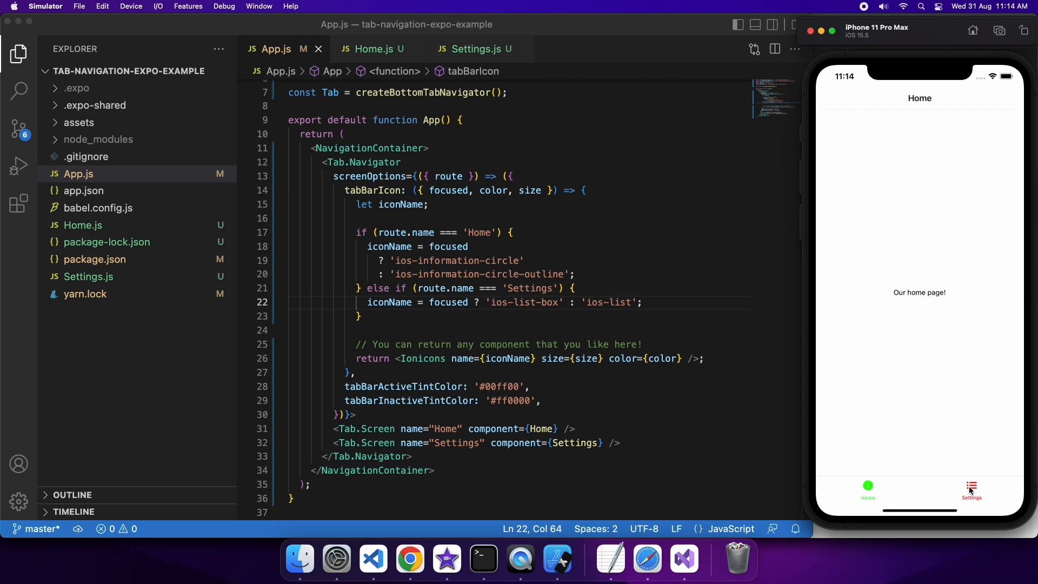
# Step: Dismiss the invalid icon name warning and switch the simulated app to its Home tab
pyautogui.click(972, 490)
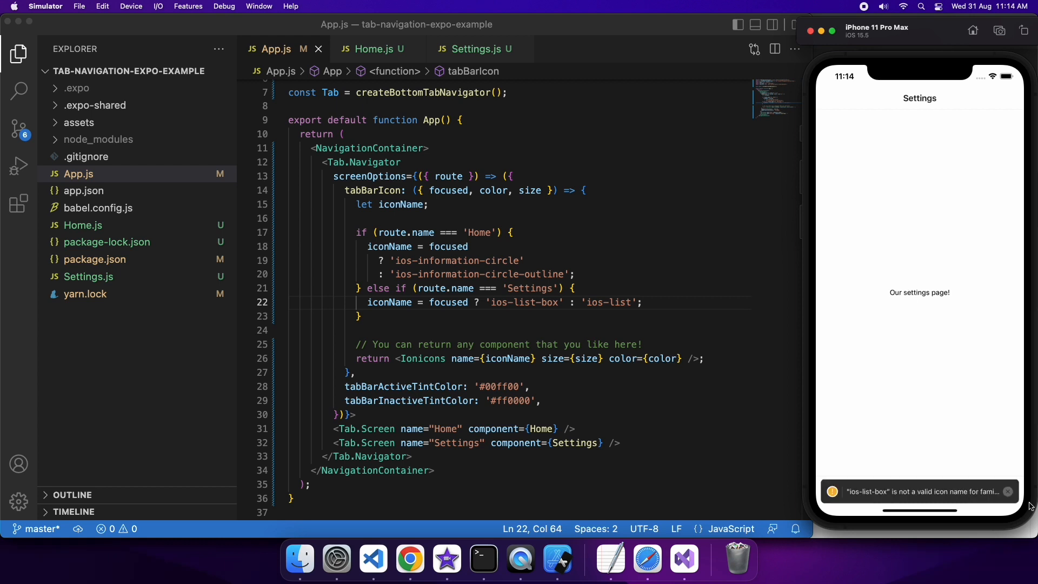
pyautogui.click(1008, 491)
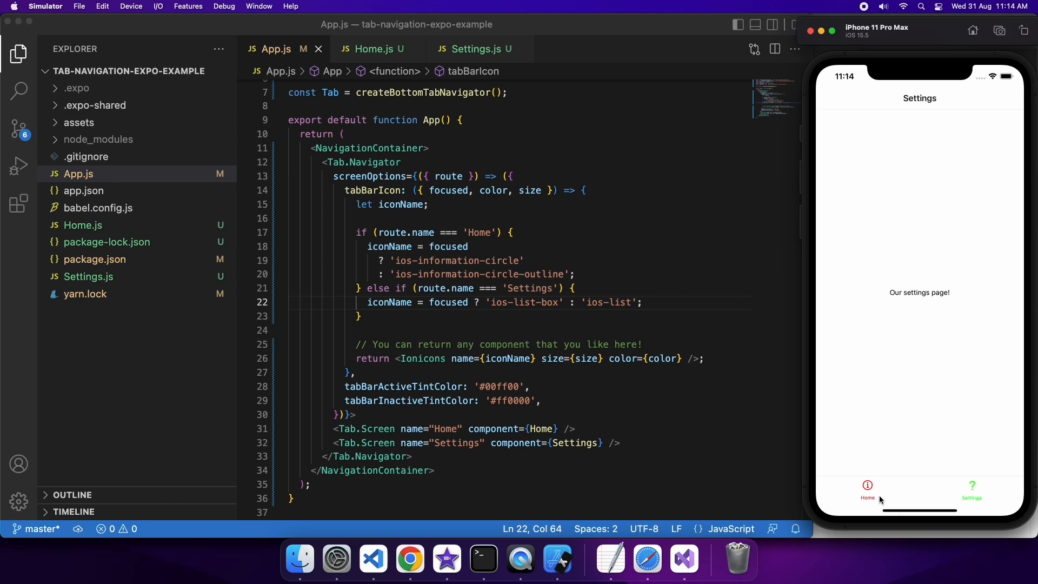
pyautogui.moveTo(867, 495)
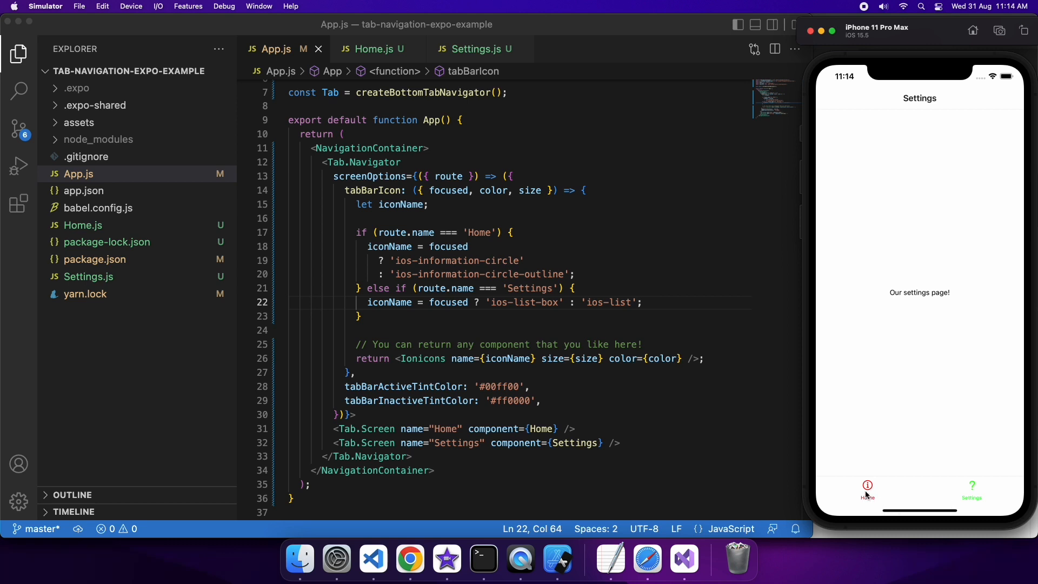
pyautogui.click(867, 490)
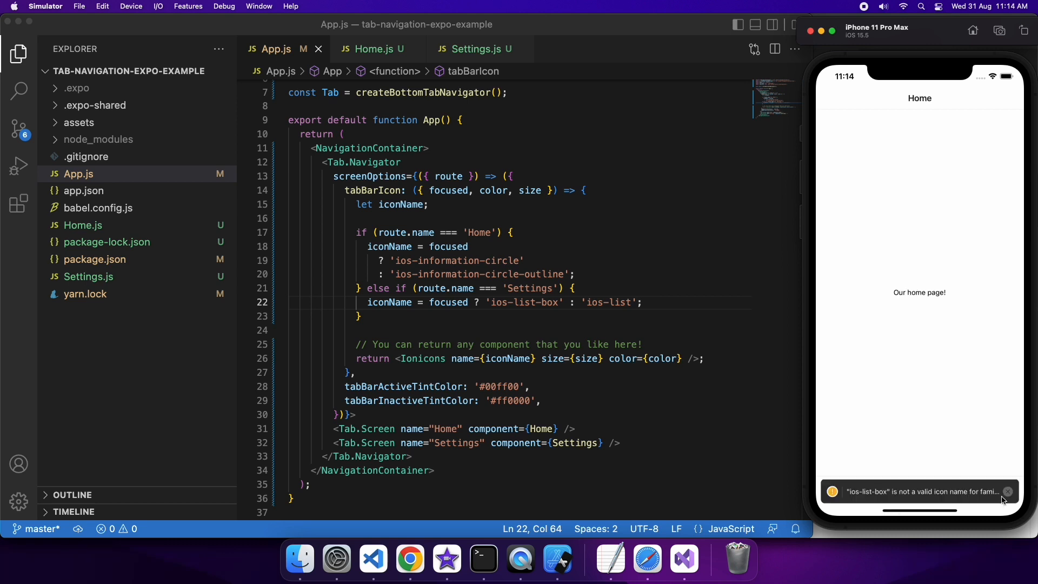
pyautogui.click(527, 288)
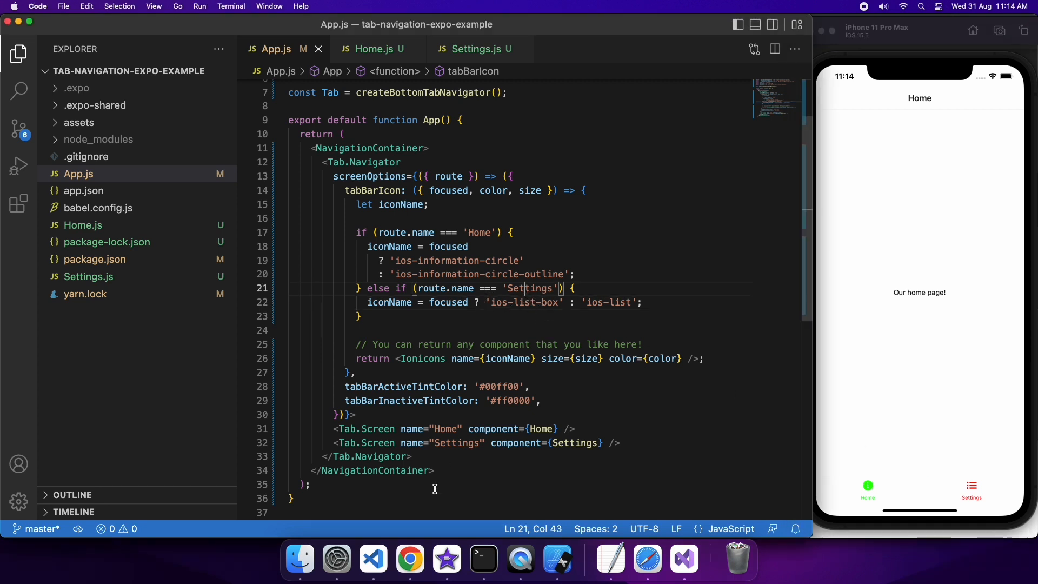
pyautogui.moveTo(409, 558)
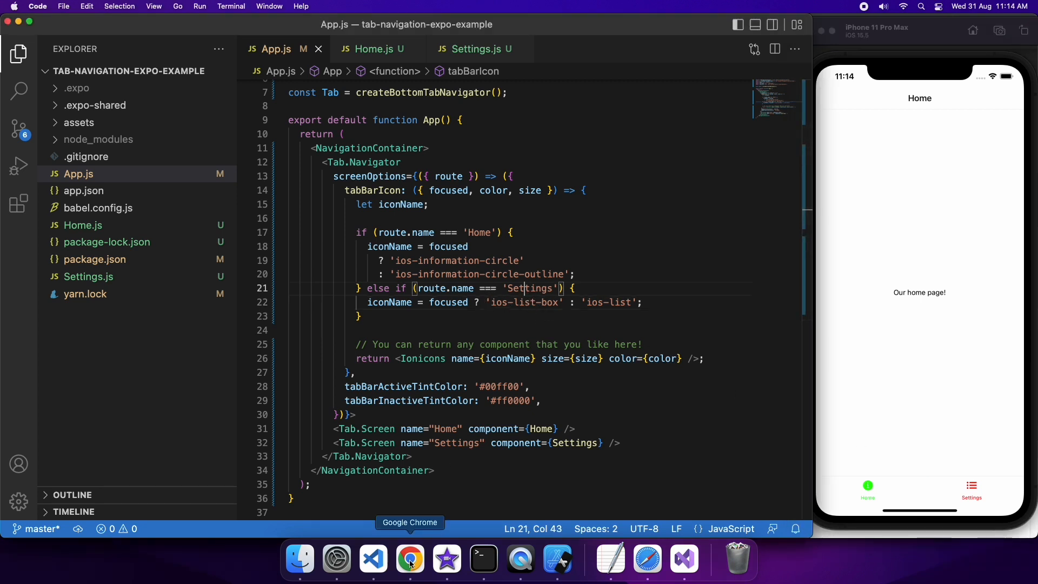
# Step: Search the Ionicons website for 'setting' to find the gear icons
pyautogui.click(409, 560)
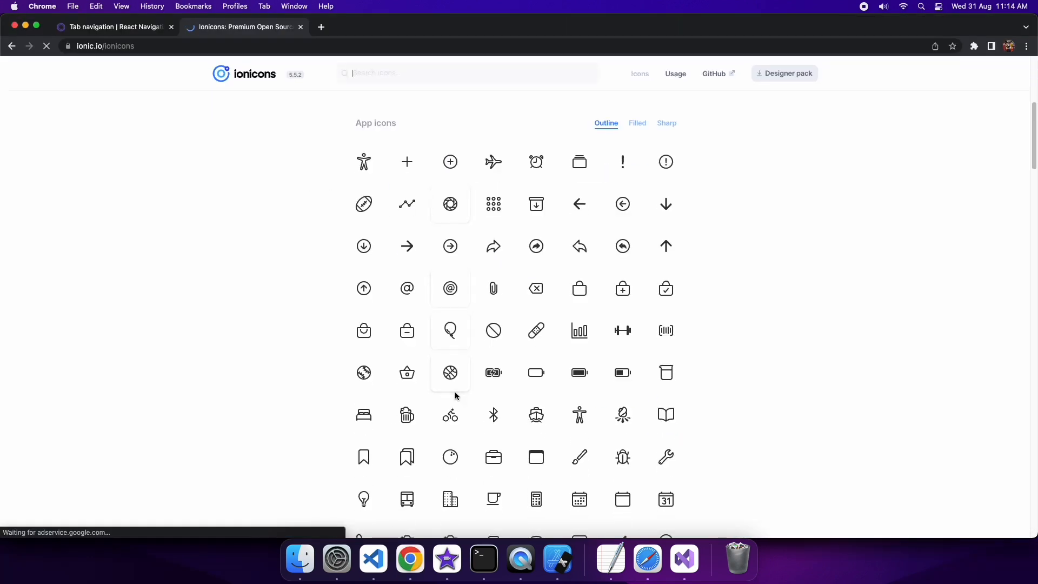
pyautogui.scroll(3)
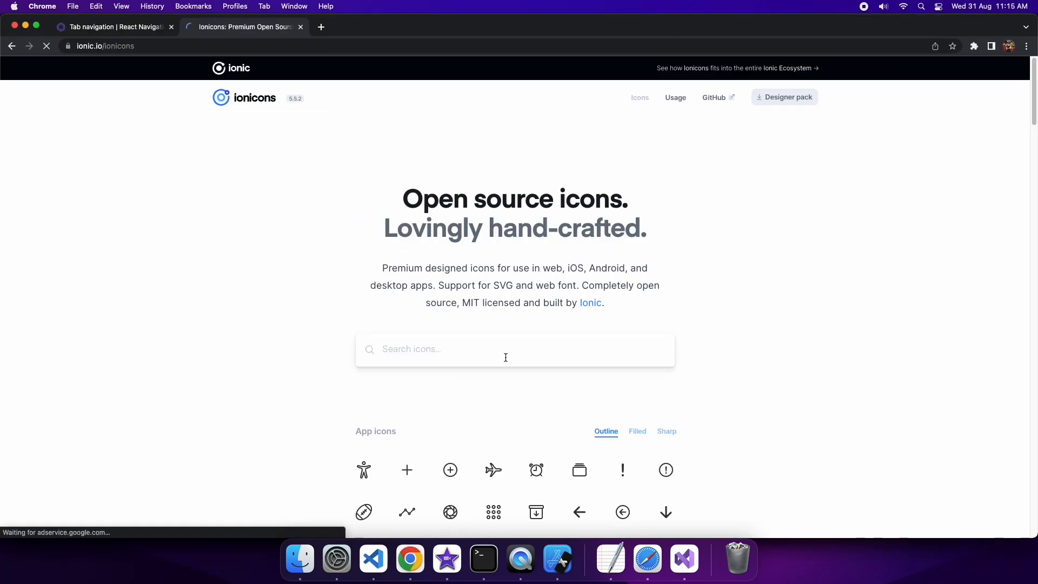
pyautogui.scroll(-3)
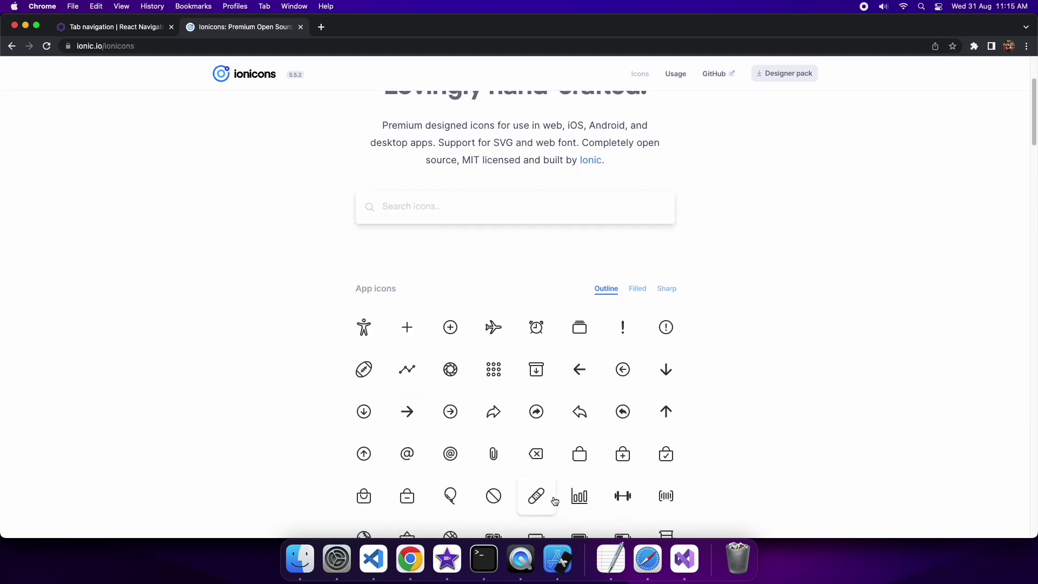
pyautogui.scroll(3)
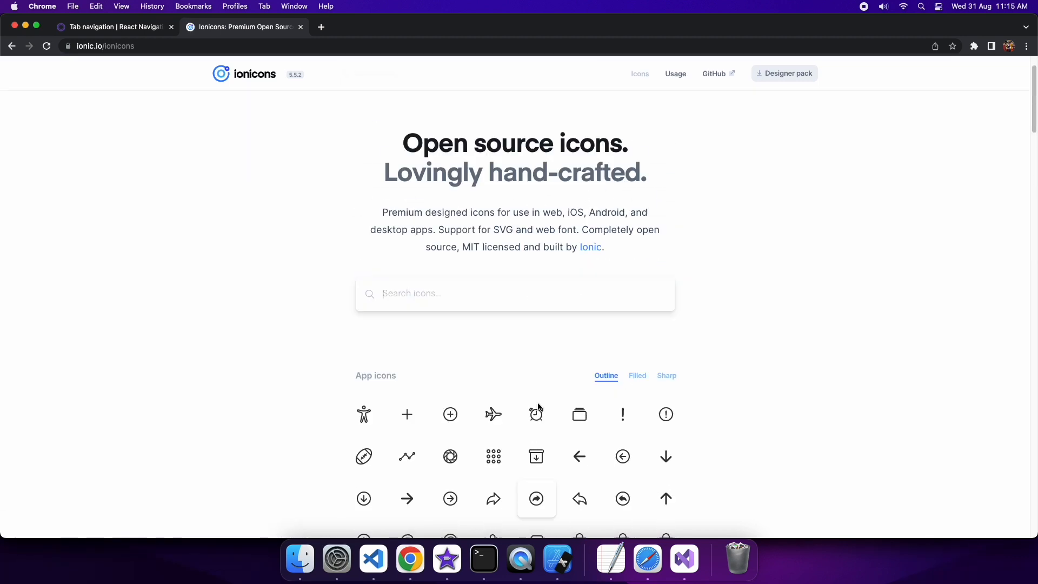
pyautogui.write('settl')
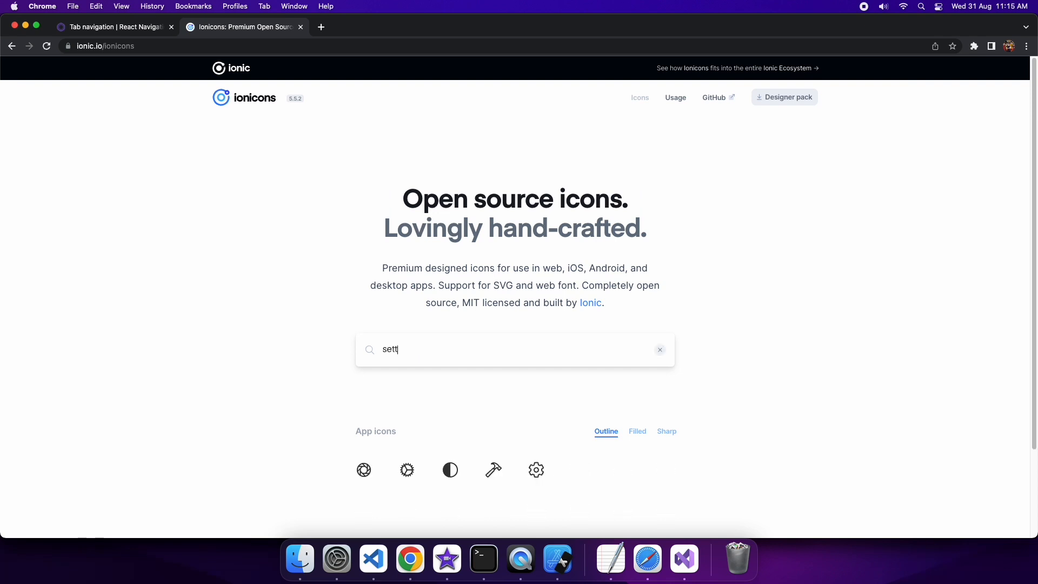
pyautogui.write('ing')
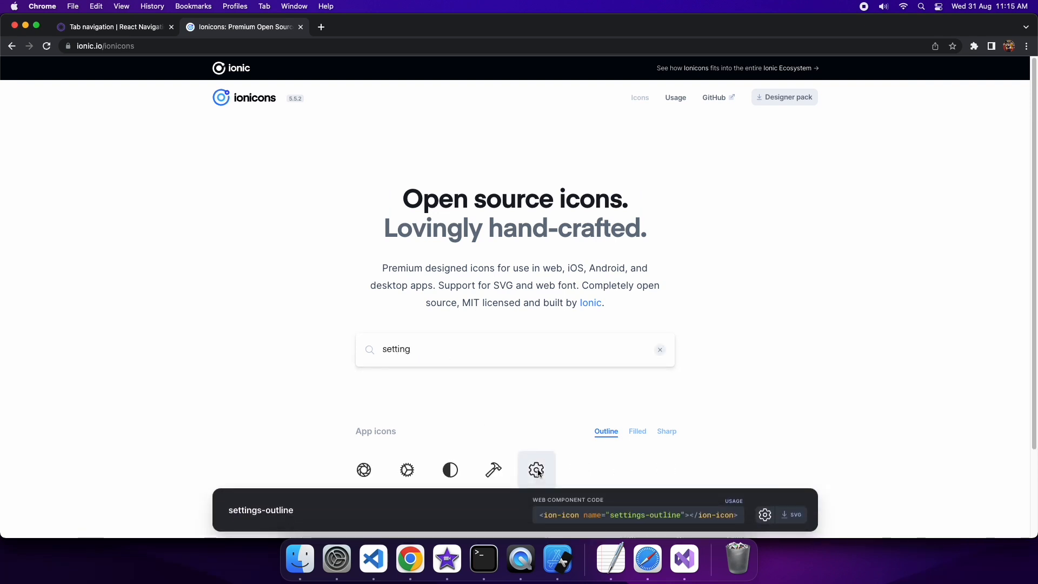
# Step: View the gear icon's filled 'settings' and outline 'settings-outline' names
pyautogui.click(636, 432)
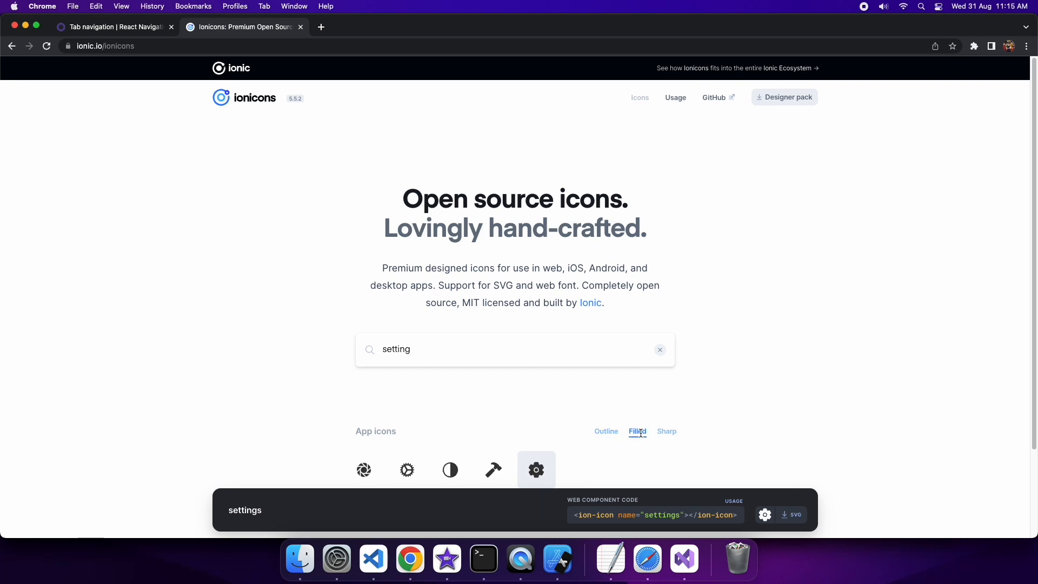
pyautogui.click(606, 432)
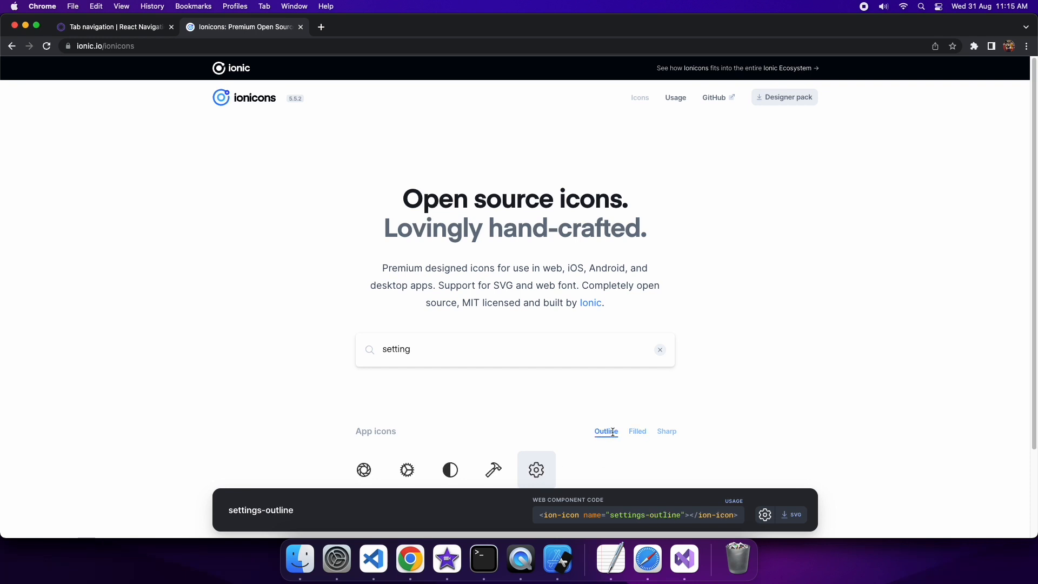
pyautogui.moveTo(409, 559)
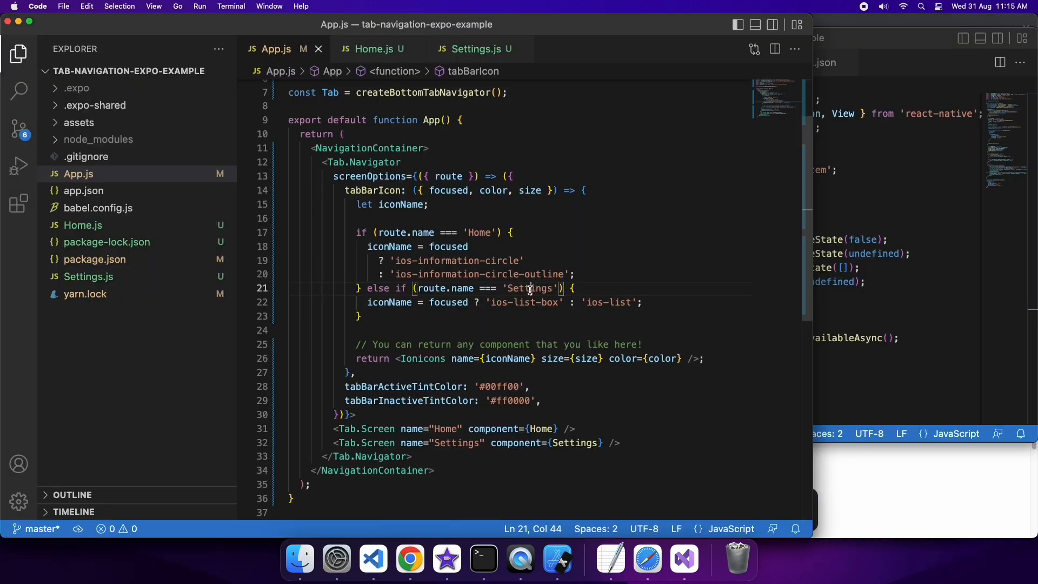
# Step: Replace 'ios-list-box' with 'settings' and 'ios-list' with 'settings-outline' for the Settings tab icon
pyautogui.doubleClick(508, 301)
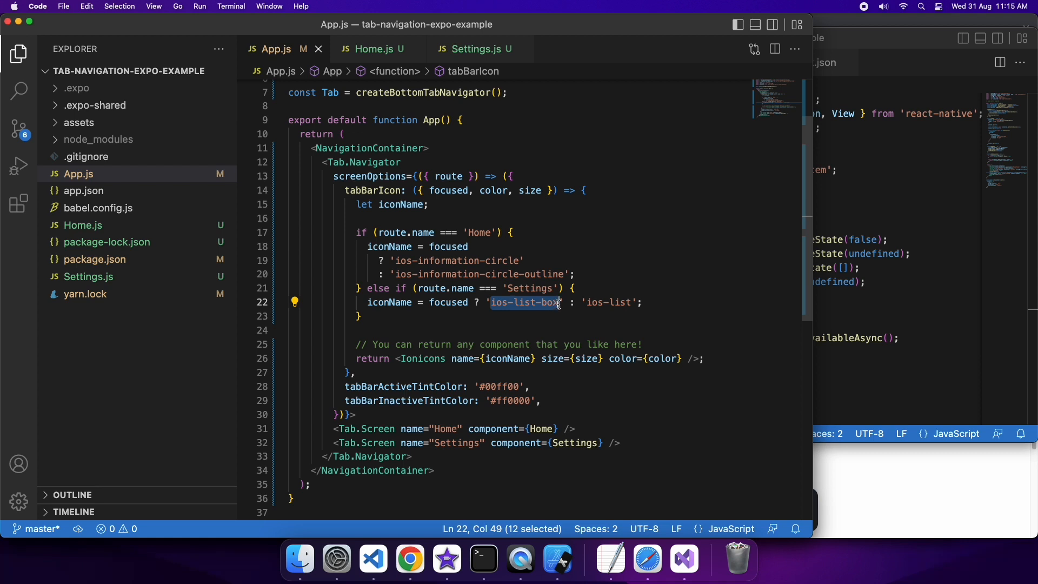
pyautogui.write('settings')
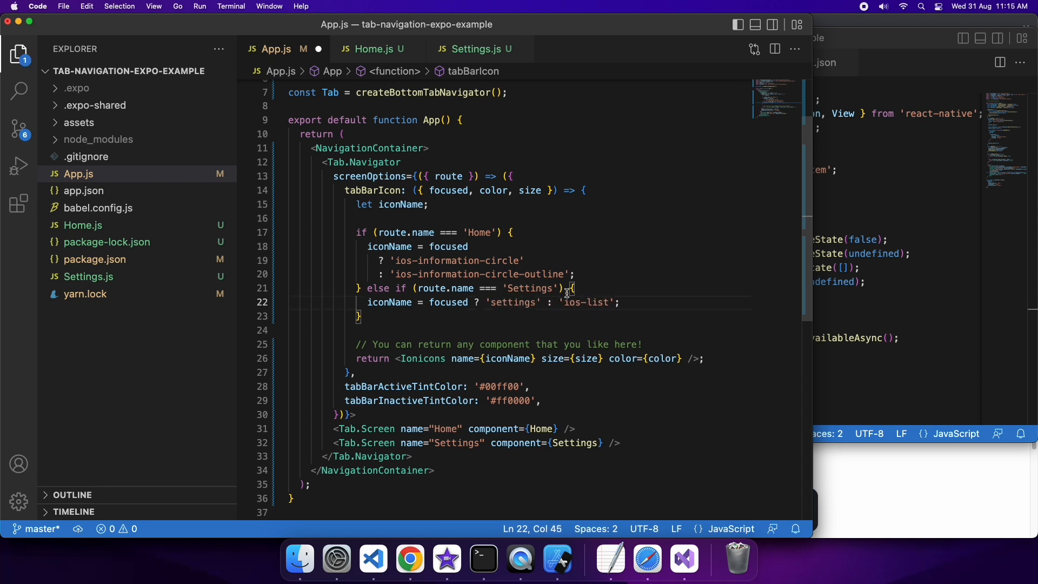
pyautogui.doubleClick(586, 303)
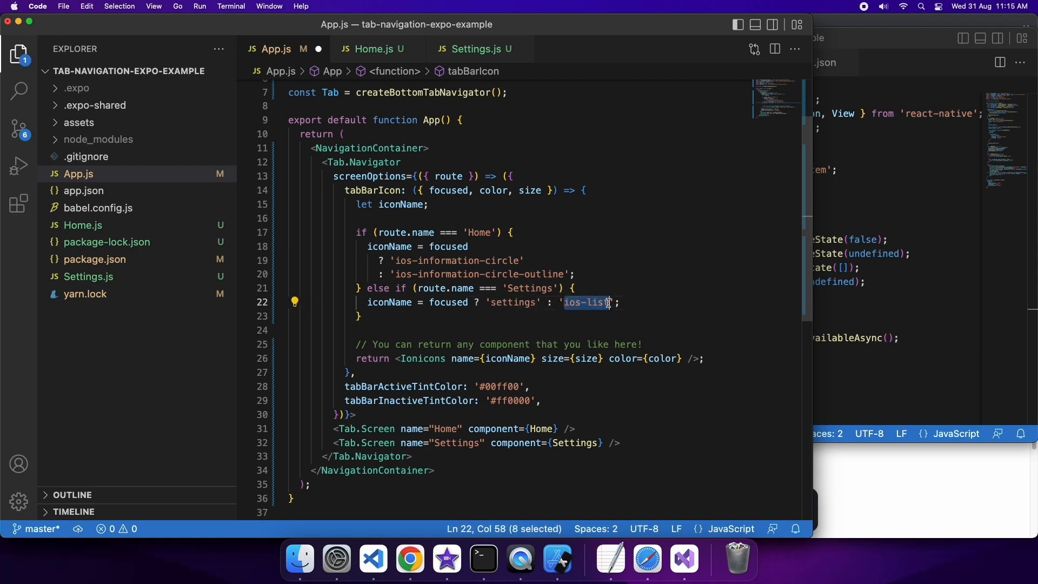
pyautogui.write('setting')
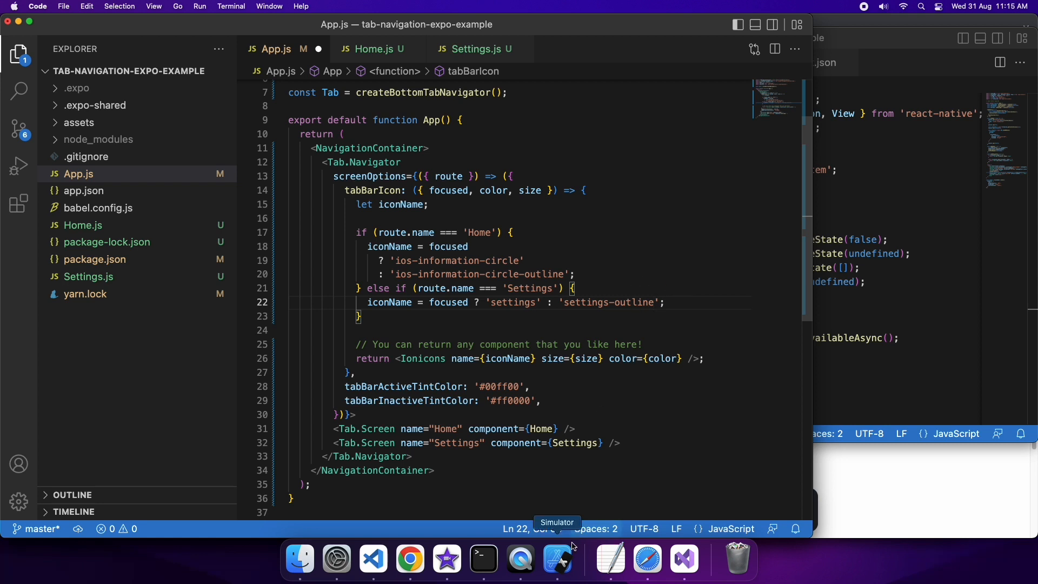
# Step: In the simulator, switch between Settings and Home tabs to check the green and red gear icons
pyautogui.click(558, 558)
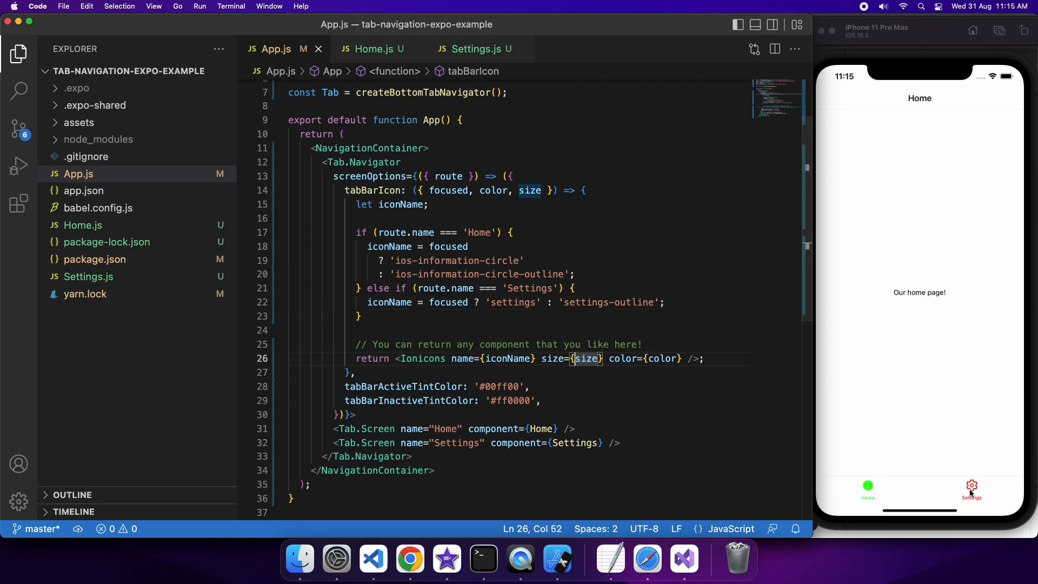
pyautogui.click(971, 489)
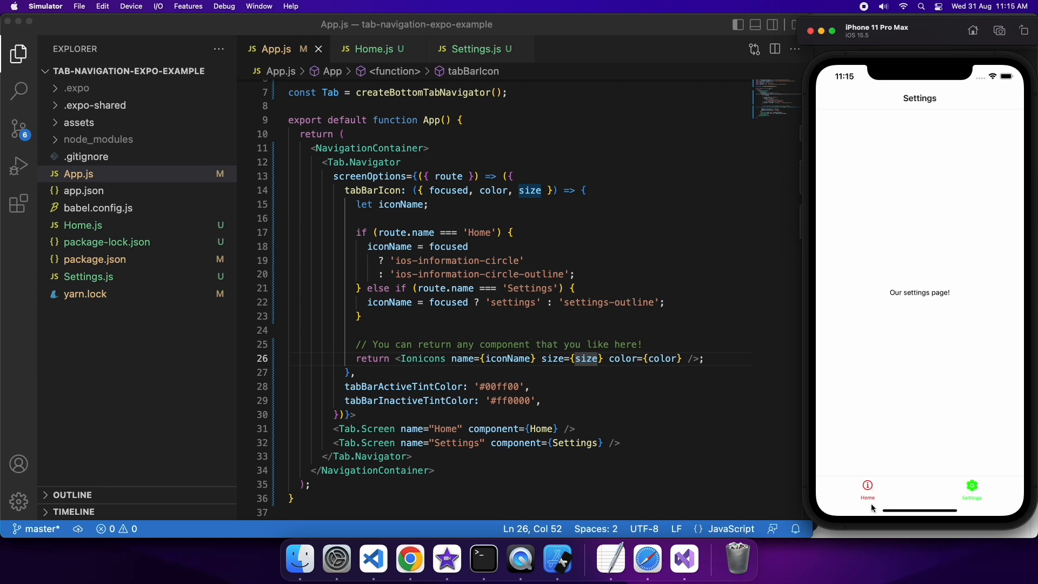
pyautogui.click(868, 489)
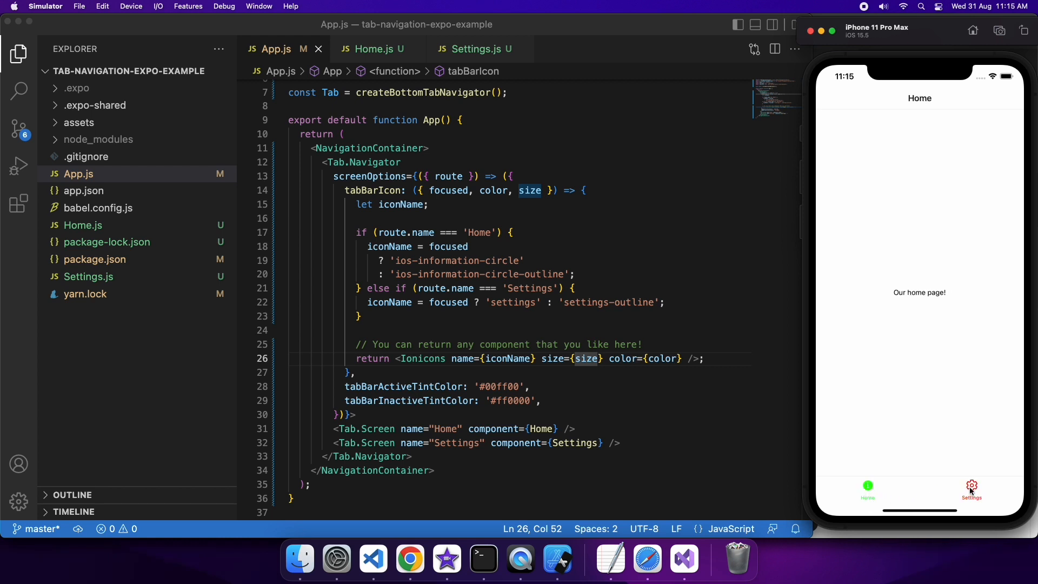
pyautogui.click(971, 489)
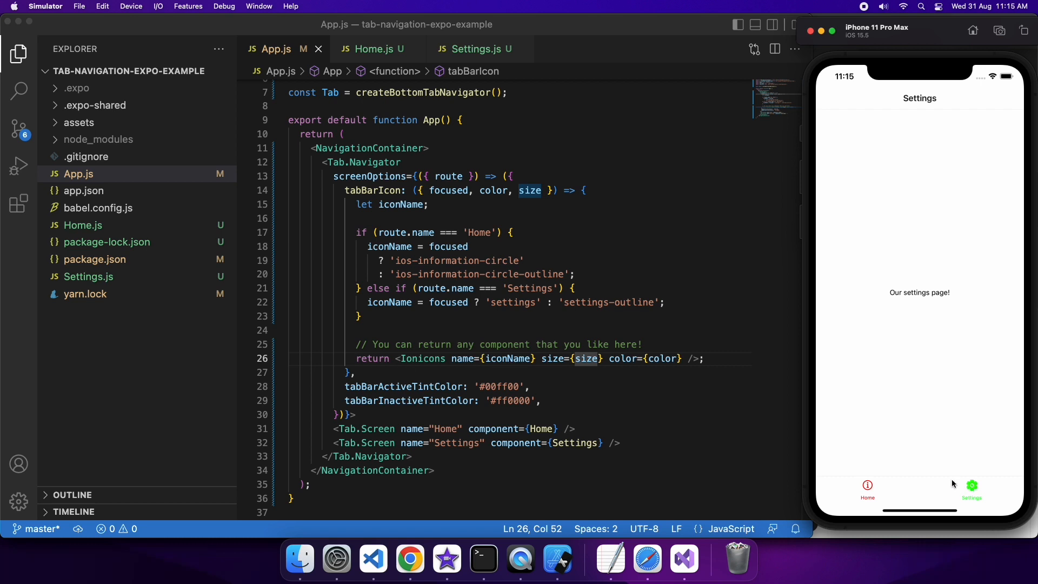
pyautogui.moveTo(501, 423)
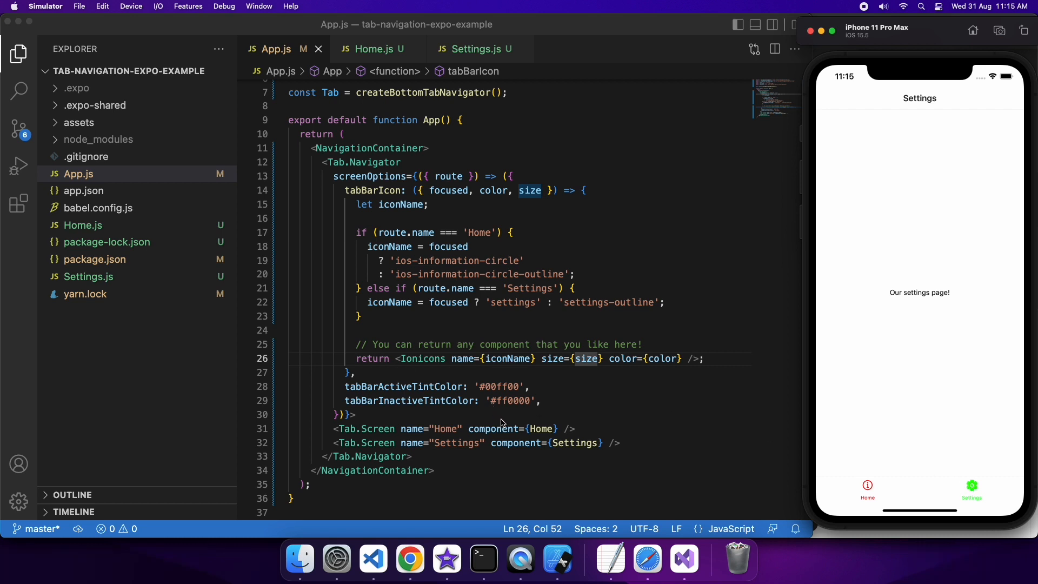
pyautogui.moveTo(526, 401)
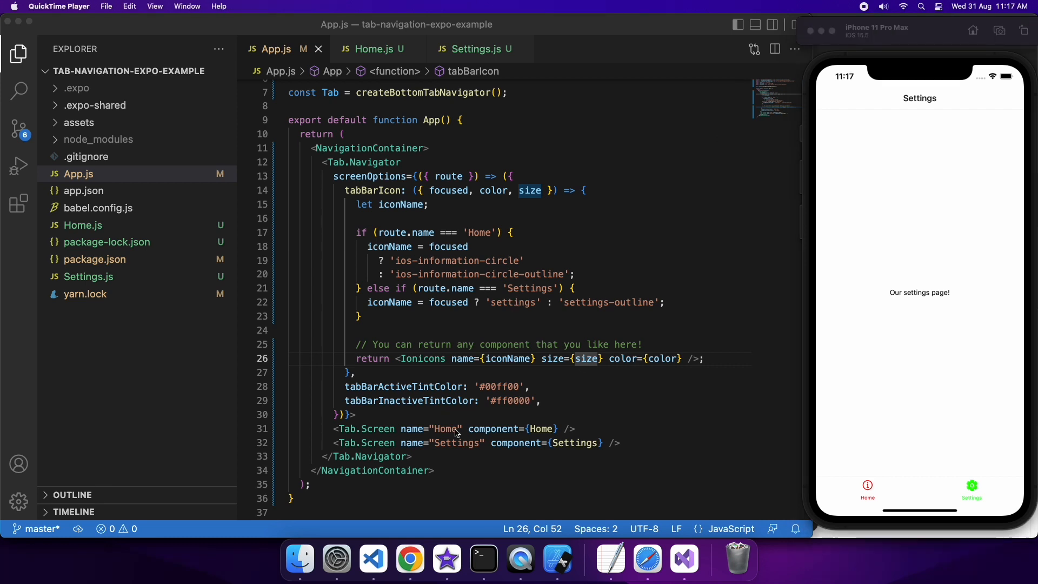
pyautogui.moveTo(409, 560)
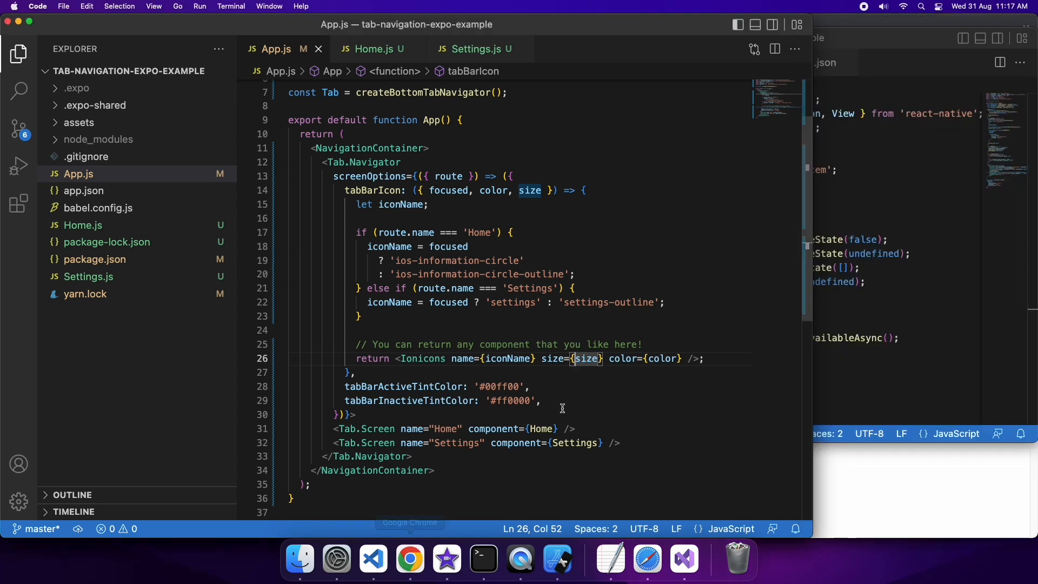
pyautogui.moveTo(606, 447)
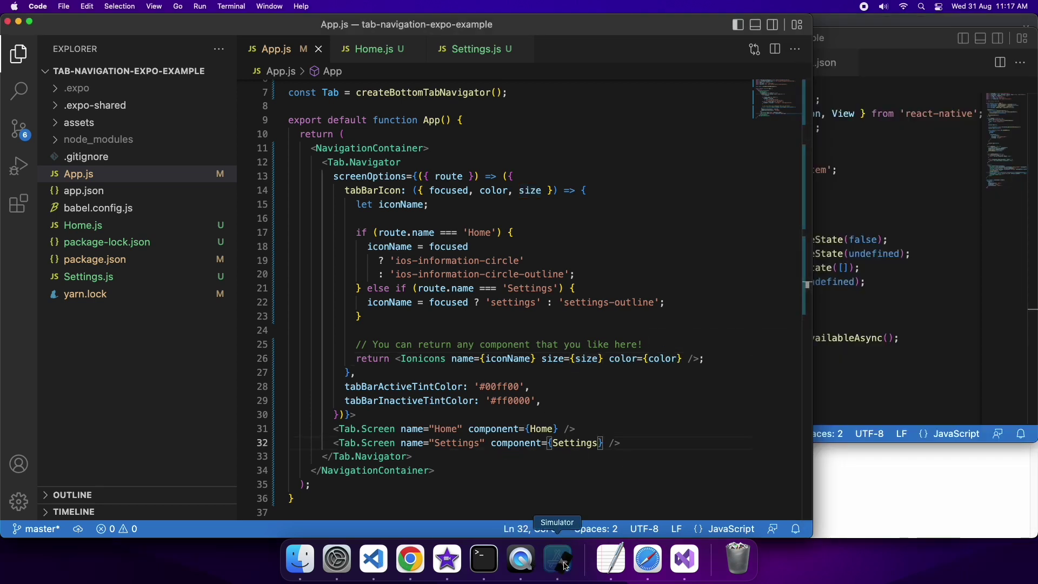
# Step: Add options={{ tabBarBadge: 3, }} to the Settings Tab.Screen
pyautogui.click(558, 560)
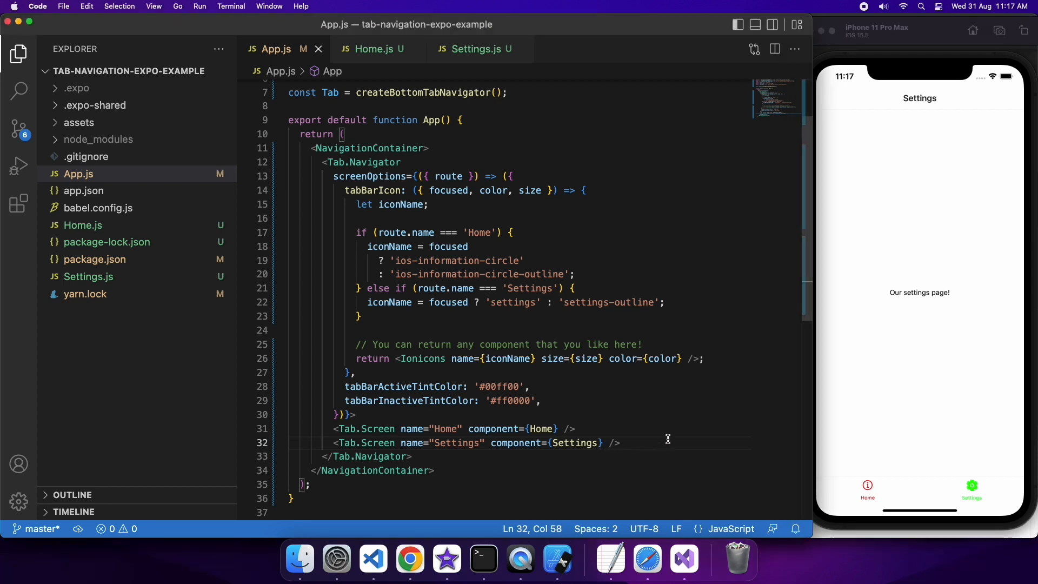
pyautogui.write('options={{')
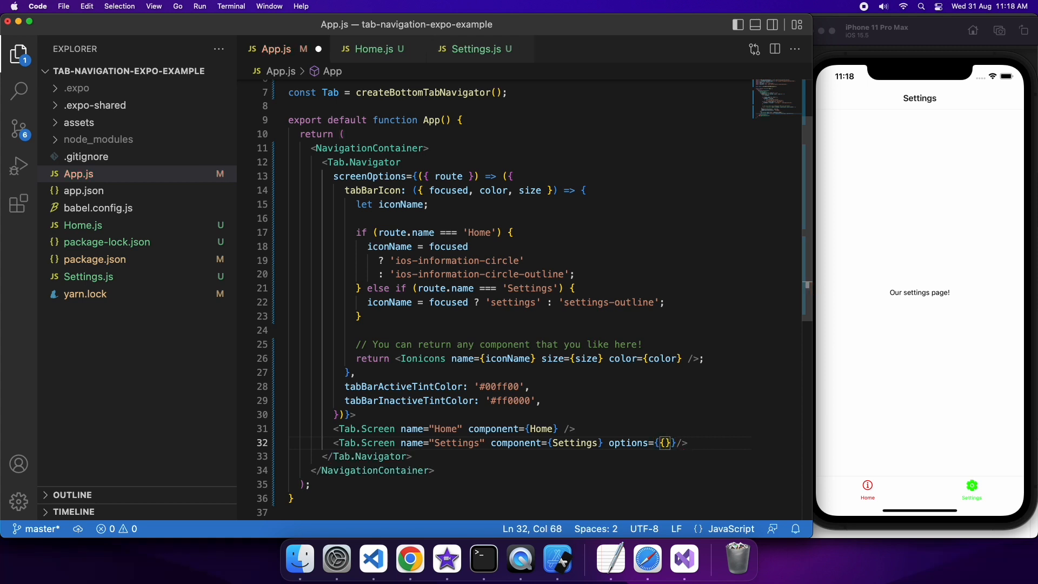
pyautogui.write('tabBarBadge:')
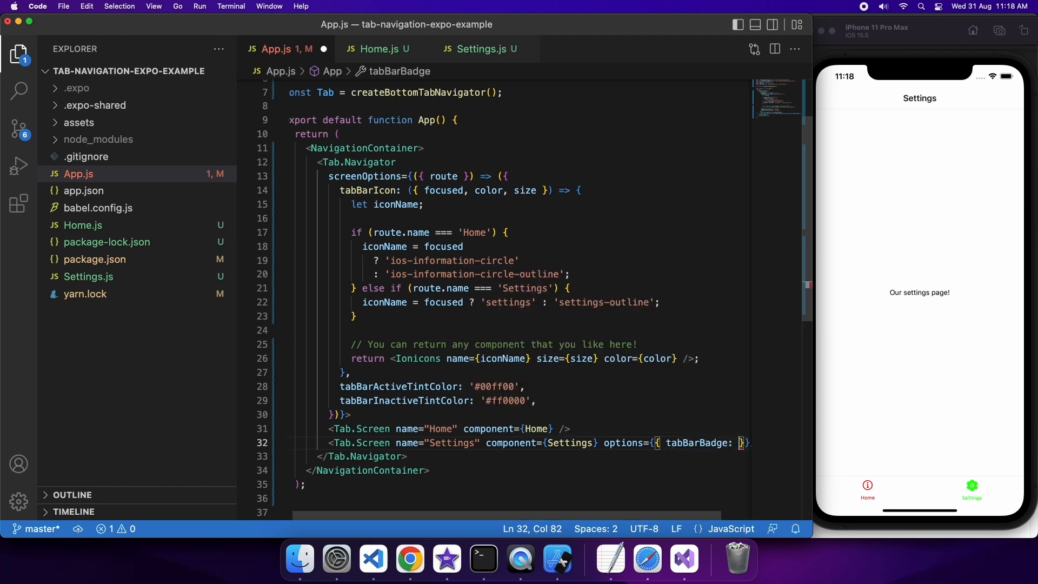
pyautogui.write('3')
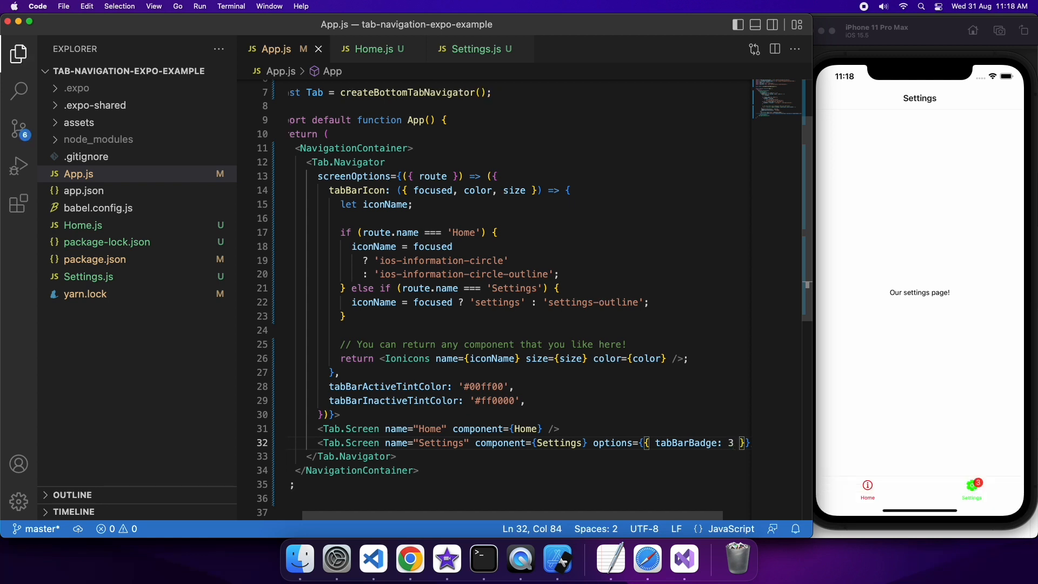
pyautogui.write(',')
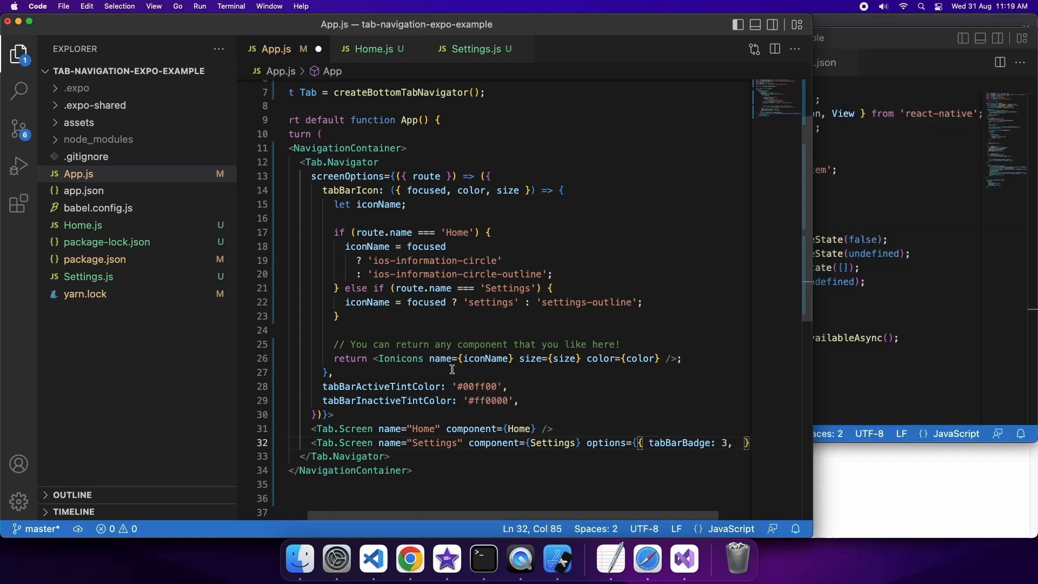
# Step: Add initialRouteName='Settings' to Tab.Navigator, then switch the simulated app to the Home tab
pyautogui.click(427, 190)
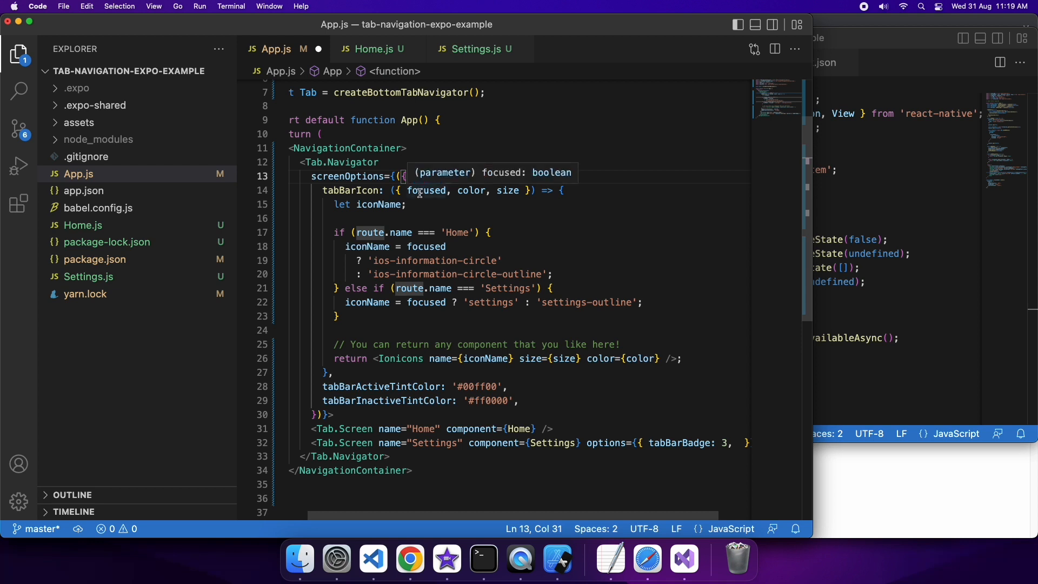
pyautogui.click(389, 162)
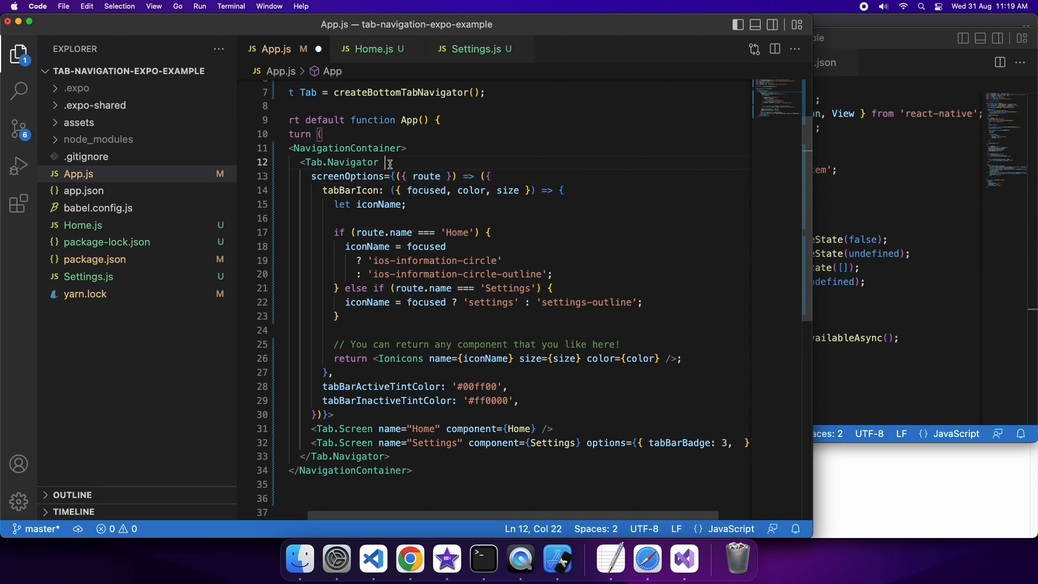
pyautogui.write('in')
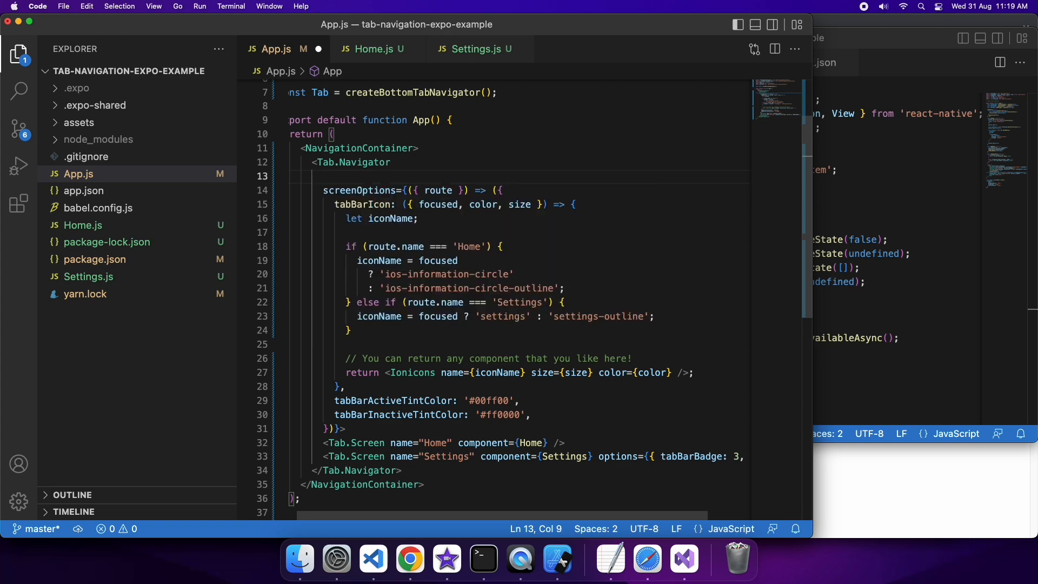
pyautogui.write("initialRouteName=''")
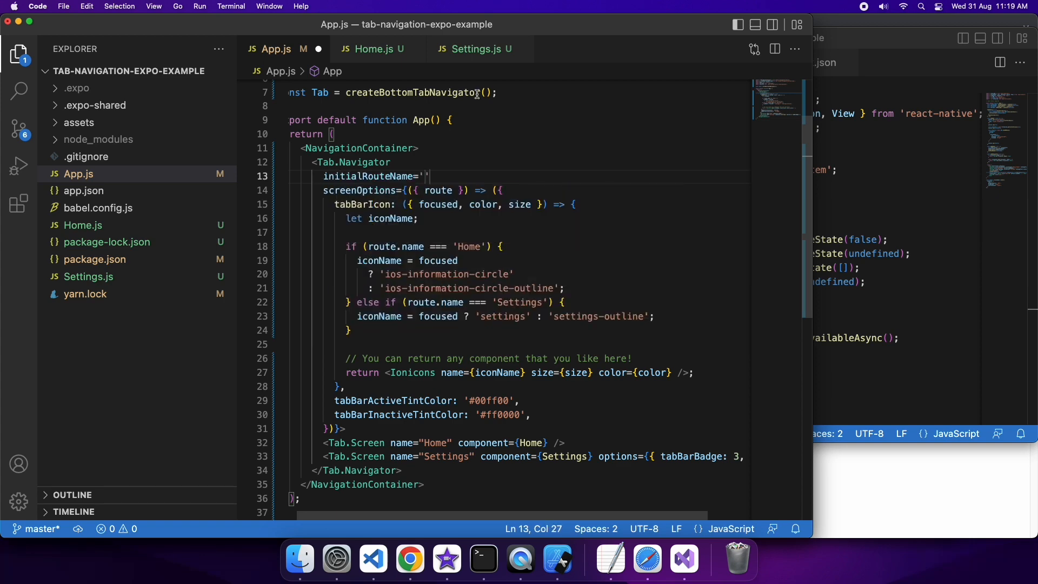
pyautogui.write('s')
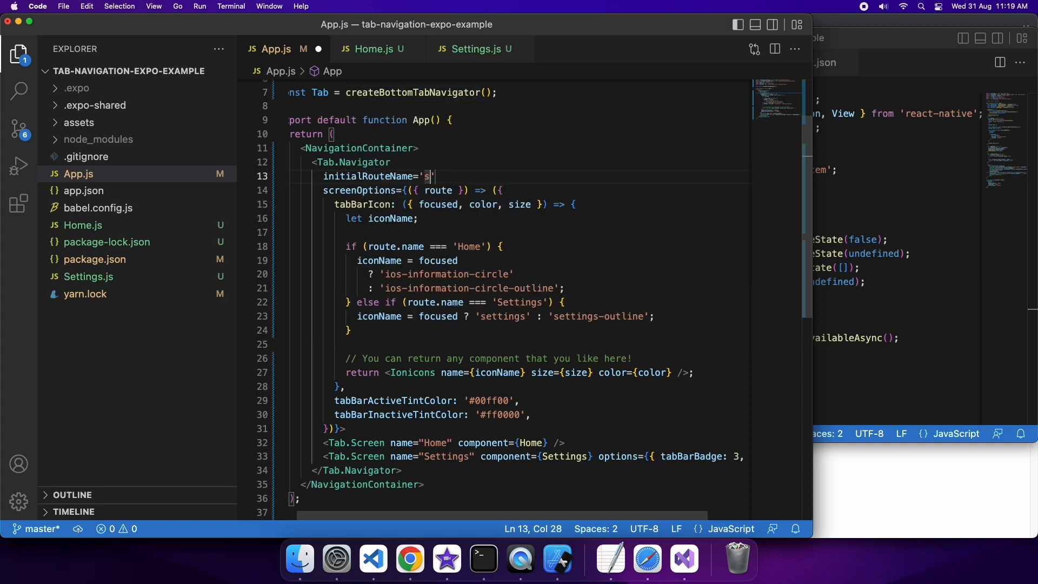
pyautogui.write('ettings')
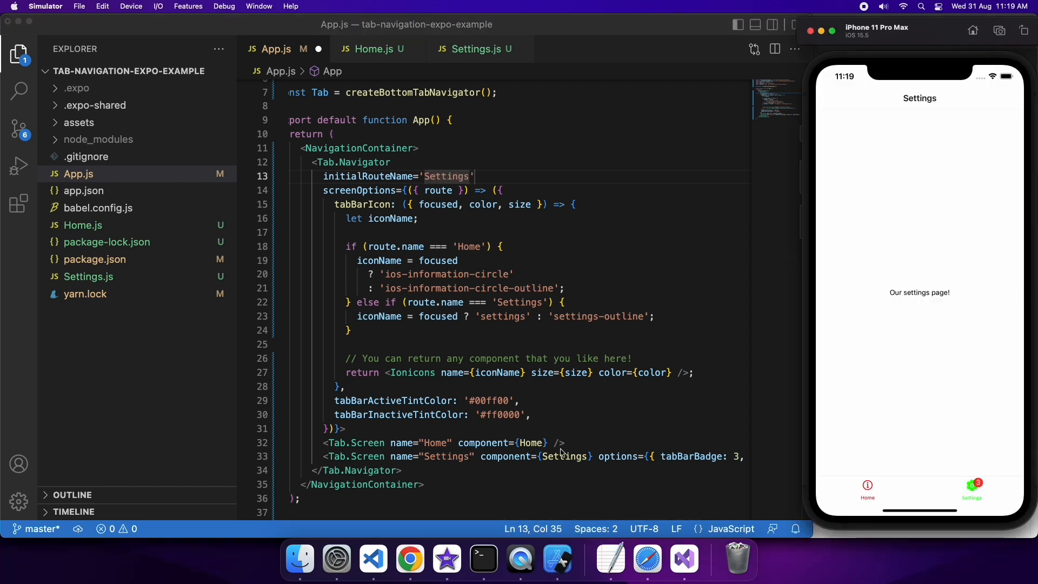
pyautogui.click(867, 490)
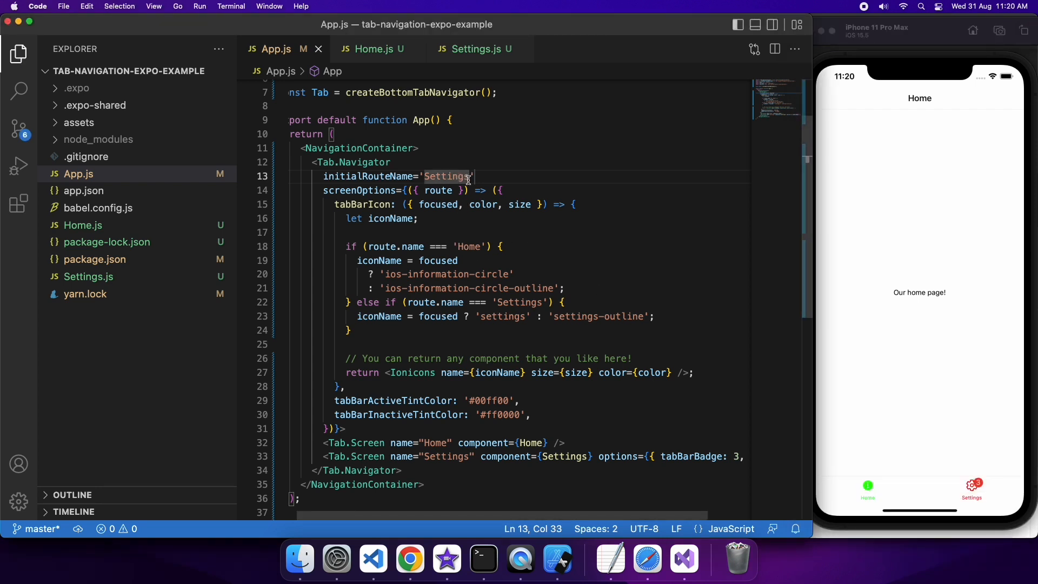
pyautogui.moveTo(865, 321)
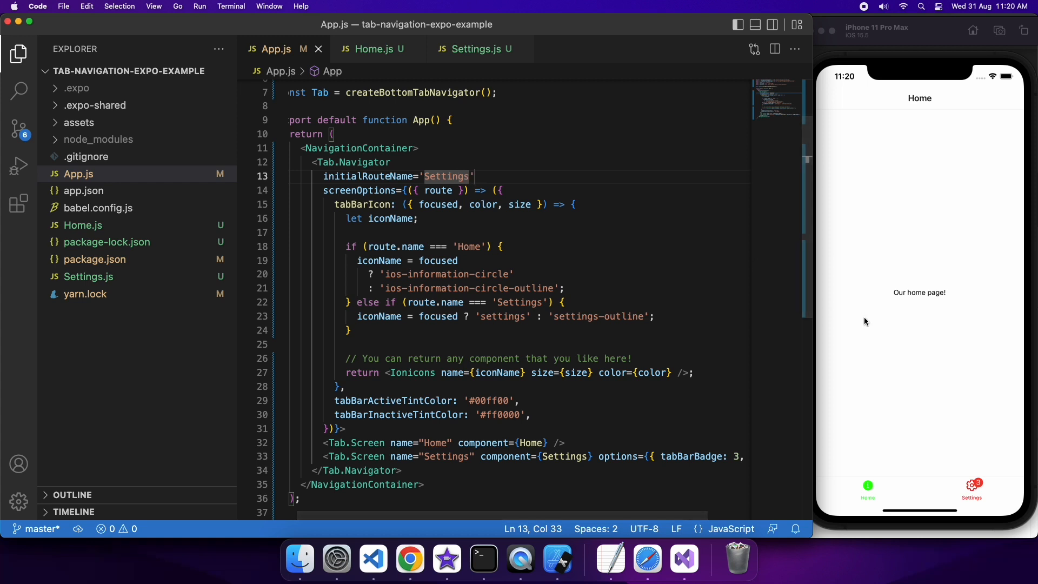
# Step: Shake the device for the Expo menu and reload the app from the Expo terminal so it opens on Settings
pyautogui.click(131, 7)
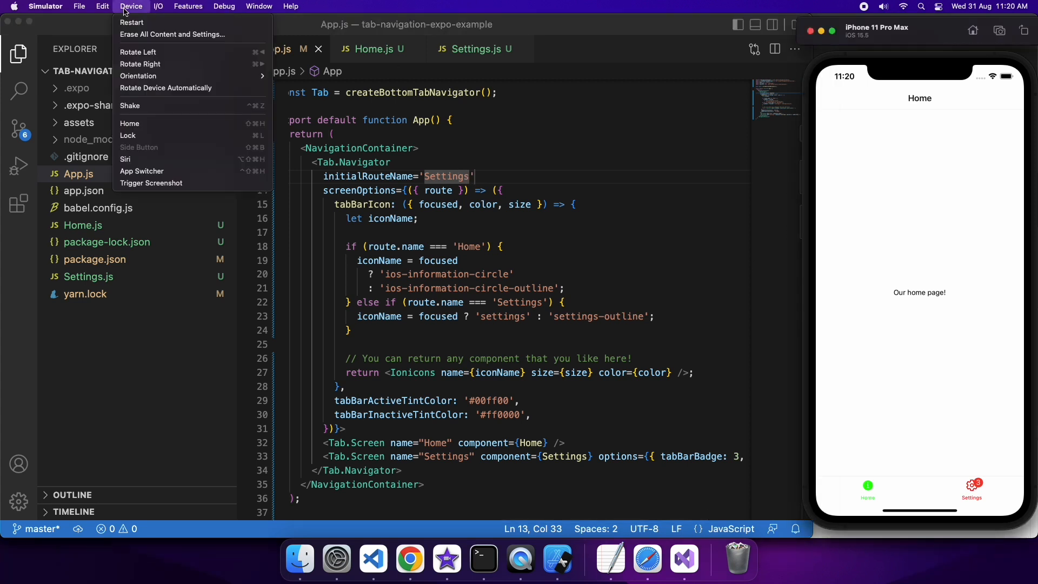
pyautogui.click(129, 105)
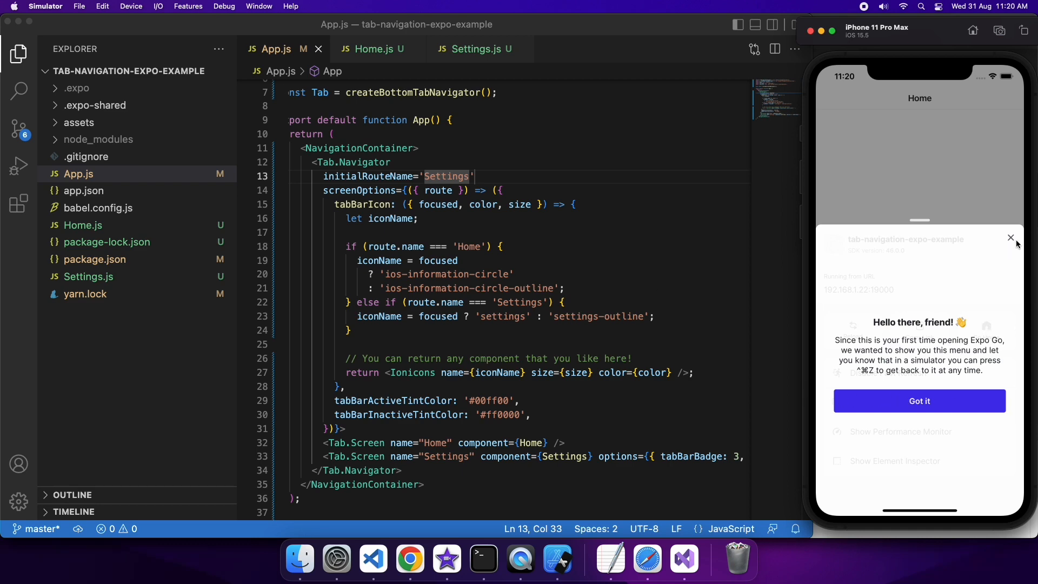
pyautogui.click(919, 400)
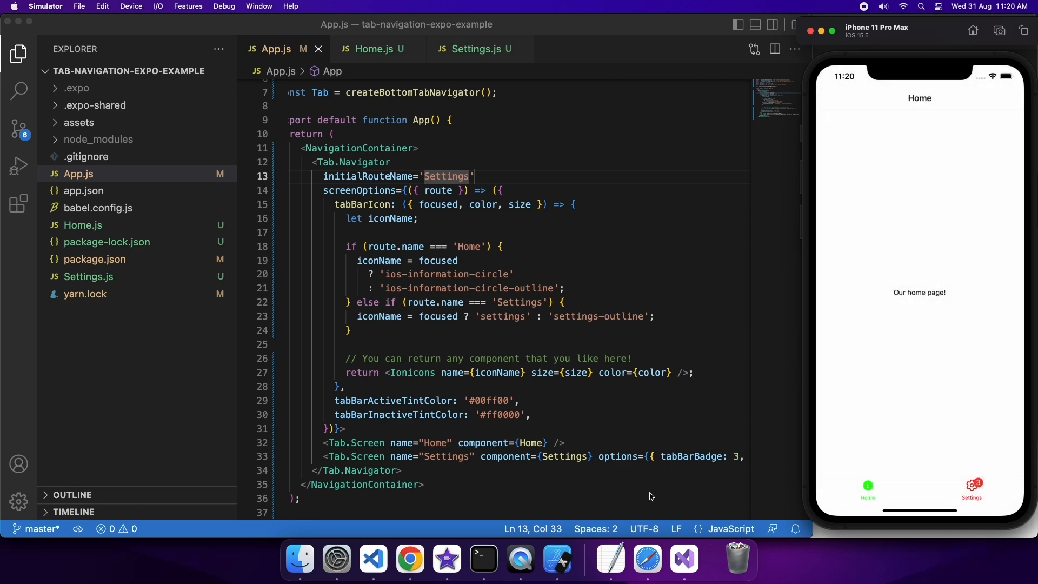
pyautogui.click(482, 559)
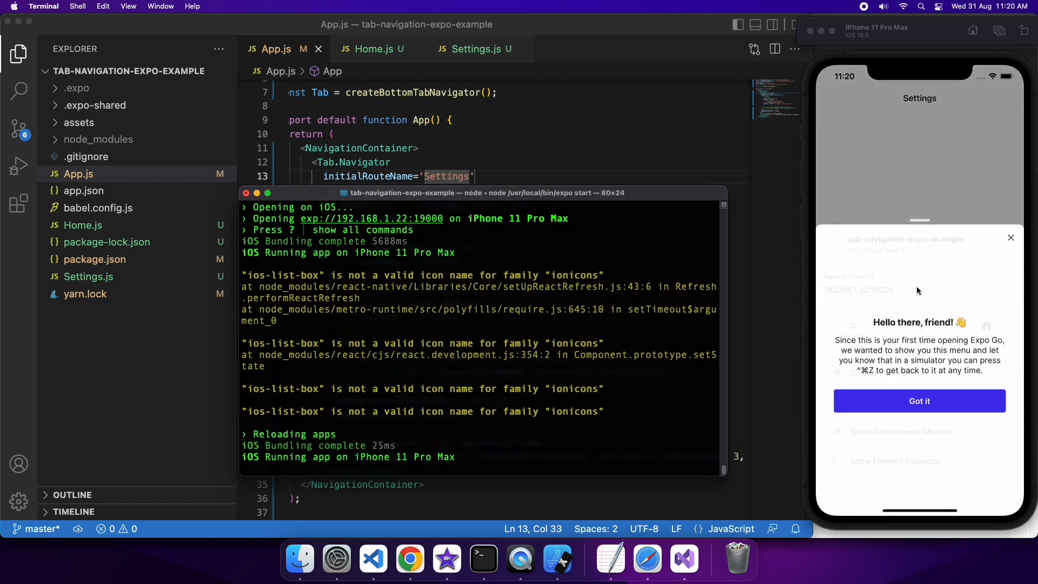
pyautogui.click(919, 400)
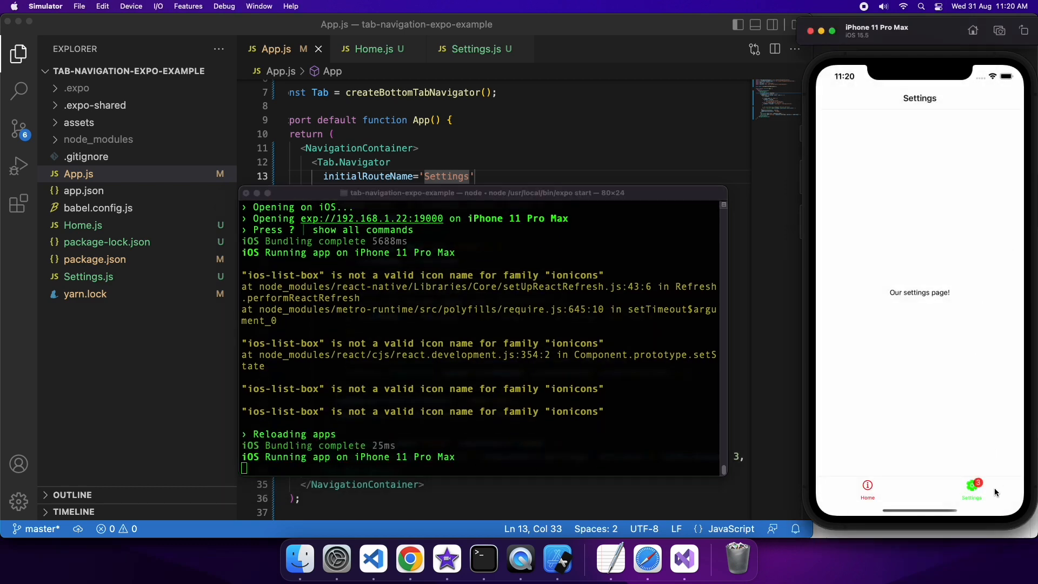
pyautogui.moveTo(746, 270)
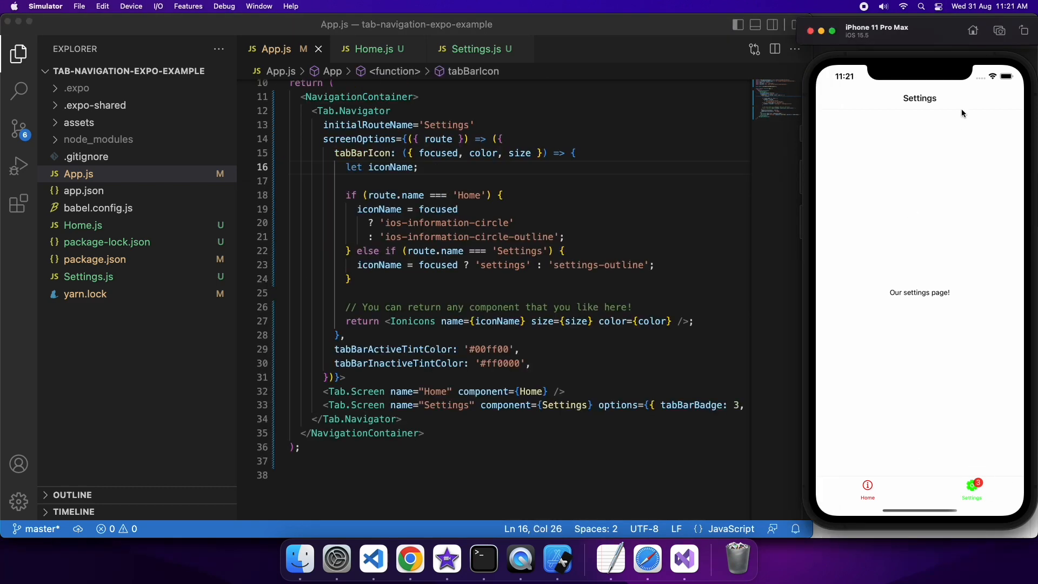
pyautogui.moveTo(473, 182)
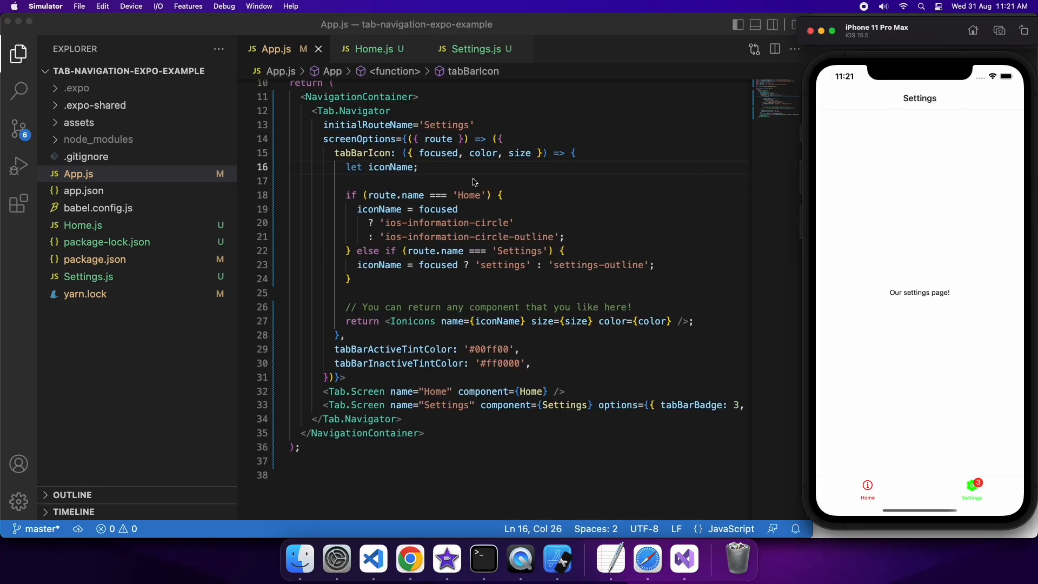
# Step: Add headerShown: false to the navigator's screenOptions above tabBarIcon
pyautogui.click(434, 180)
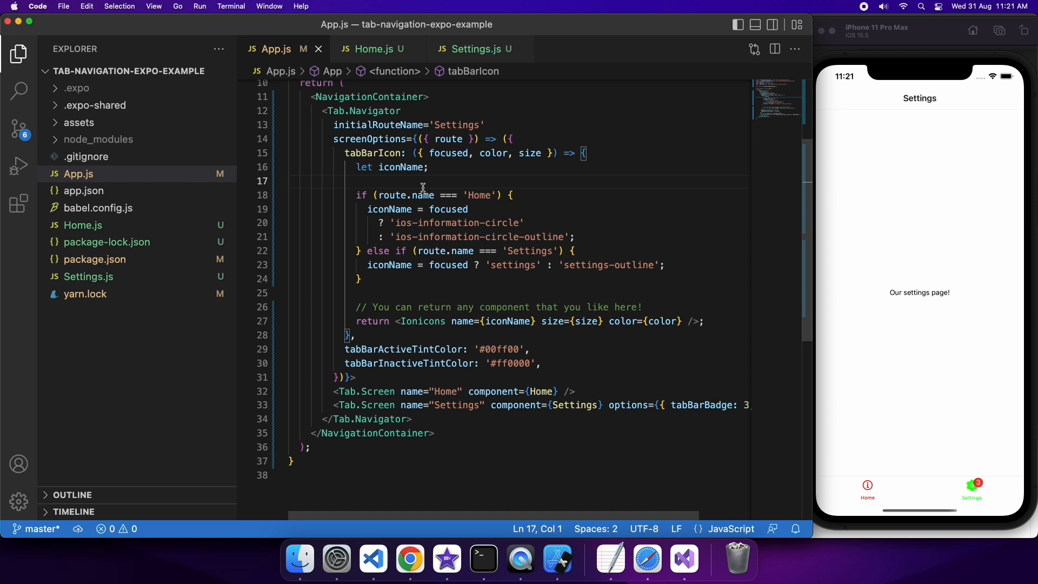
pyautogui.moveTo(359, 225)
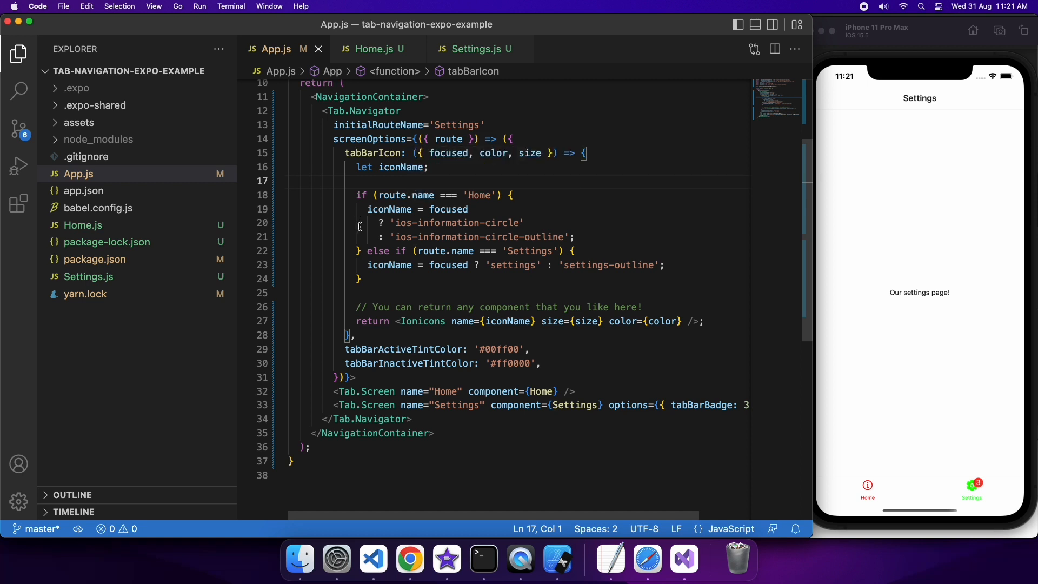
pyautogui.moveTo(523, 141)
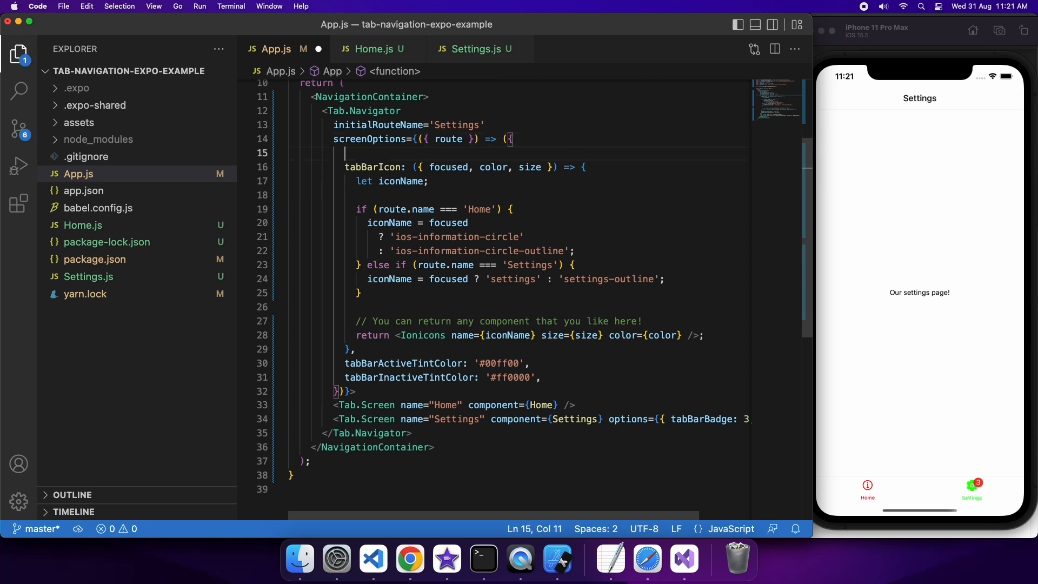
pyautogui.write('headerShown:')
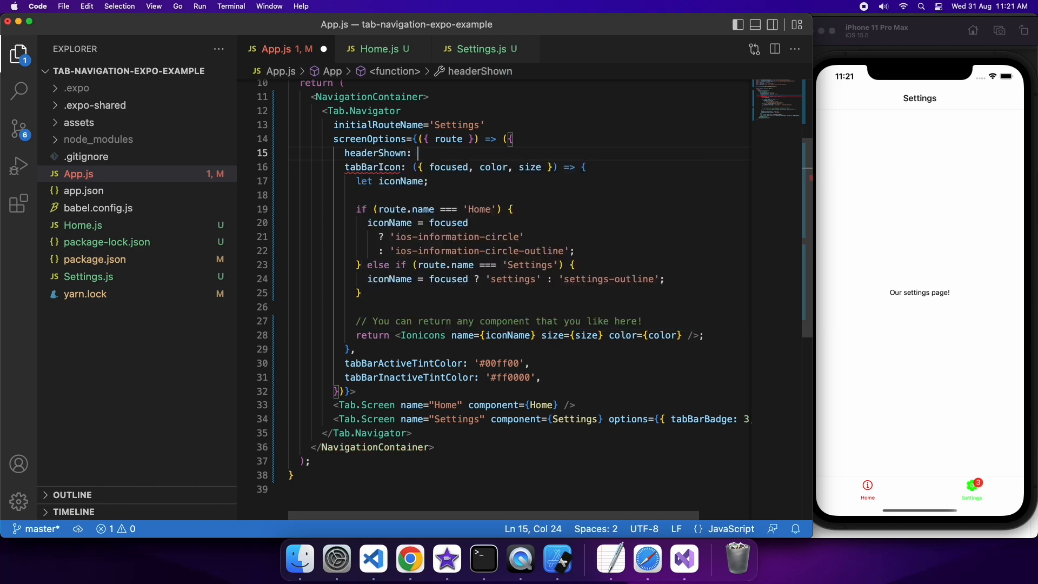
pyautogui.write('false,')
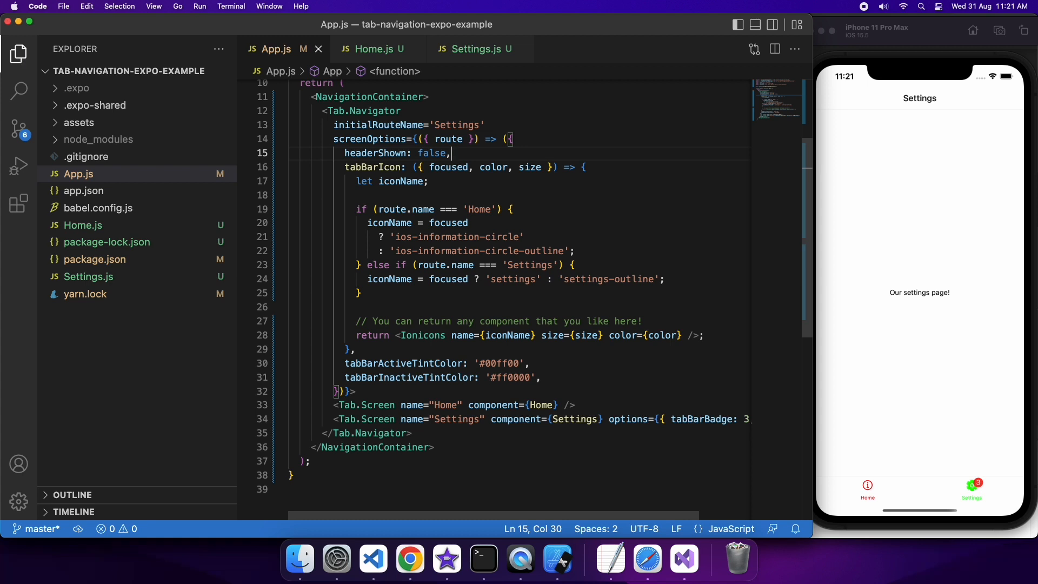